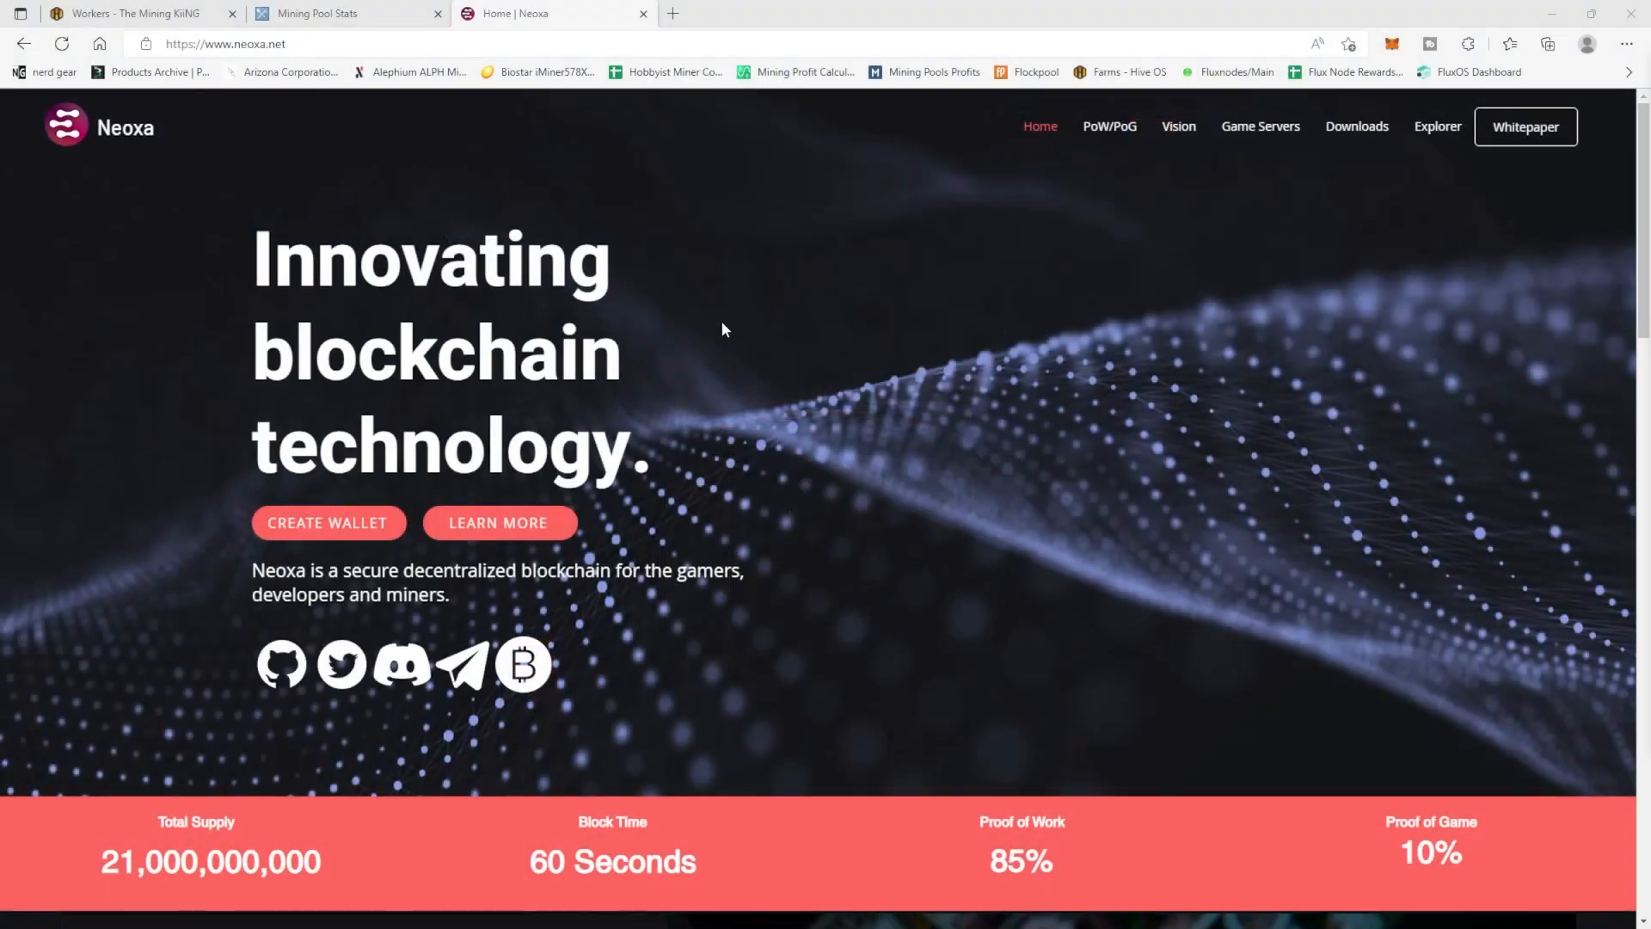
{"action": "mouse_move", "coordinate": [723, 344]}
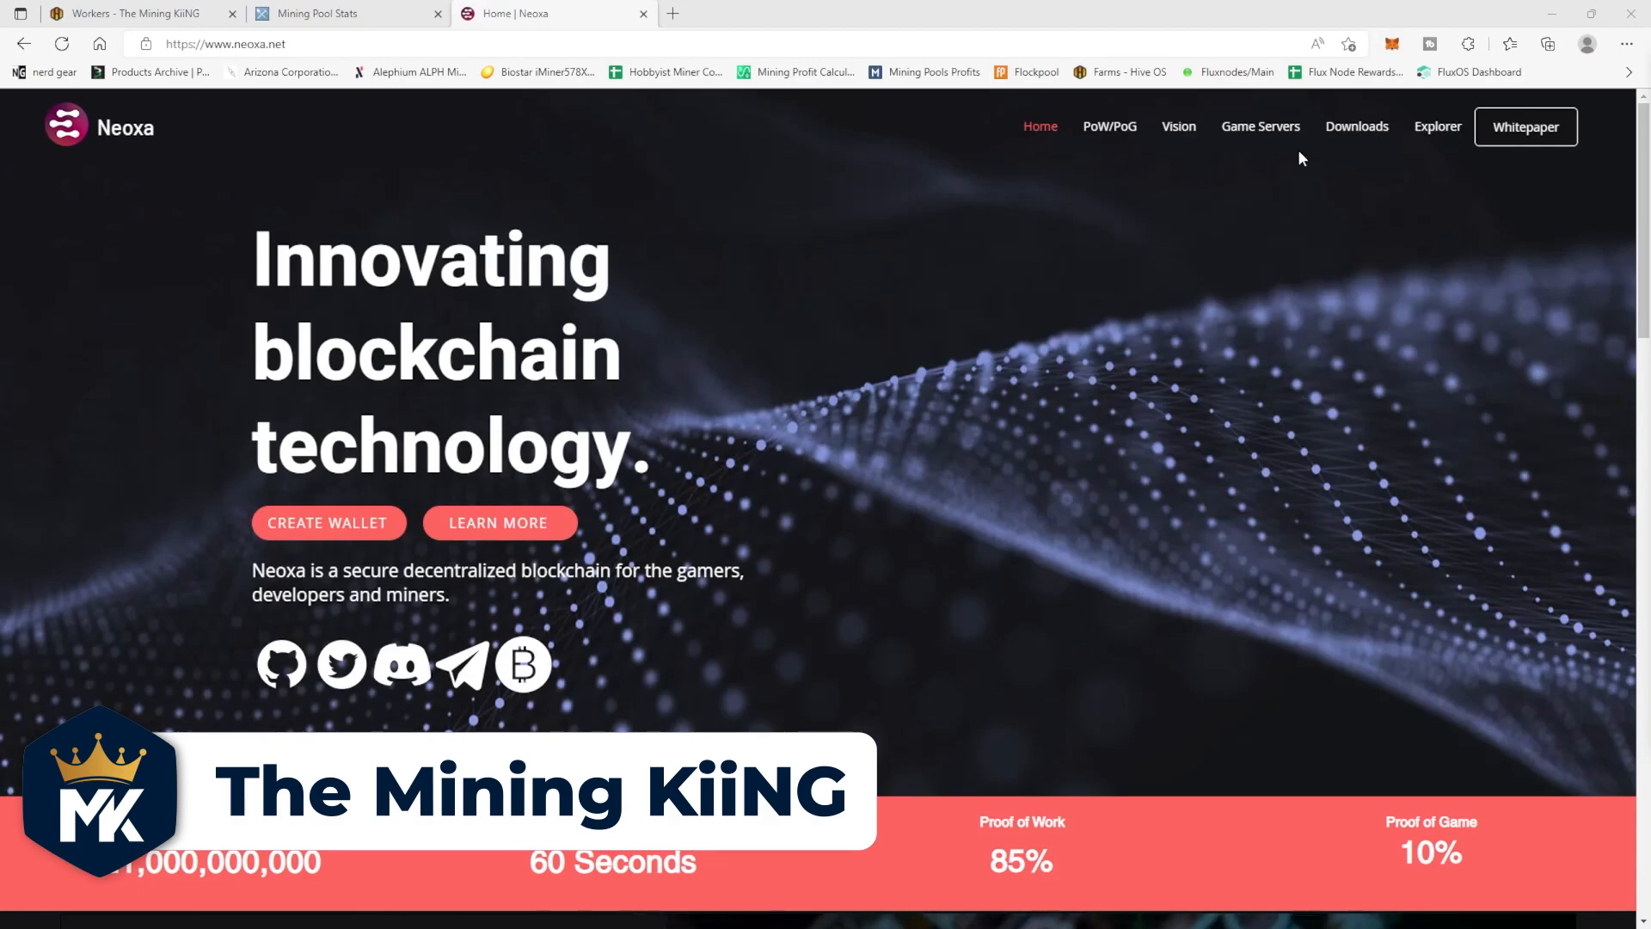
Step: Open the Neoxa site's Downloads page with the Windows, Mac and Linux wallets
{"action": "left_click", "coordinate": [1356, 127]}
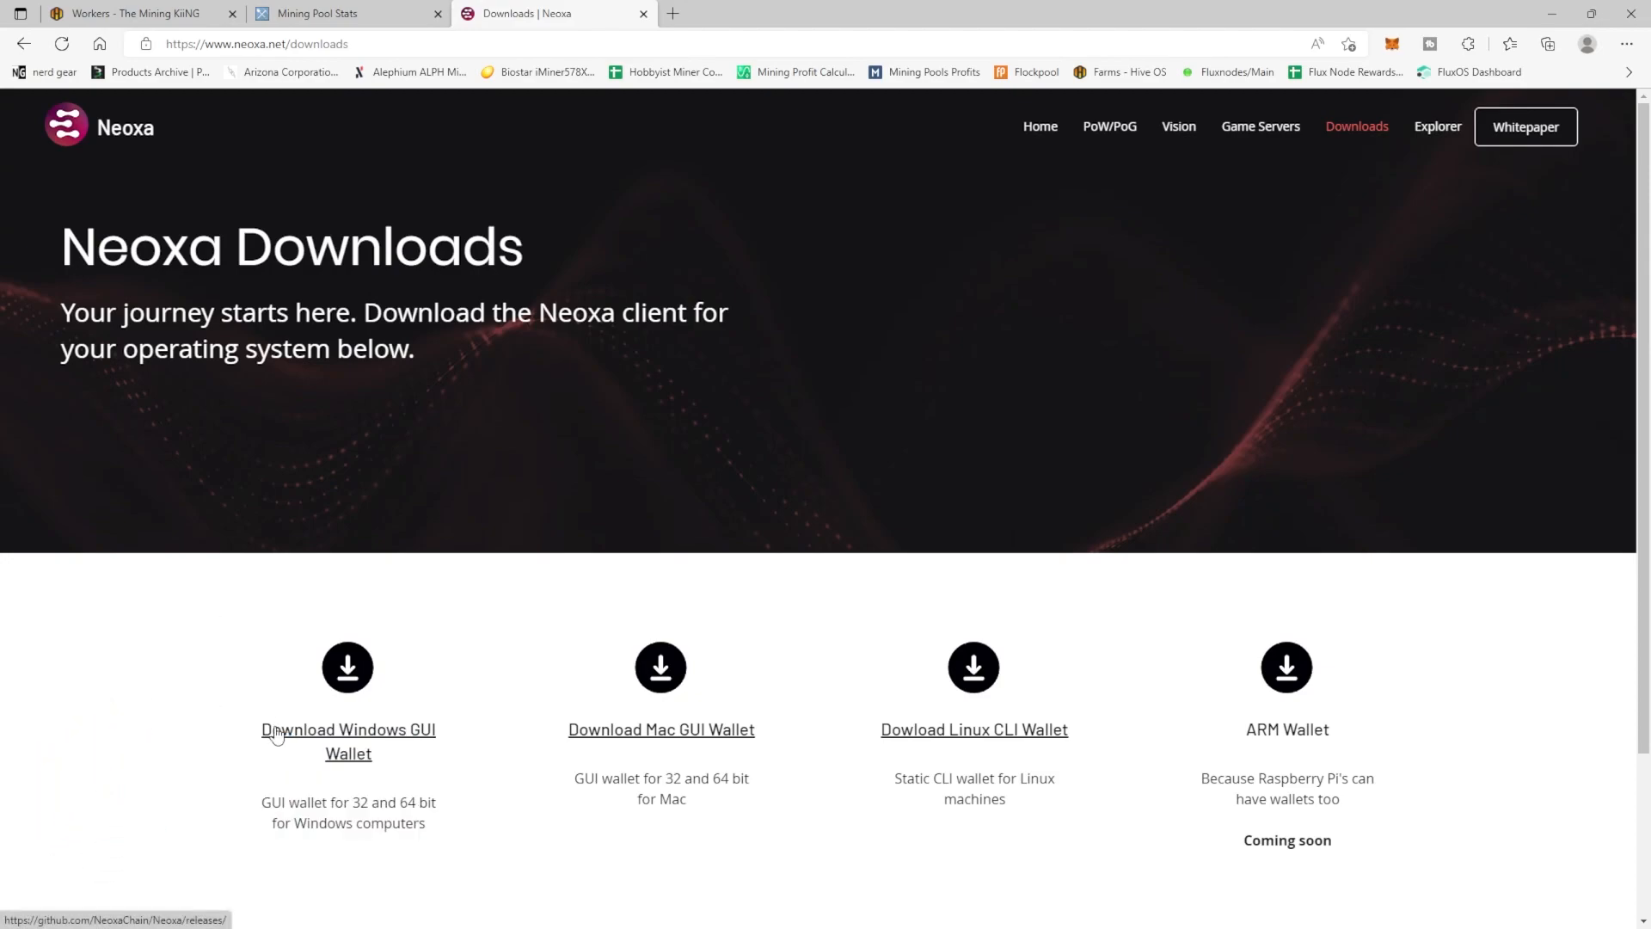
{"action": "mouse_move", "coordinate": [411, 728]}
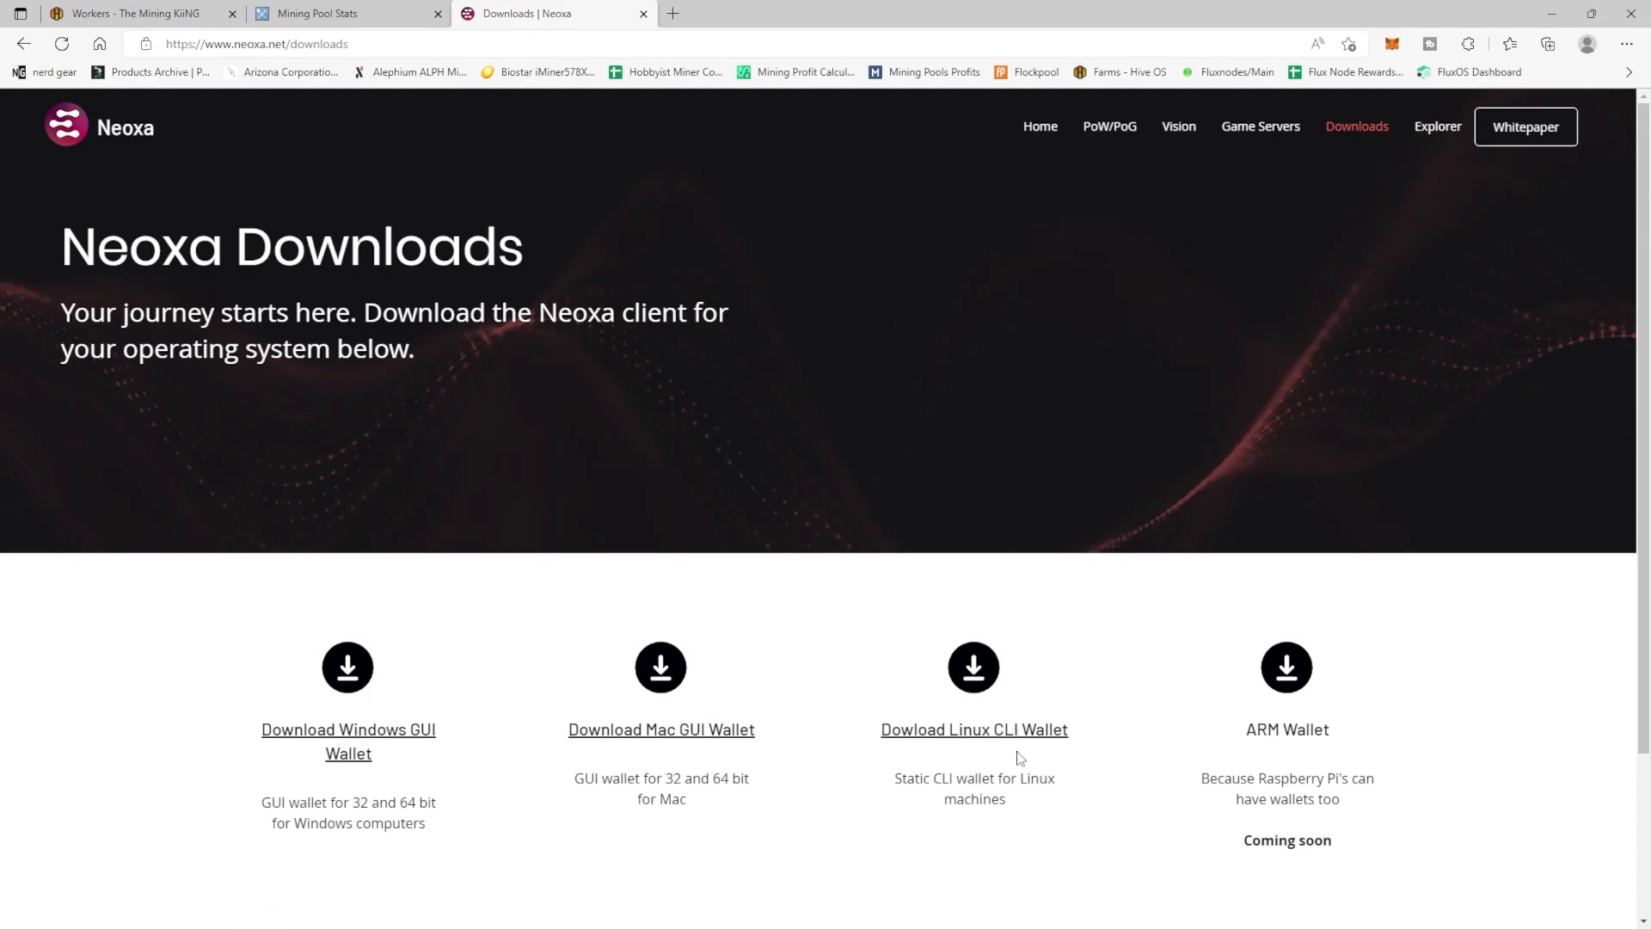
{"action": "mouse_move", "coordinate": [1021, 747]}
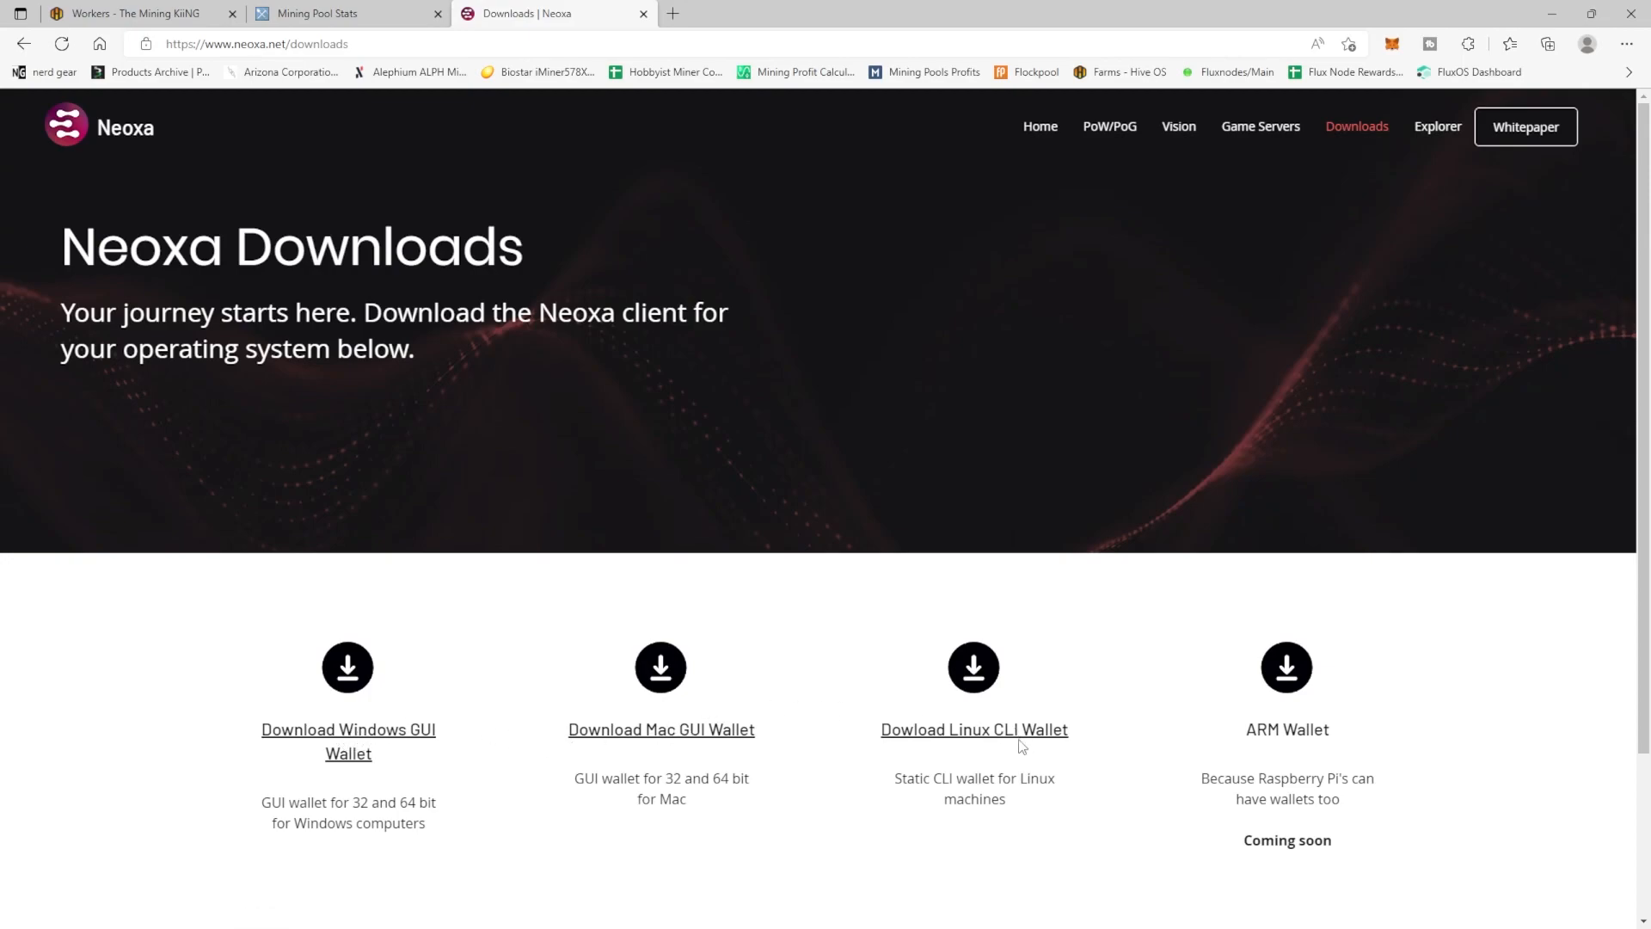
{"action": "mouse_move", "coordinate": [360, 737]}
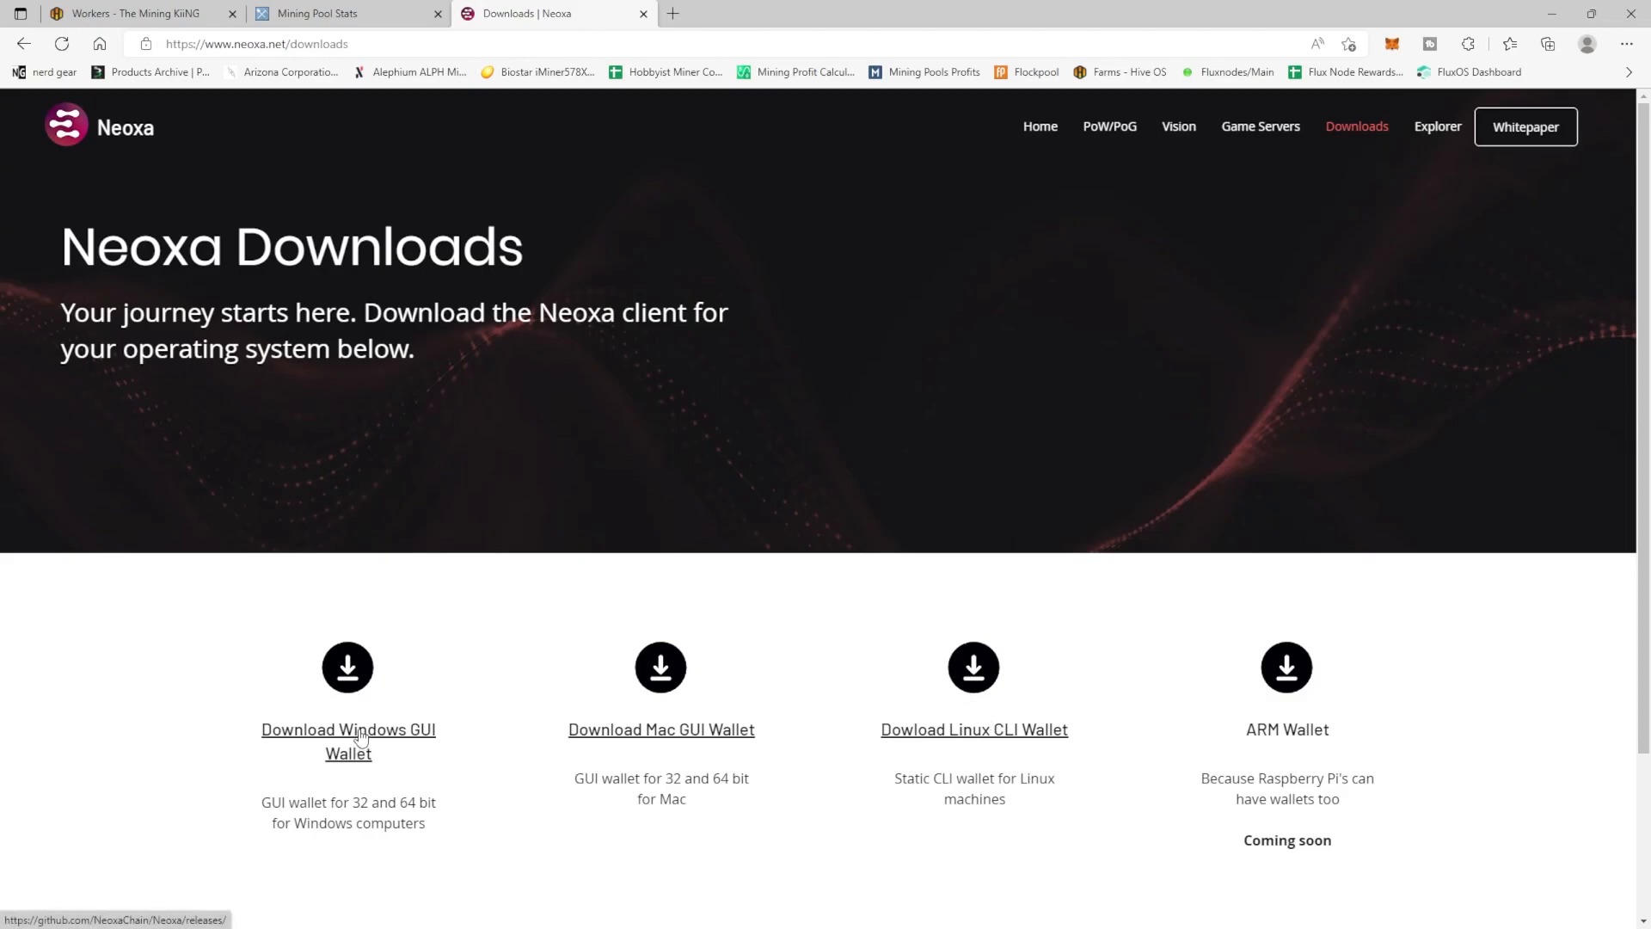
Step: Open the GitHub release for the Windows GUI wallet and scroll to the v1.0.3 assets
{"action": "left_click", "coordinate": [347, 728]}
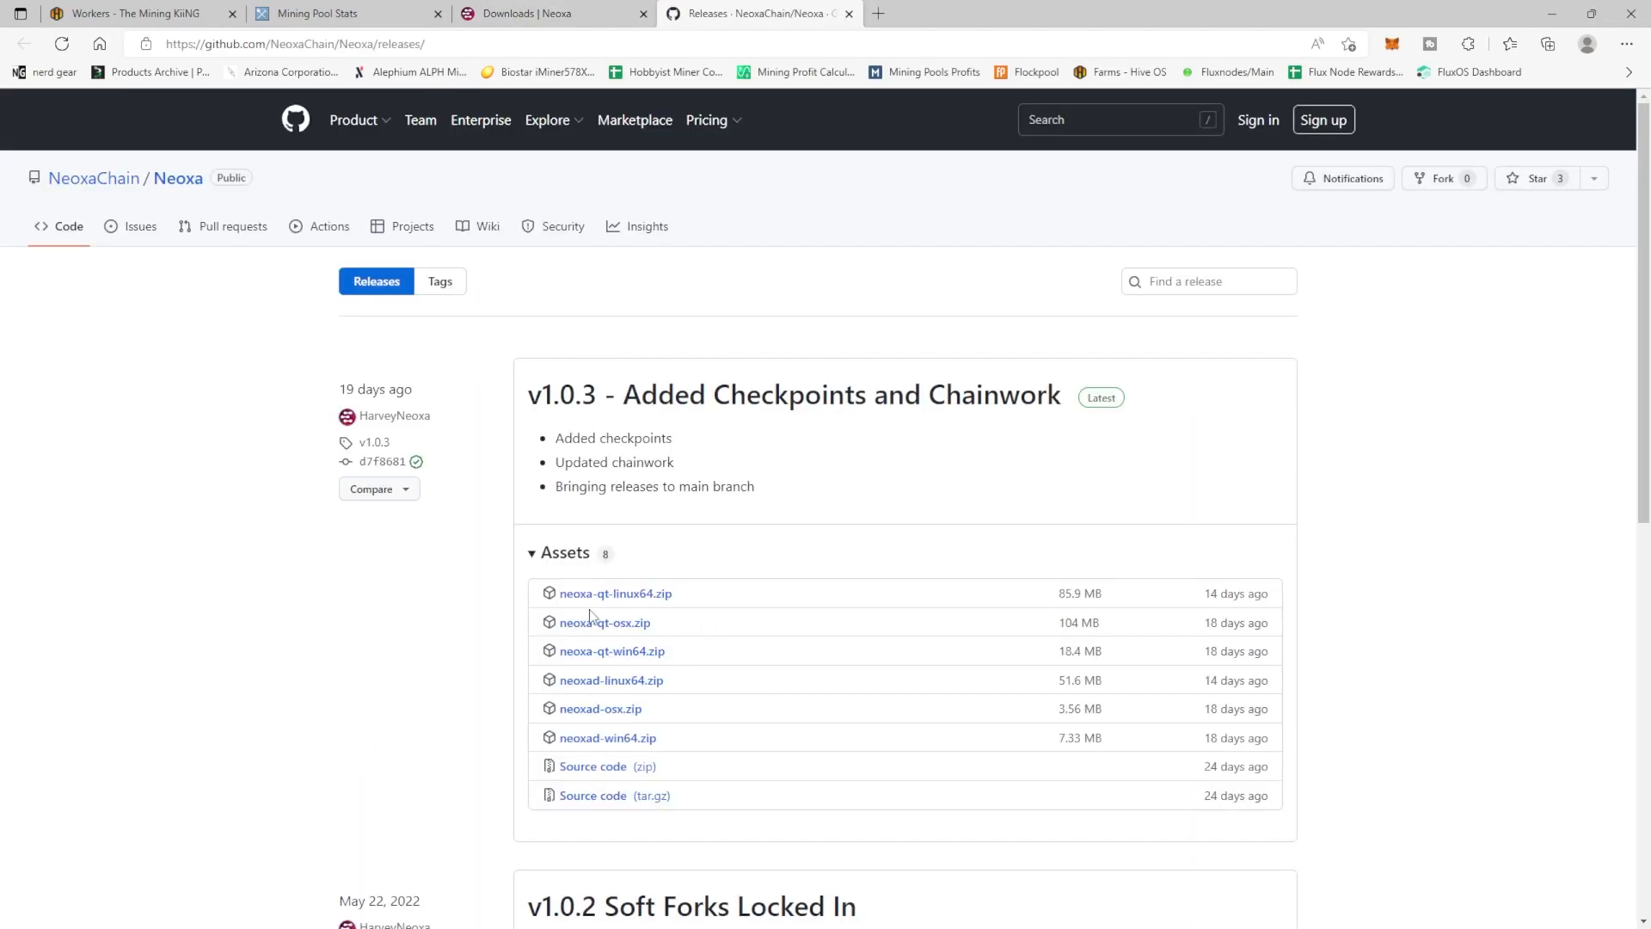
{"action": "scroll", "scroll_direction": "down", "scroll_amount": 3}
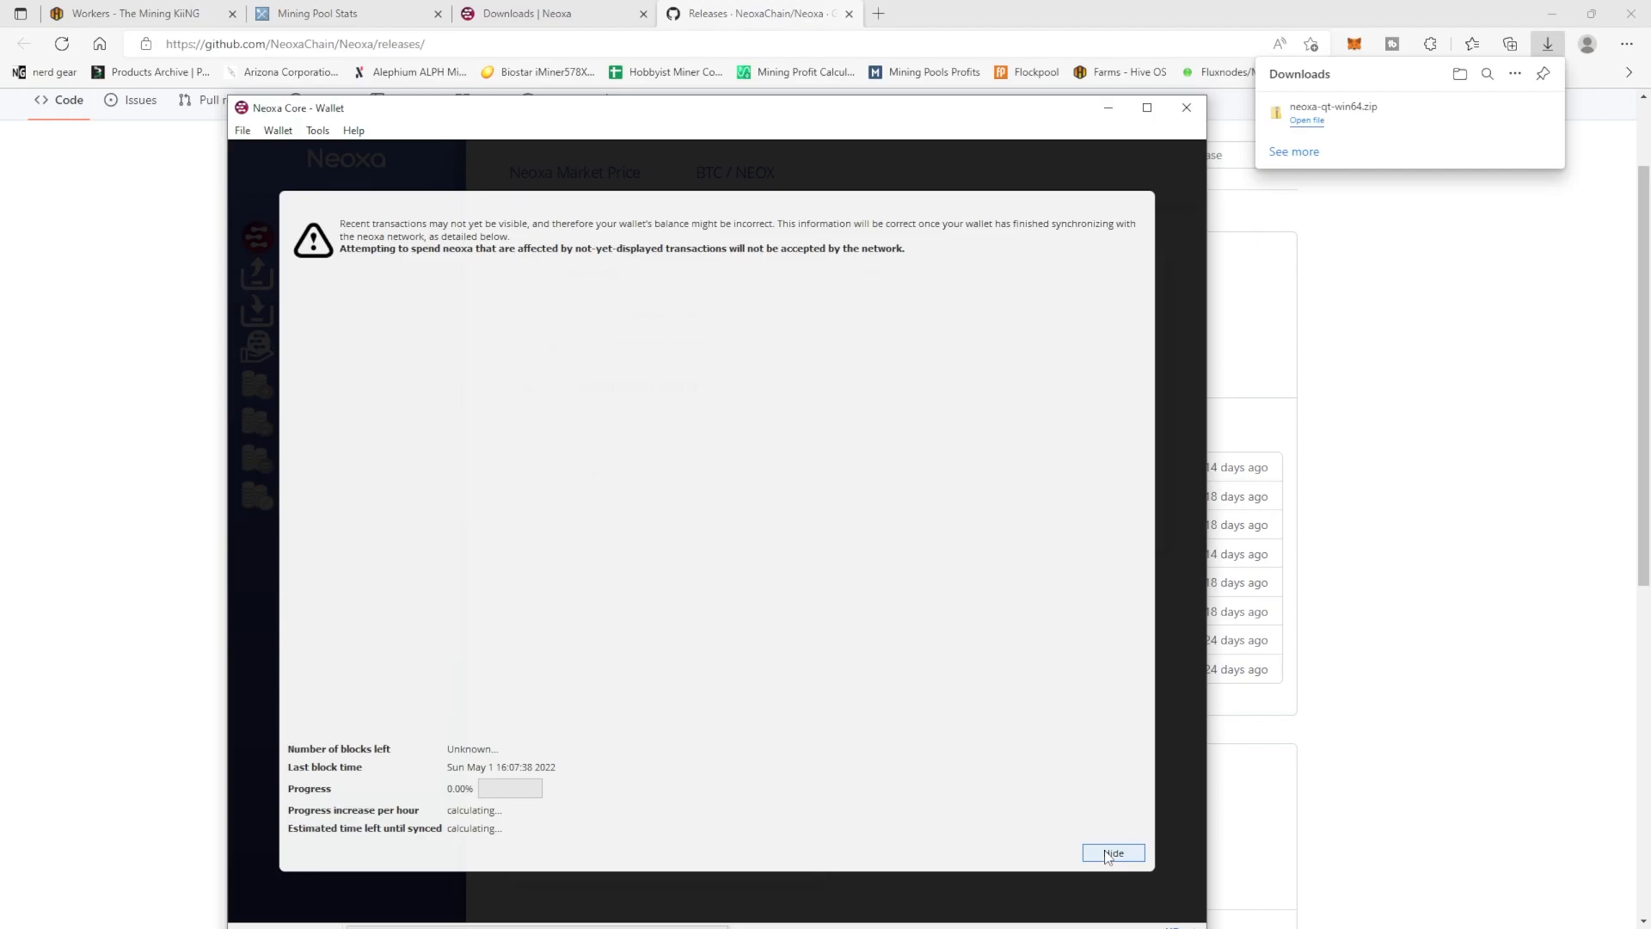
Step: Dismiss the sync notice, request a payment, copy the new receiving address, and close the request
{"action": "left_click", "coordinate": [1112, 853]}
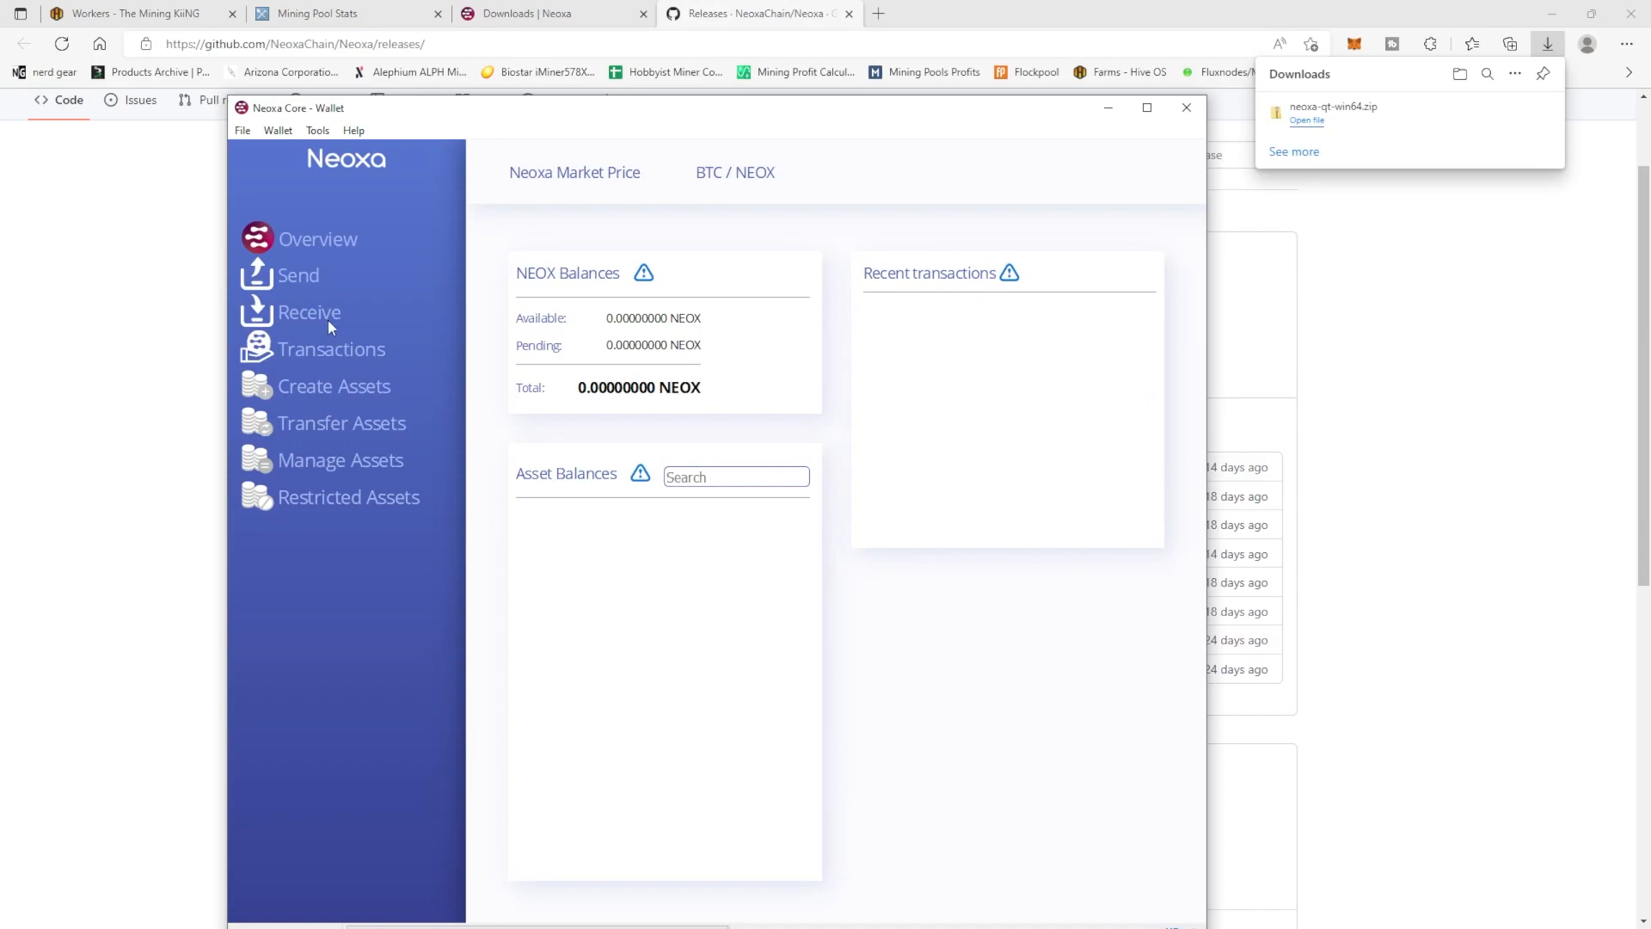
{"action": "left_click", "coordinate": [309, 312]}
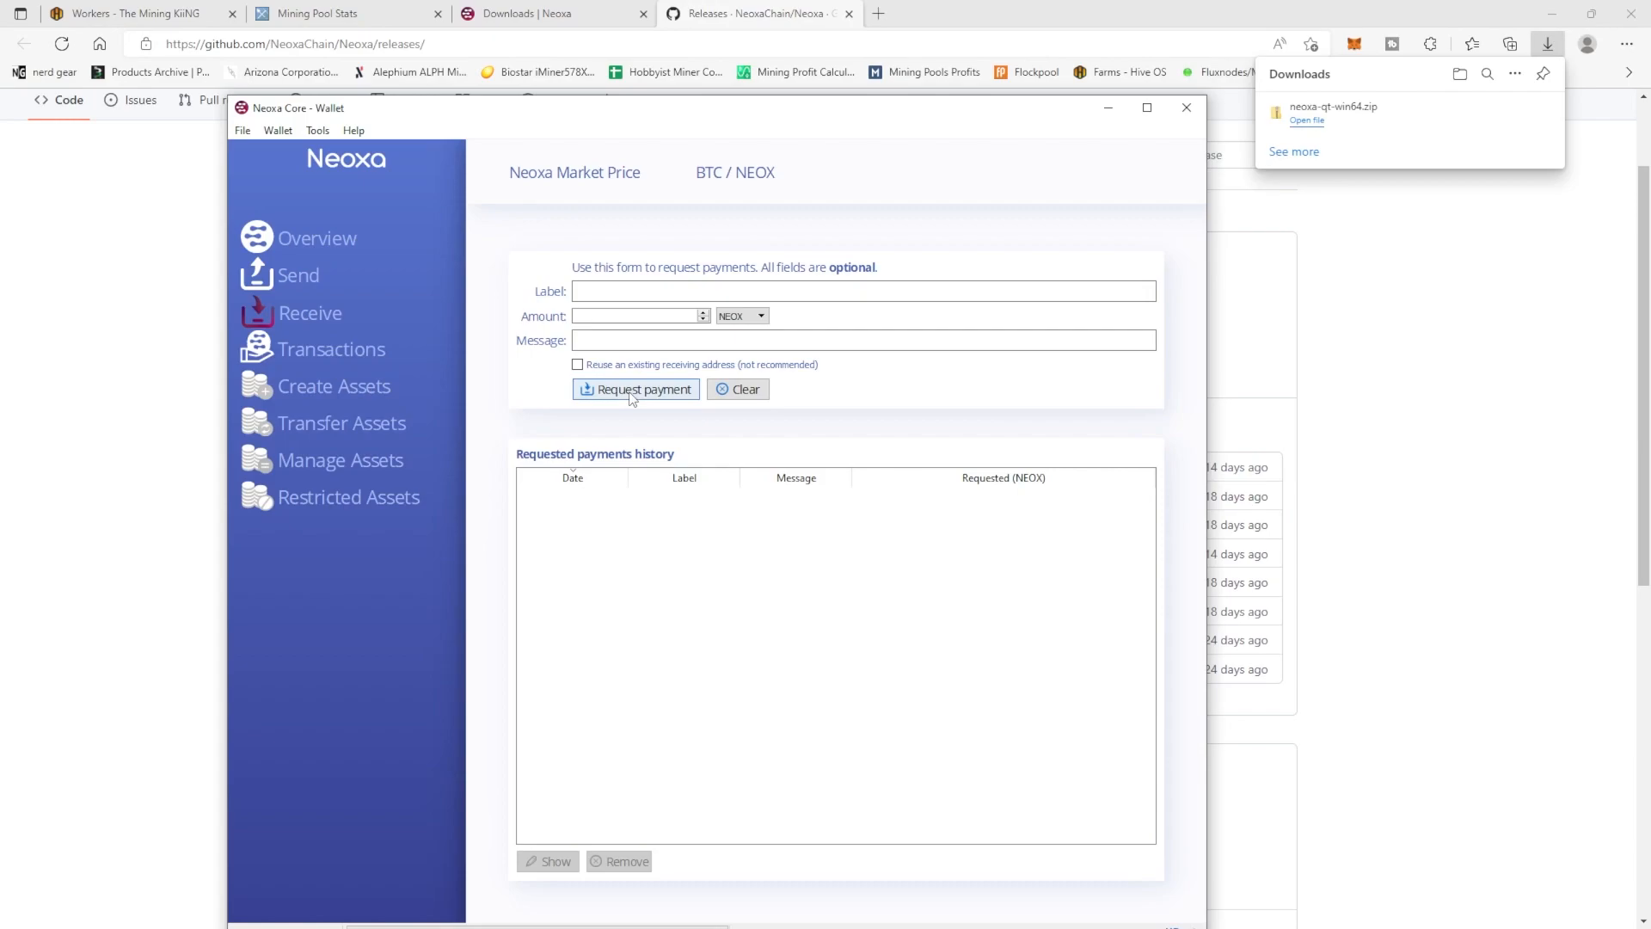
{"action": "left_click", "coordinate": [635, 388]}
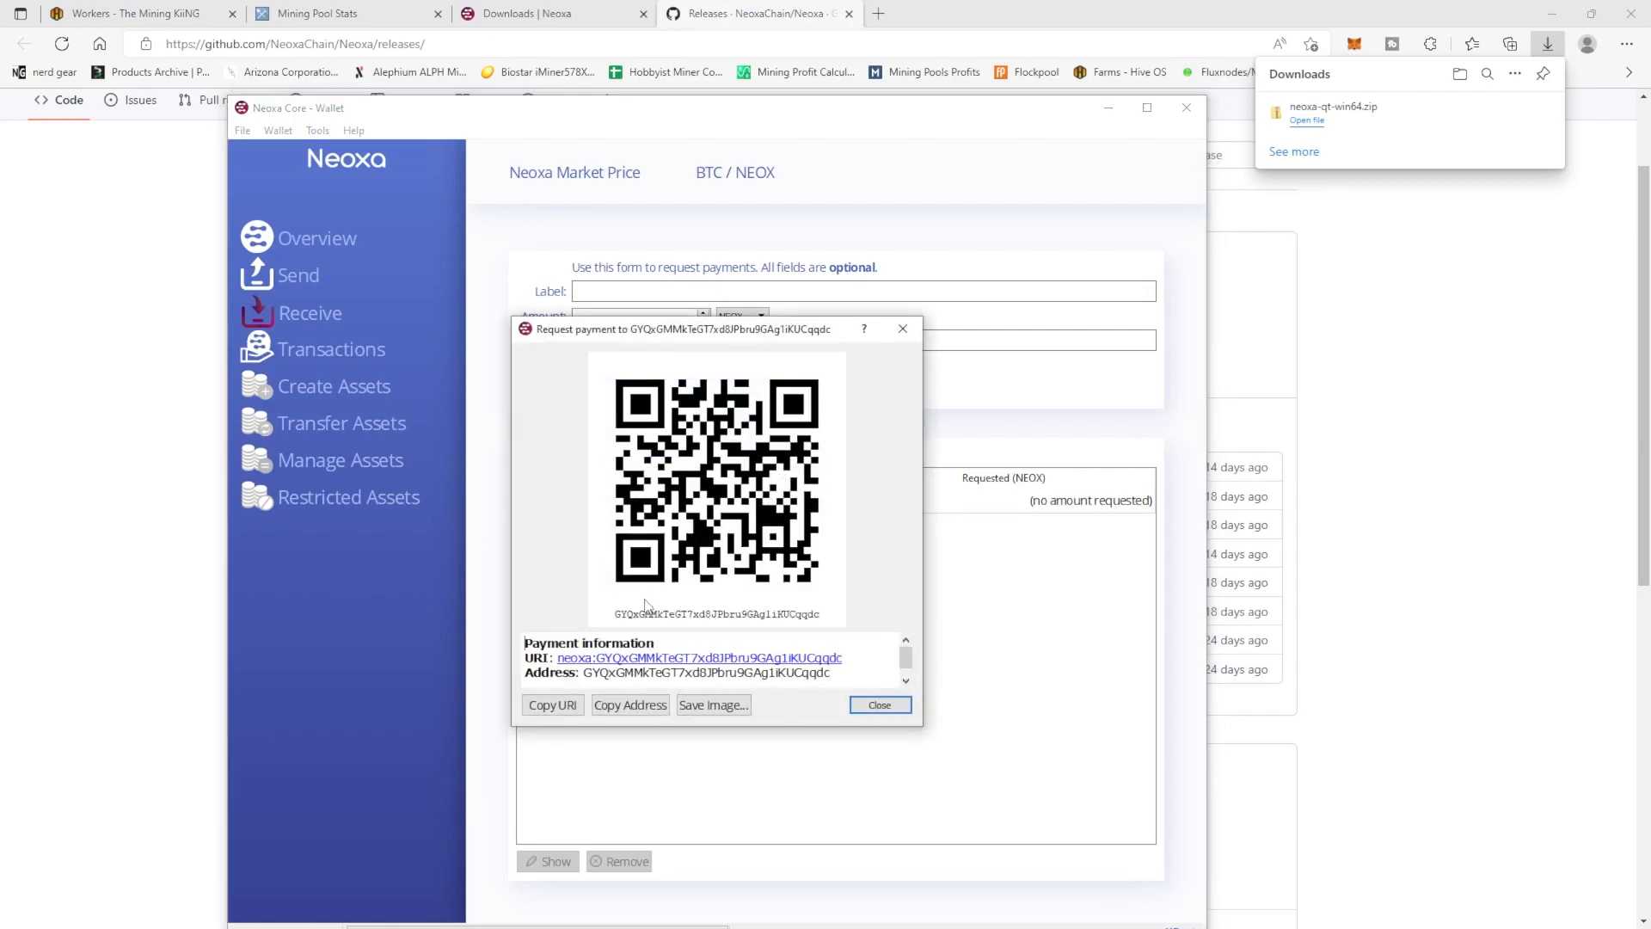
{"action": "left_click", "coordinate": [629, 704]}
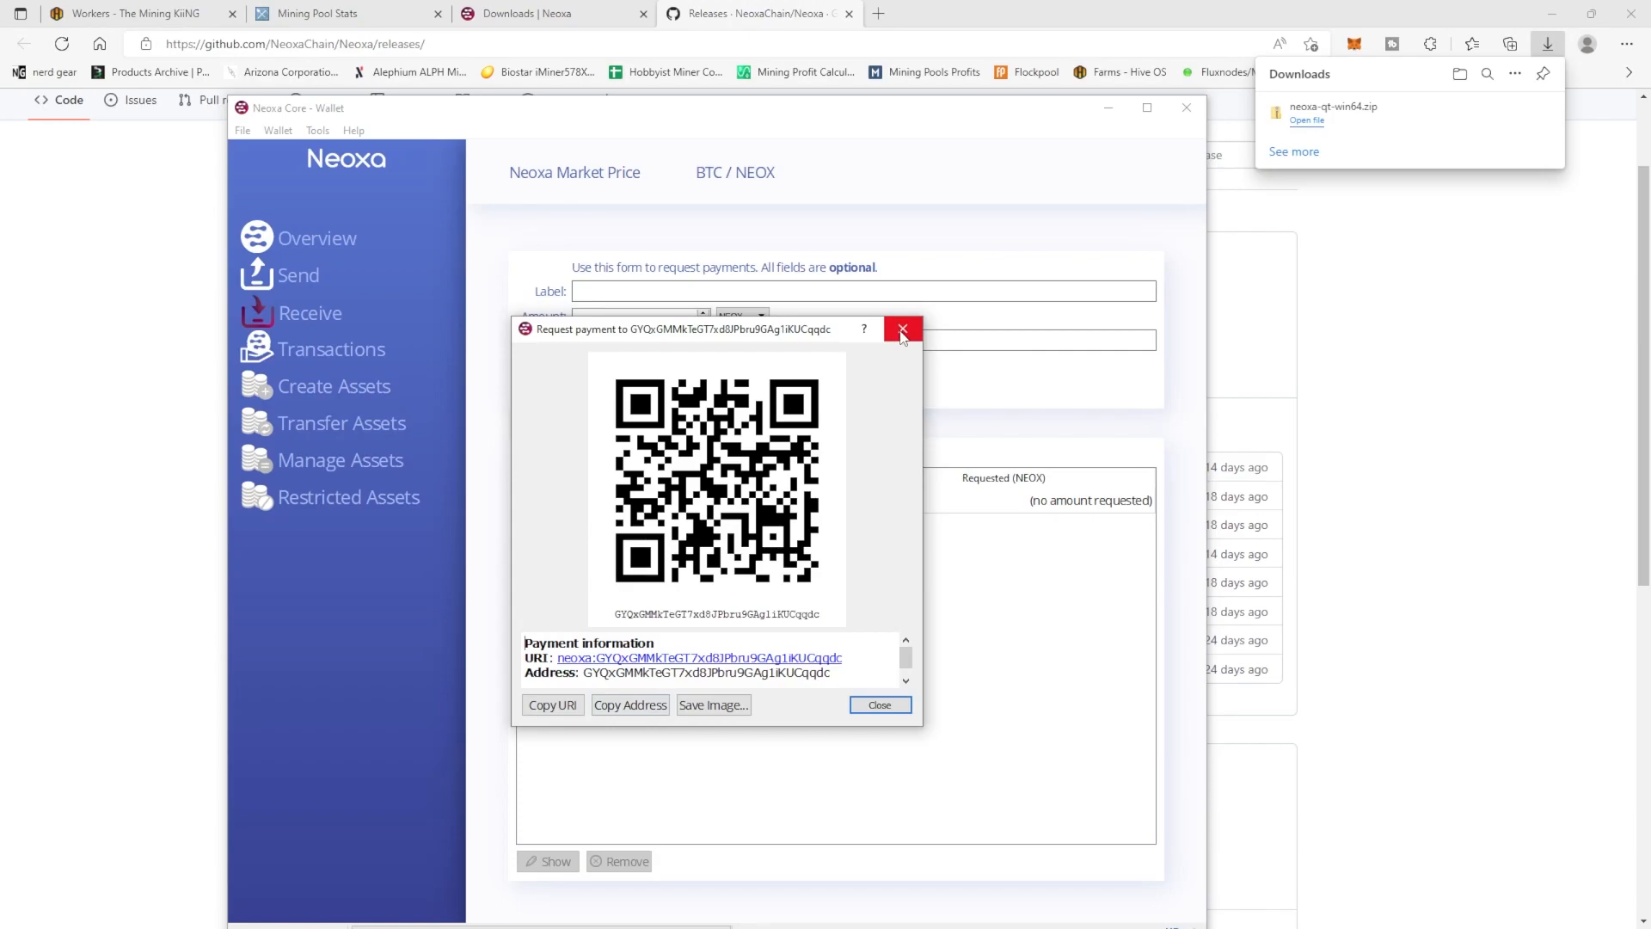
{"action": "left_click", "coordinate": [902, 328]}
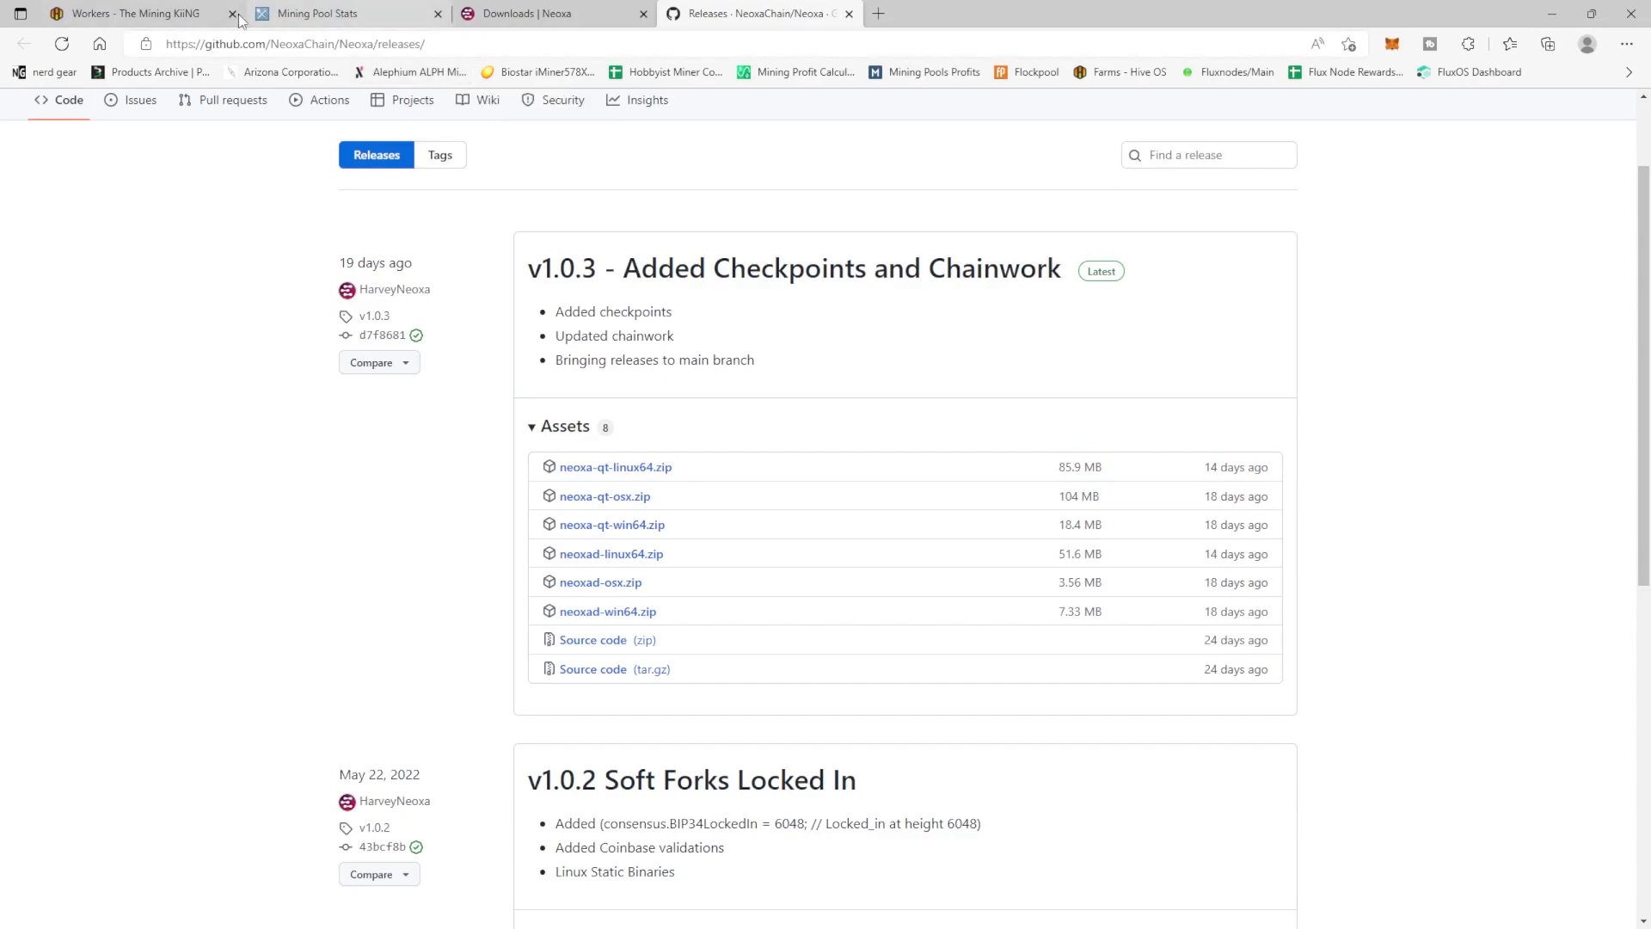
Step: In the HiveOS farm's Wallets, start a new wallet with Neoxa as the coin
{"action": "left_click", "coordinate": [127, 13]}
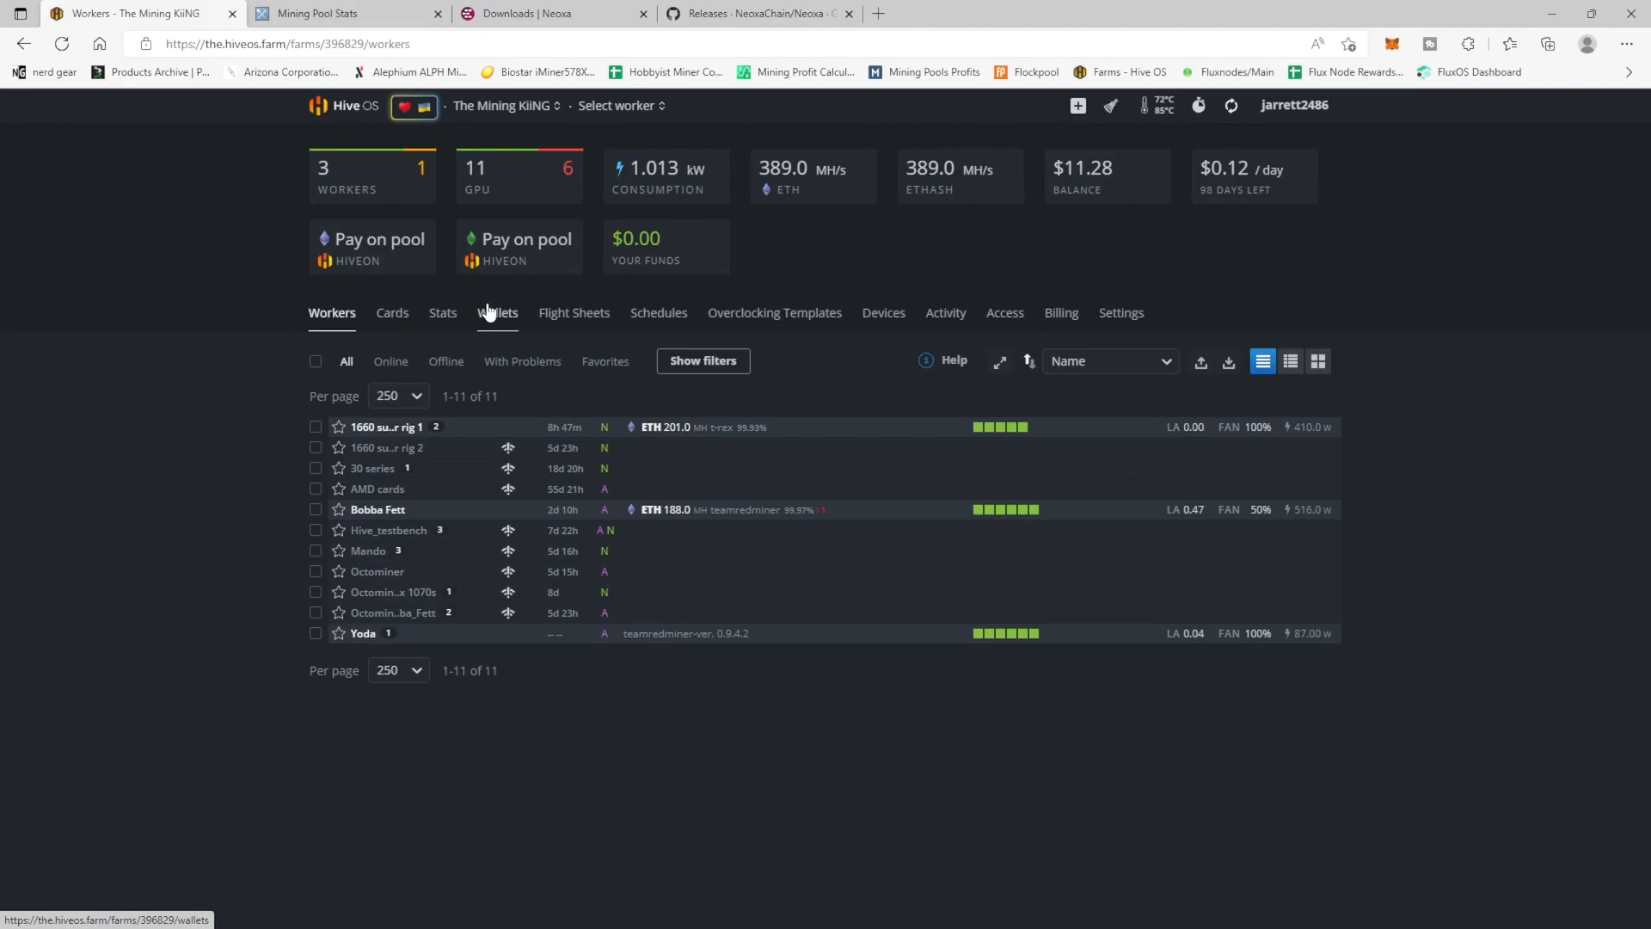
{"action": "mouse_move", "coordinate": [501, 328]}
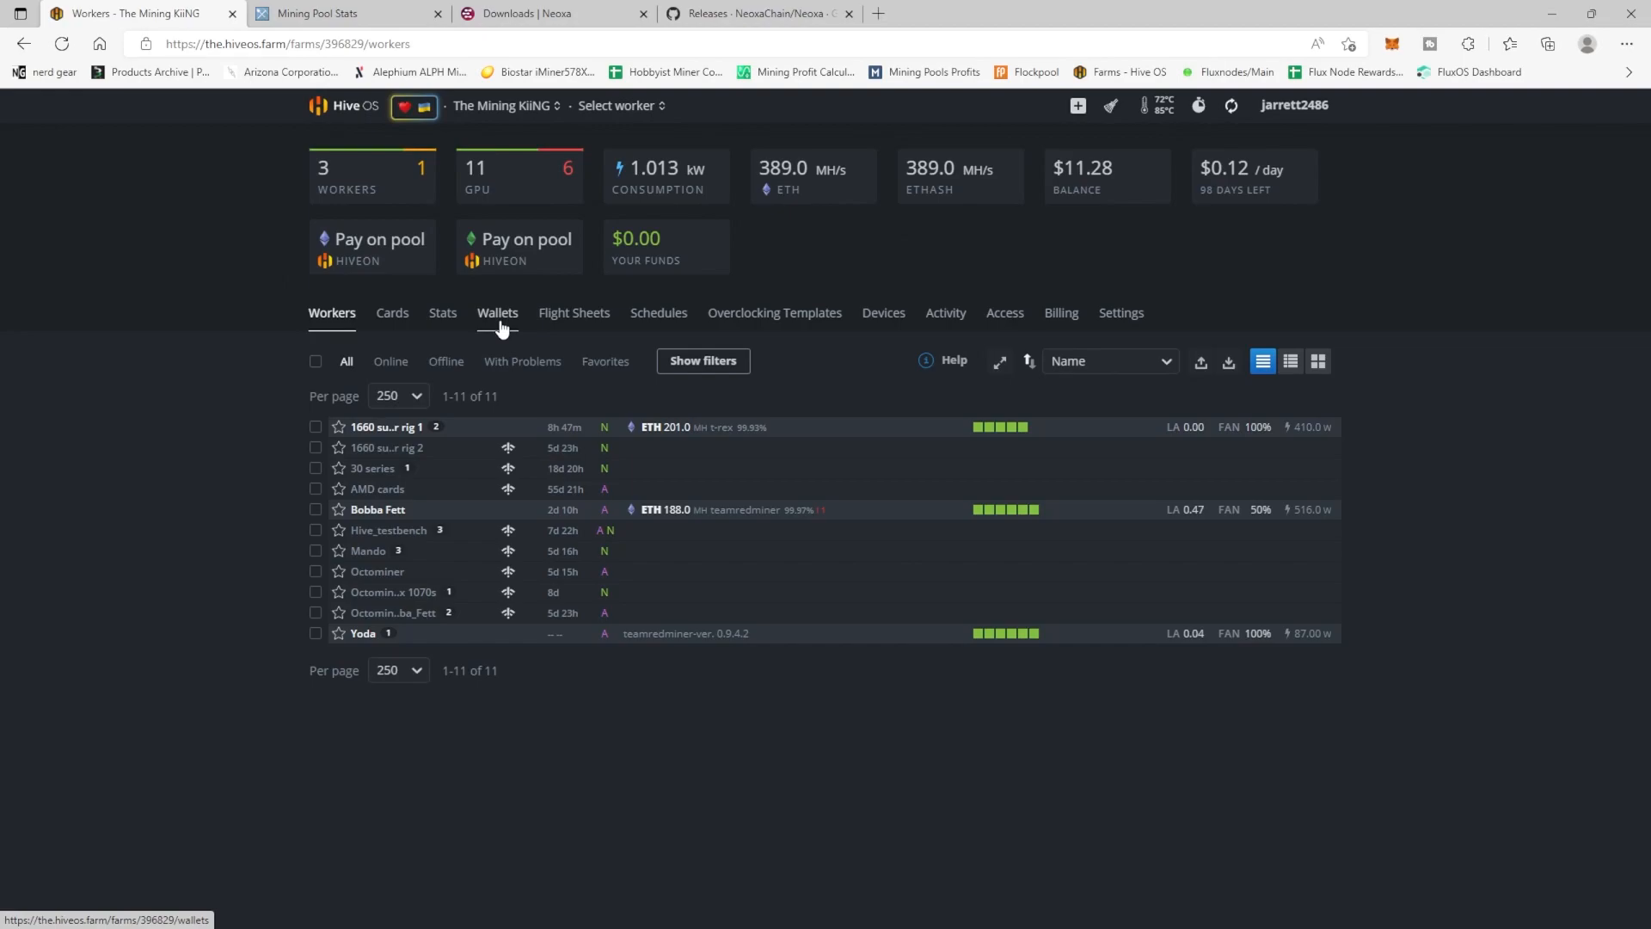
{"action": "left_click", "coordinate": [496, 313]}
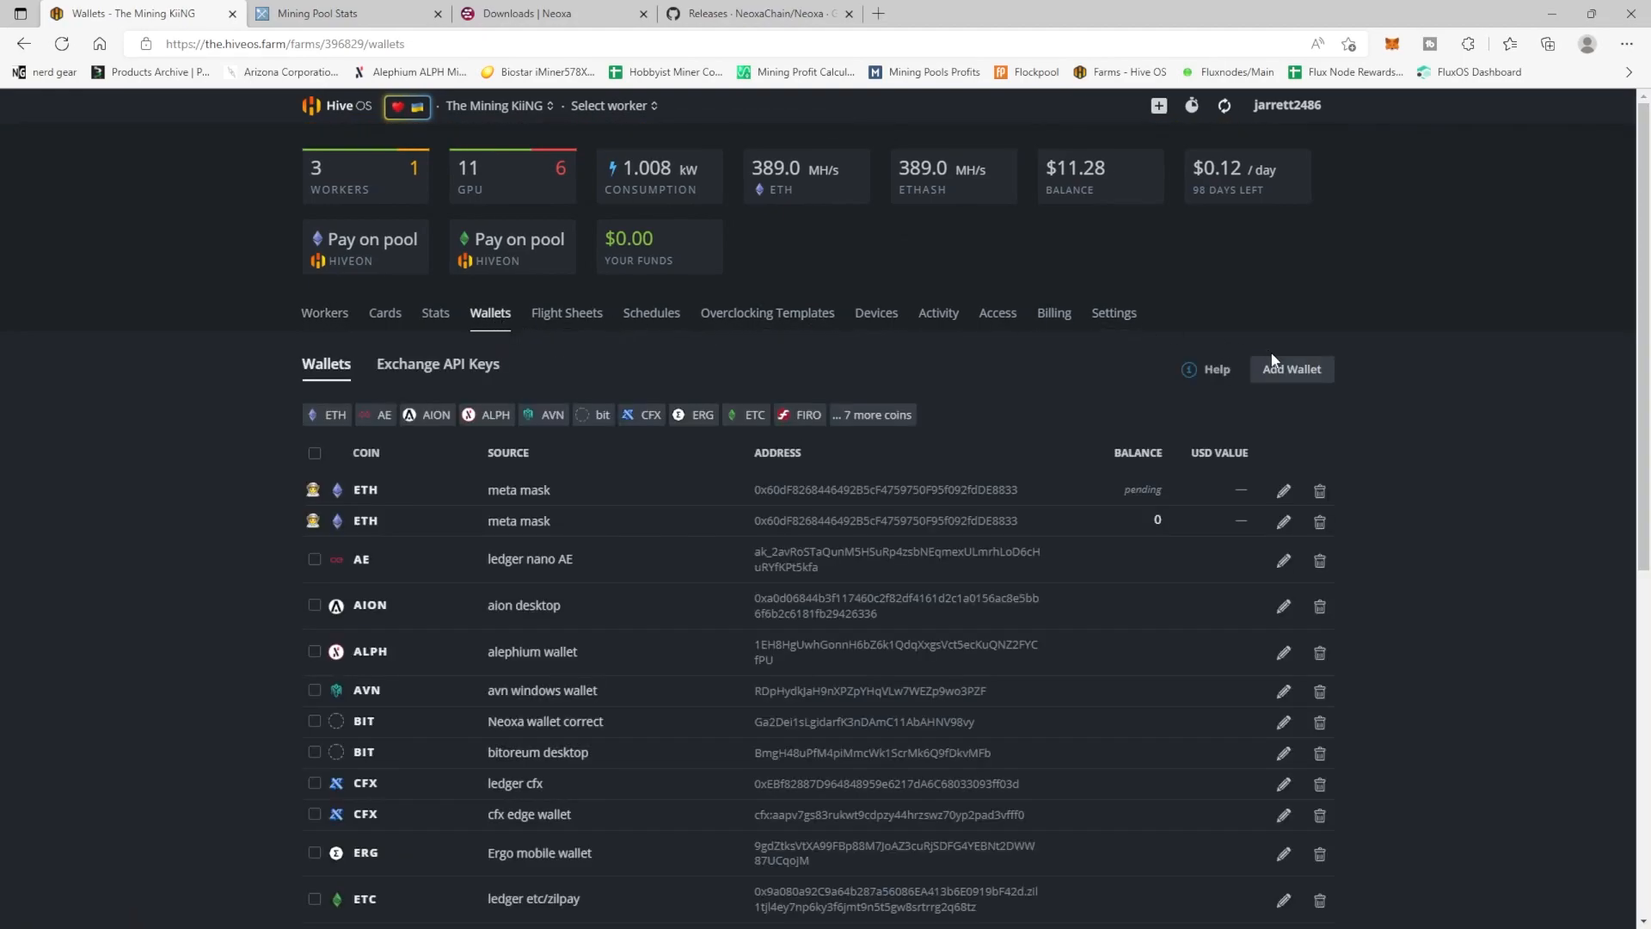
{"action": "left_click", "coordinate": [1291, 369]}
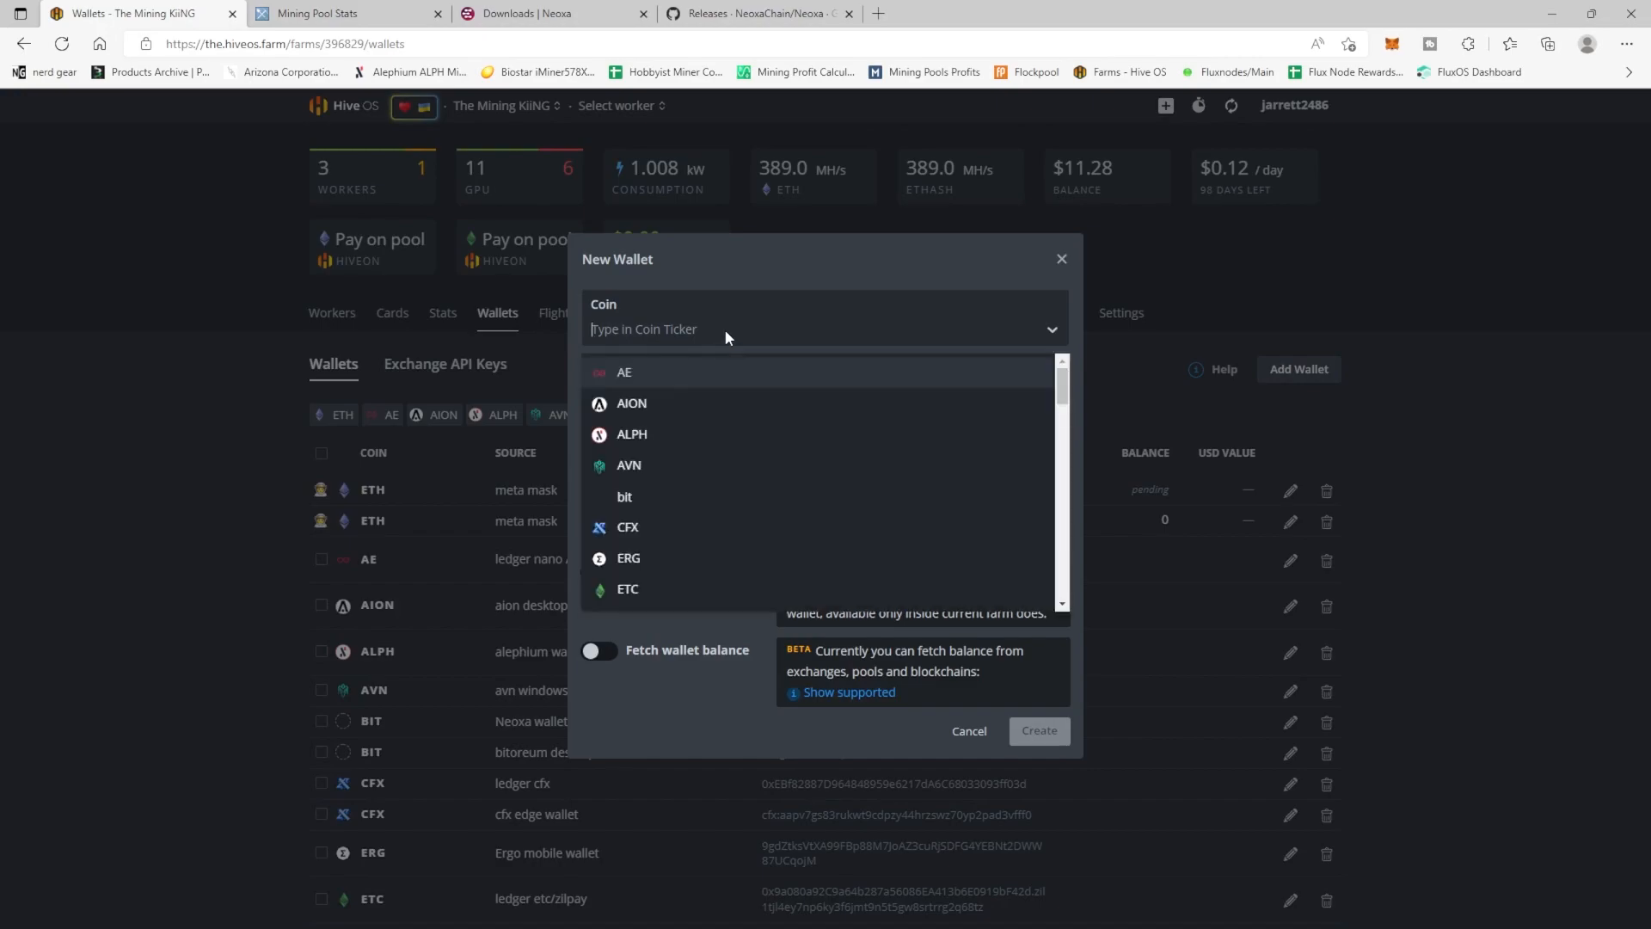
{"action": "type", "text": "Neoxa"}
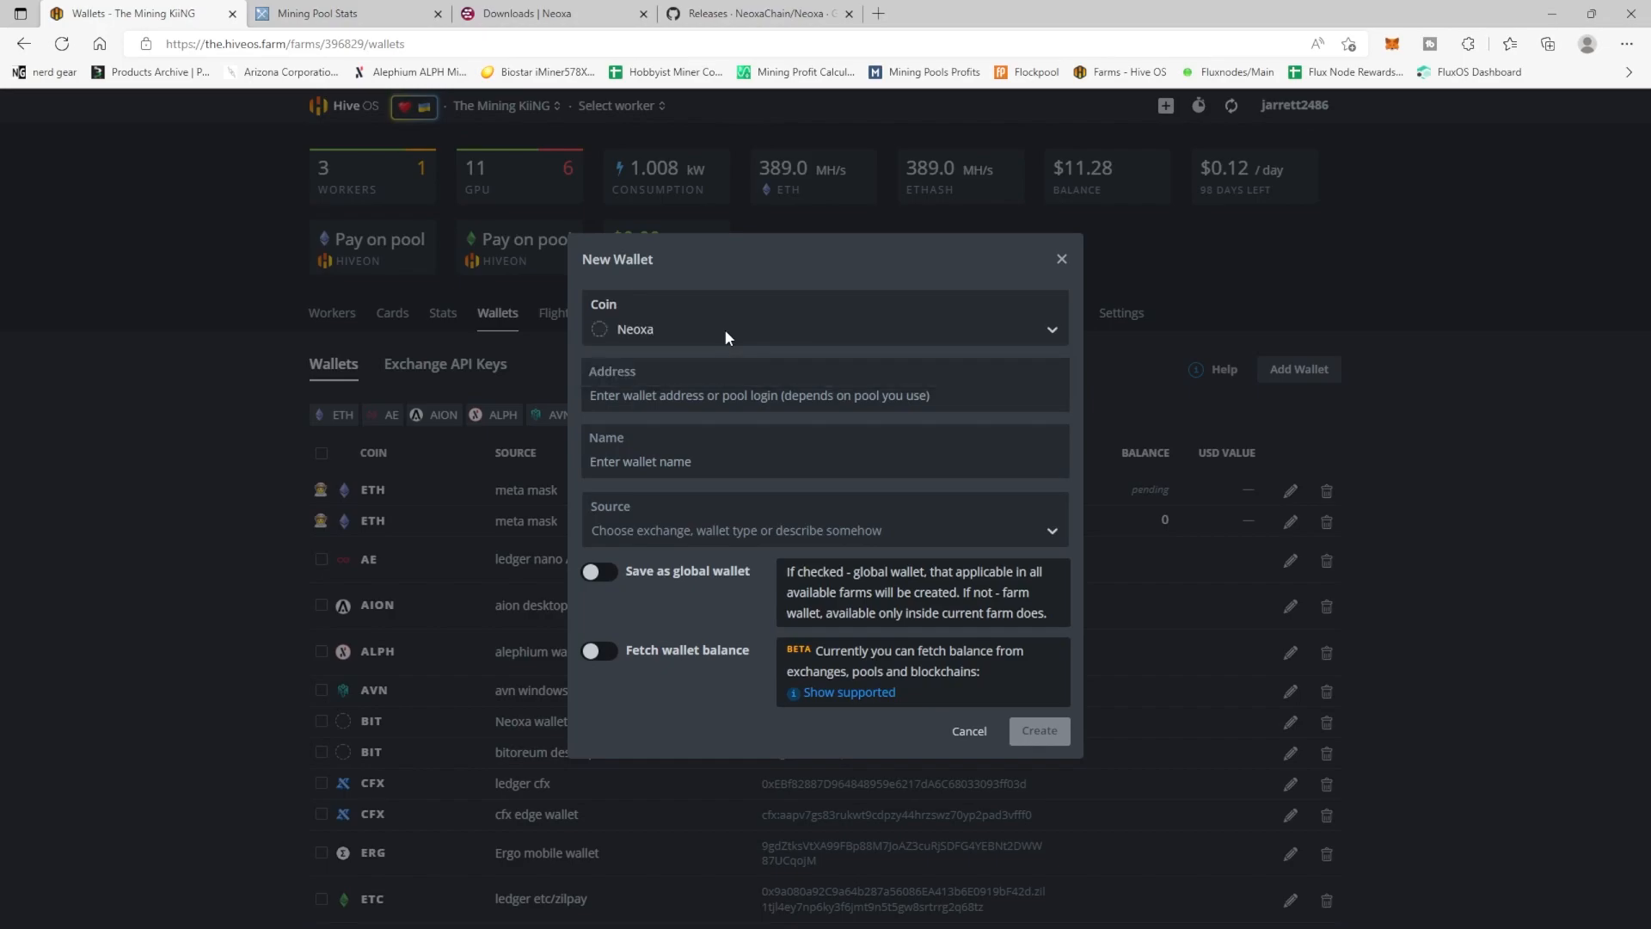
{"action": "left_click", "coordinate": [825, 383]}
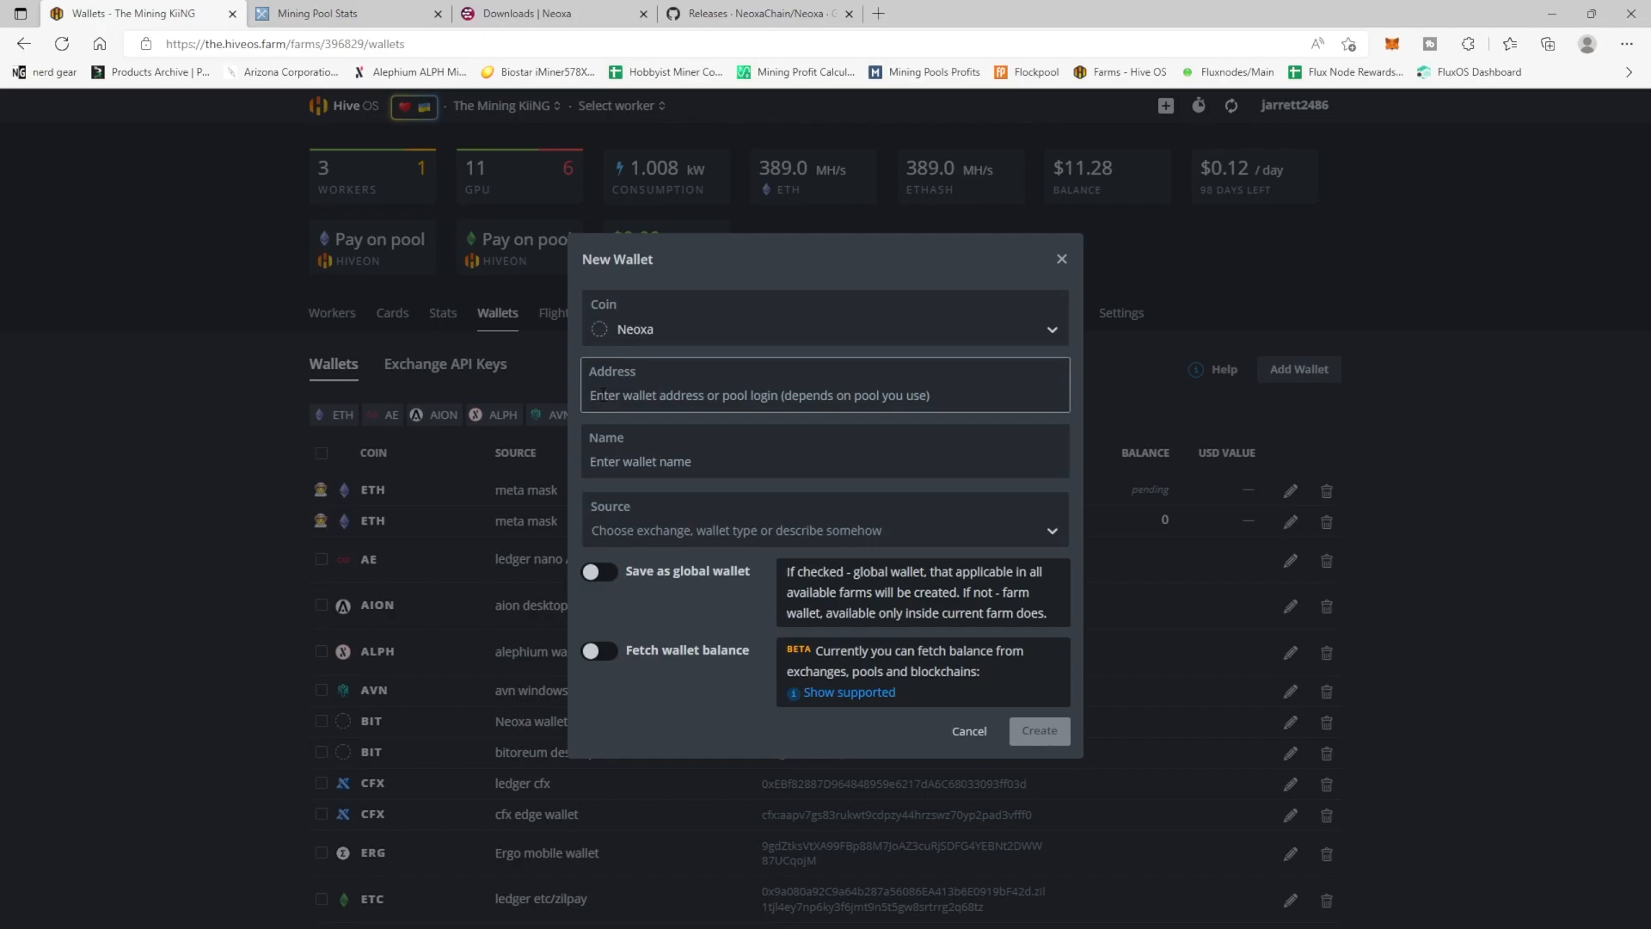
{"action": "type", "text": "GYQxGMMkTeGT7xd8jPbru9GAg1iKUCqqdc"}
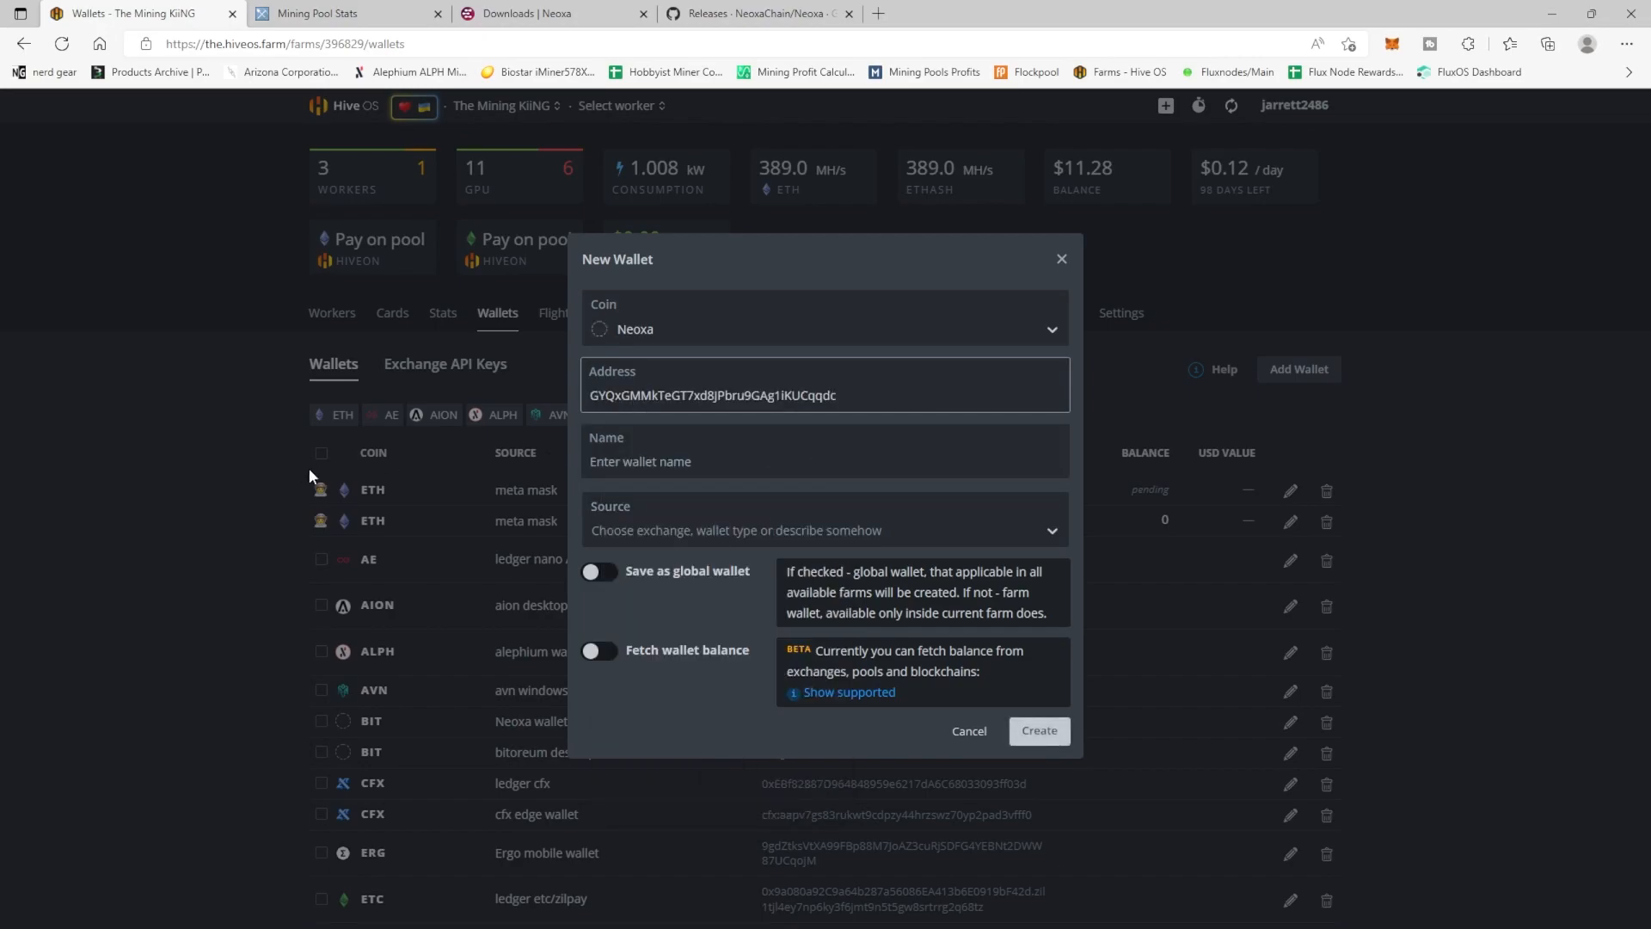
{"action": "type", "text": "N"}
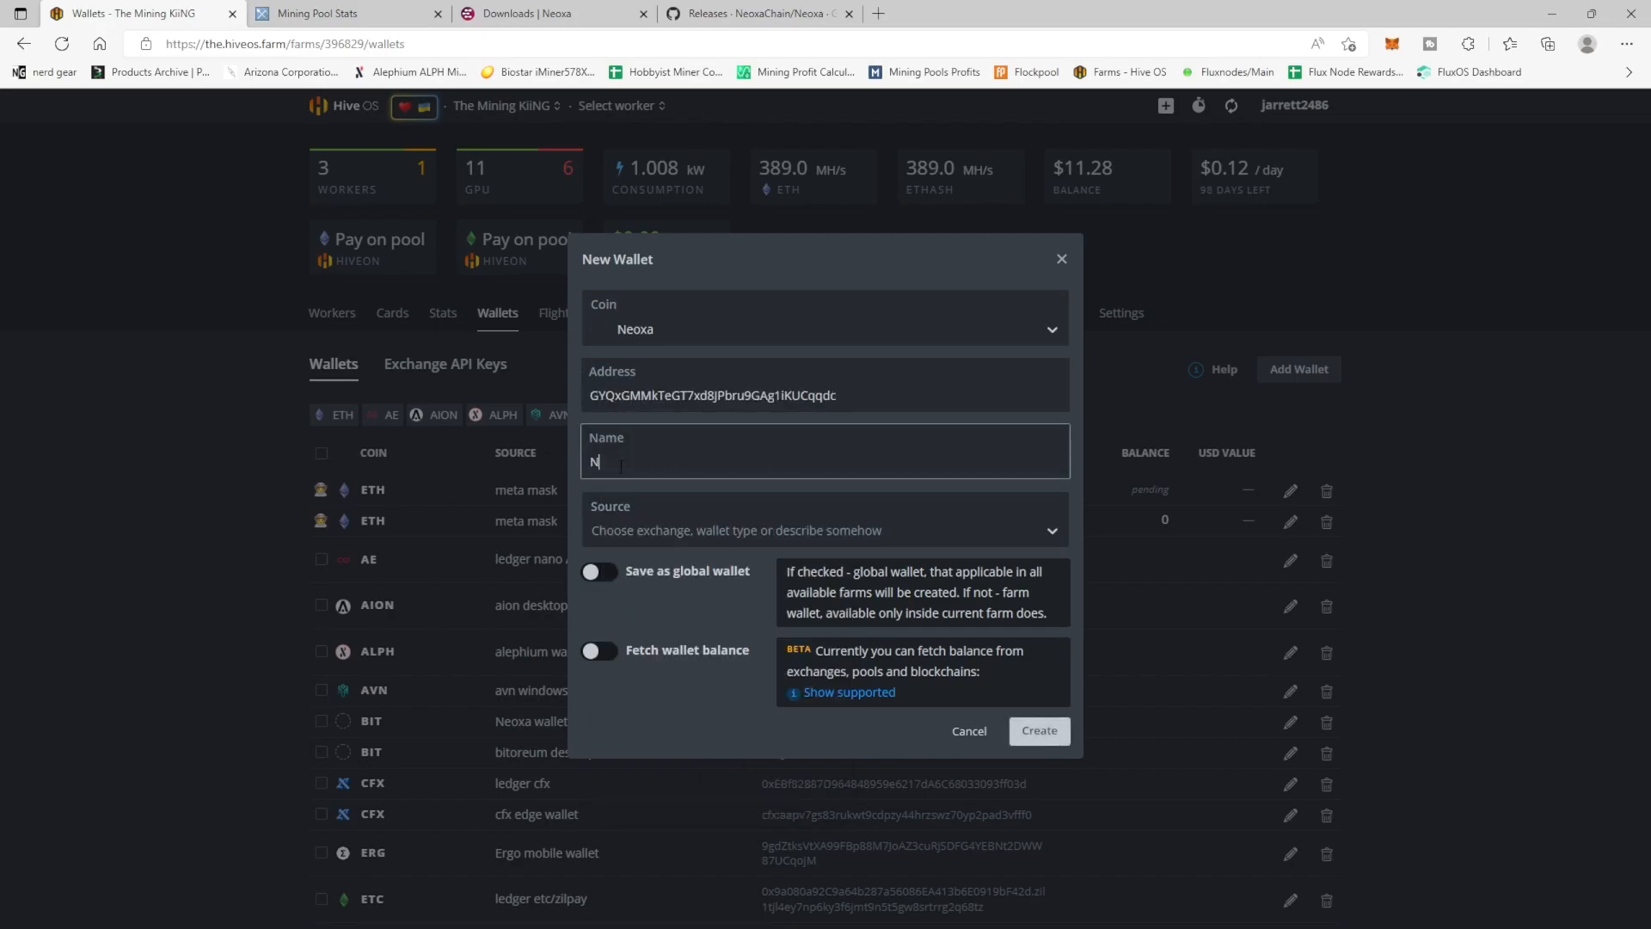
{"action": "type", "text": "eoxa Test wallet"}
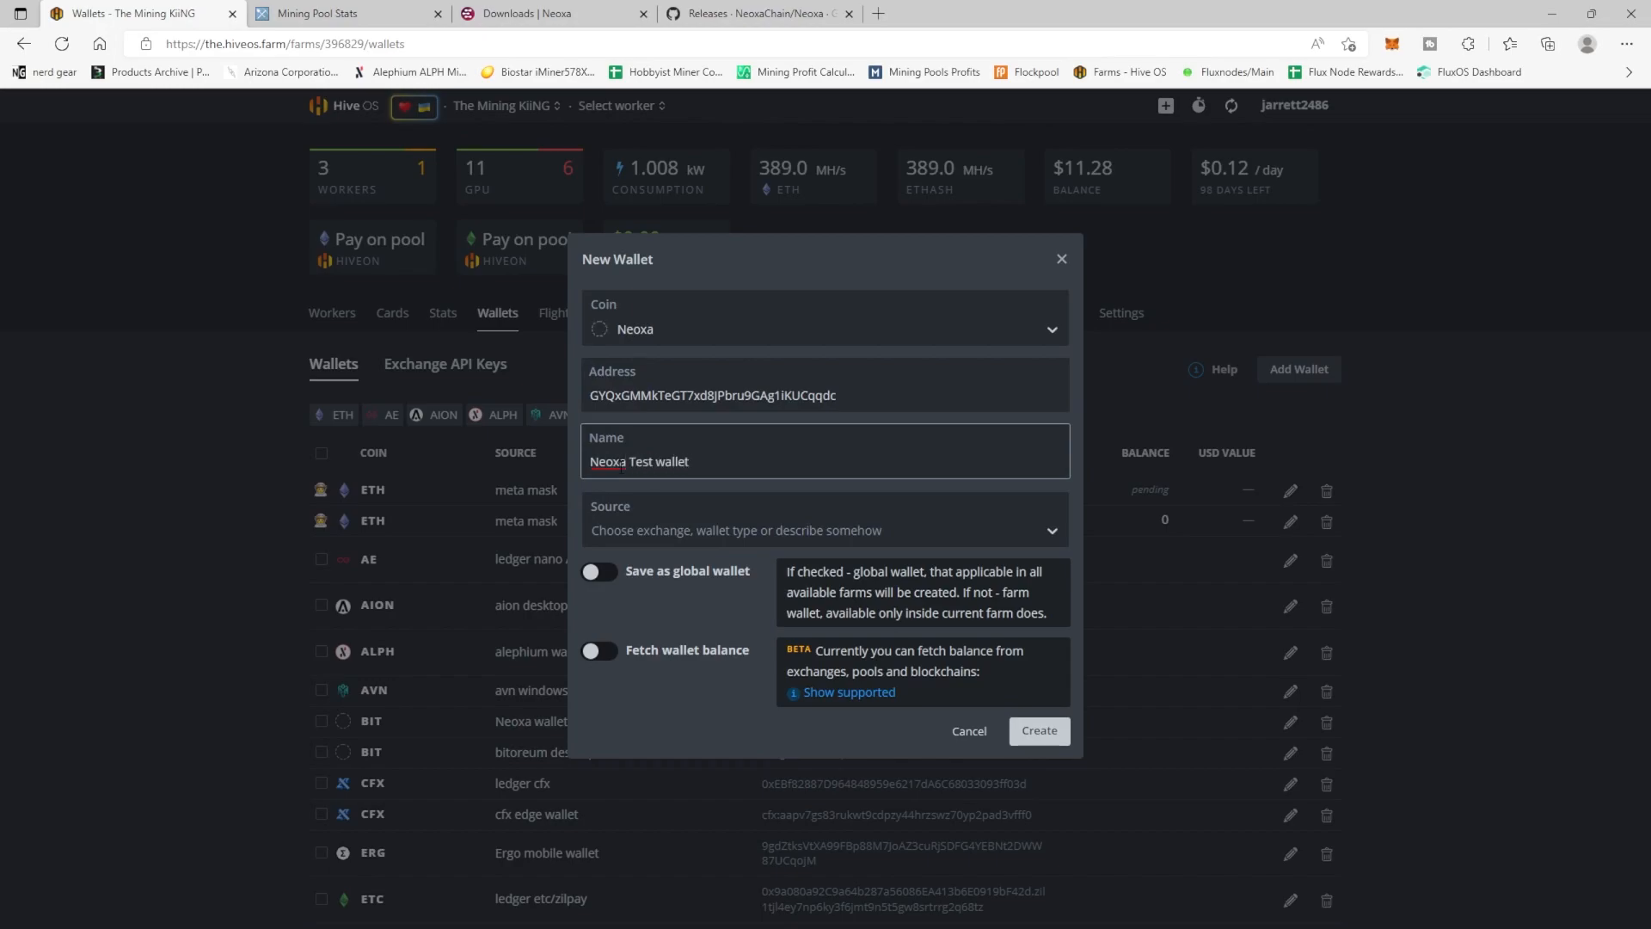
{"action": "left_click", "coordinate": [1037, 730]}
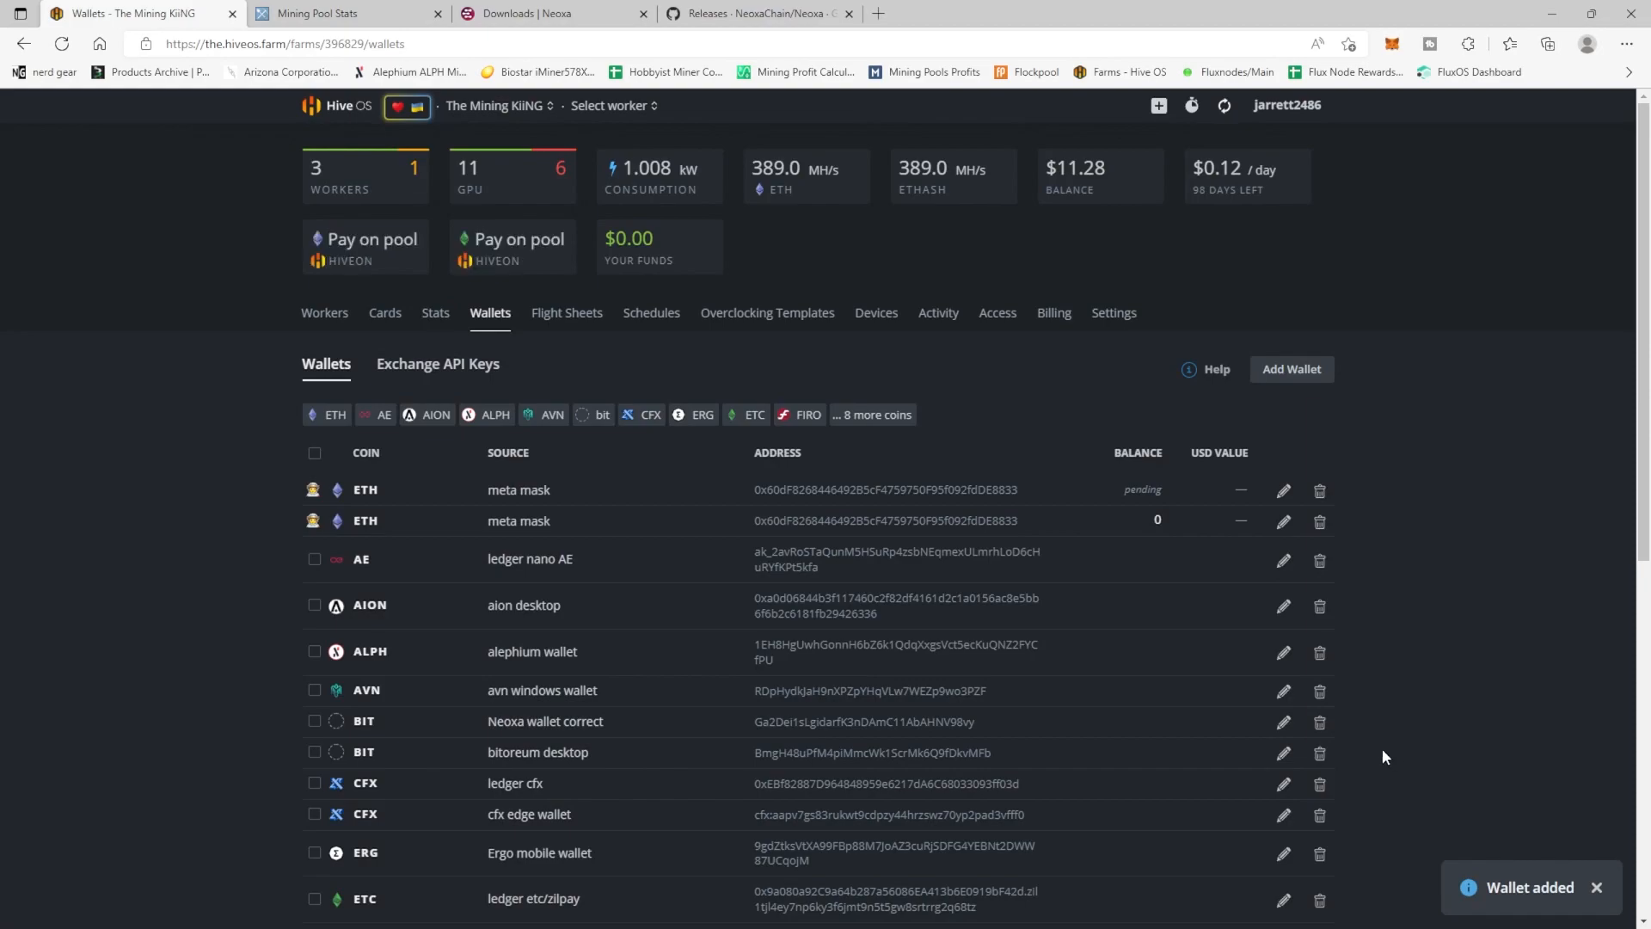
{"action": "mouse_move", "coordinate": [1374, 719]}
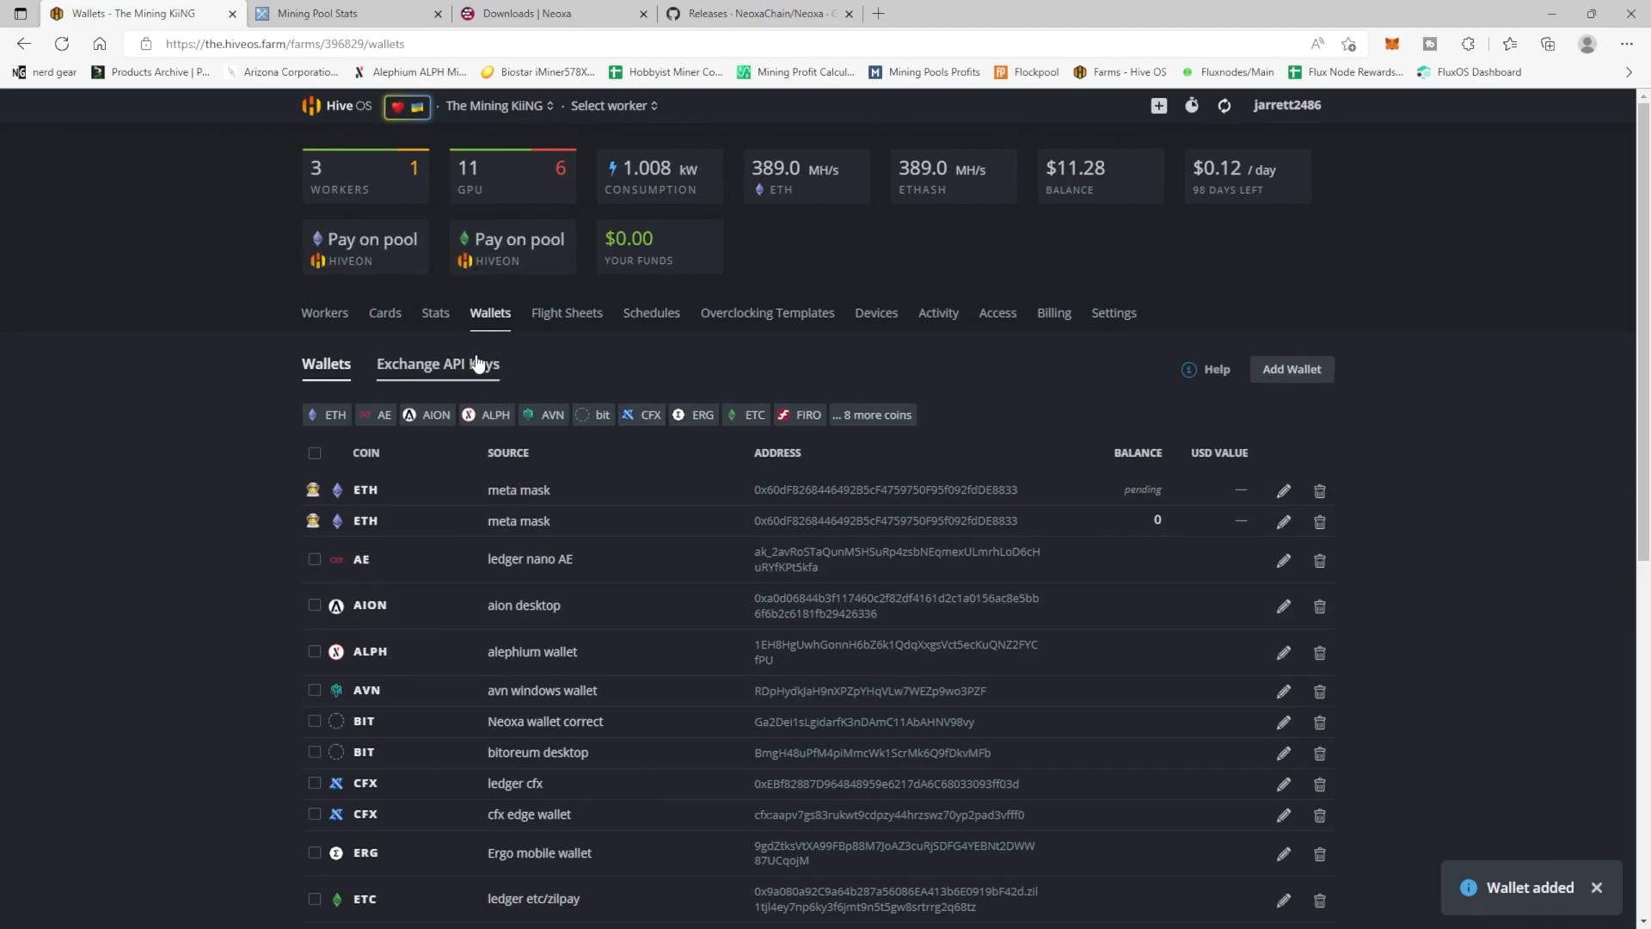
Step: Start a Neoxa flight sheet using 'Neoxa Test wallet' and list its pool options
{"action": "left_click", "coordinate": [566, 313]}
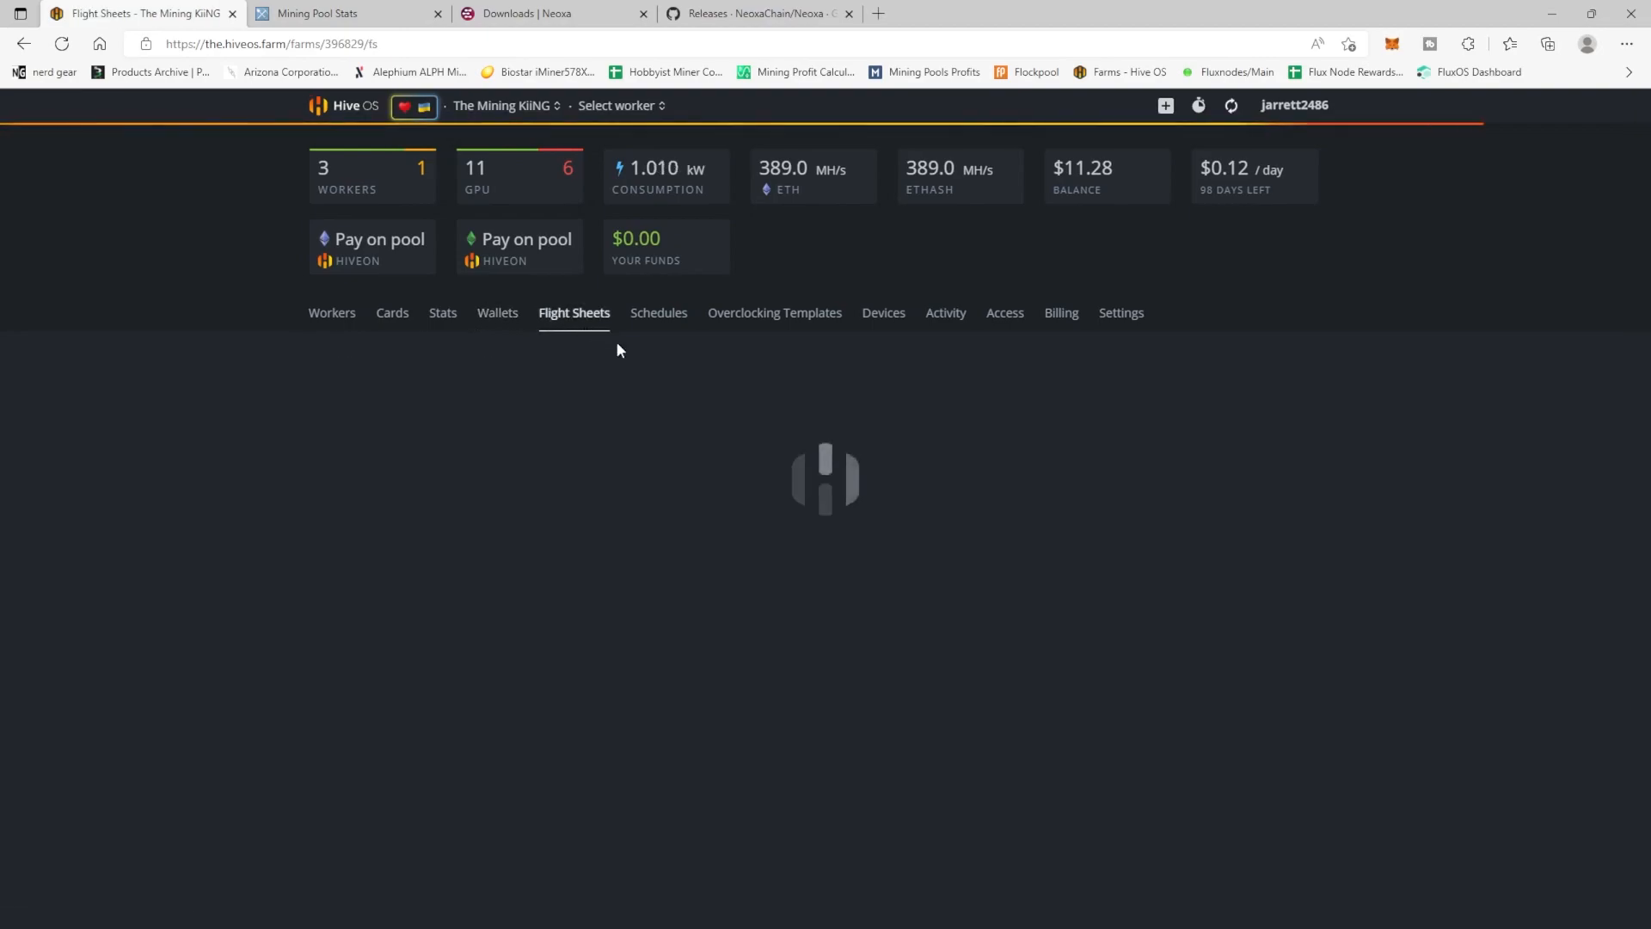
{"action": "left_click", "coordinate": [446, 437]}
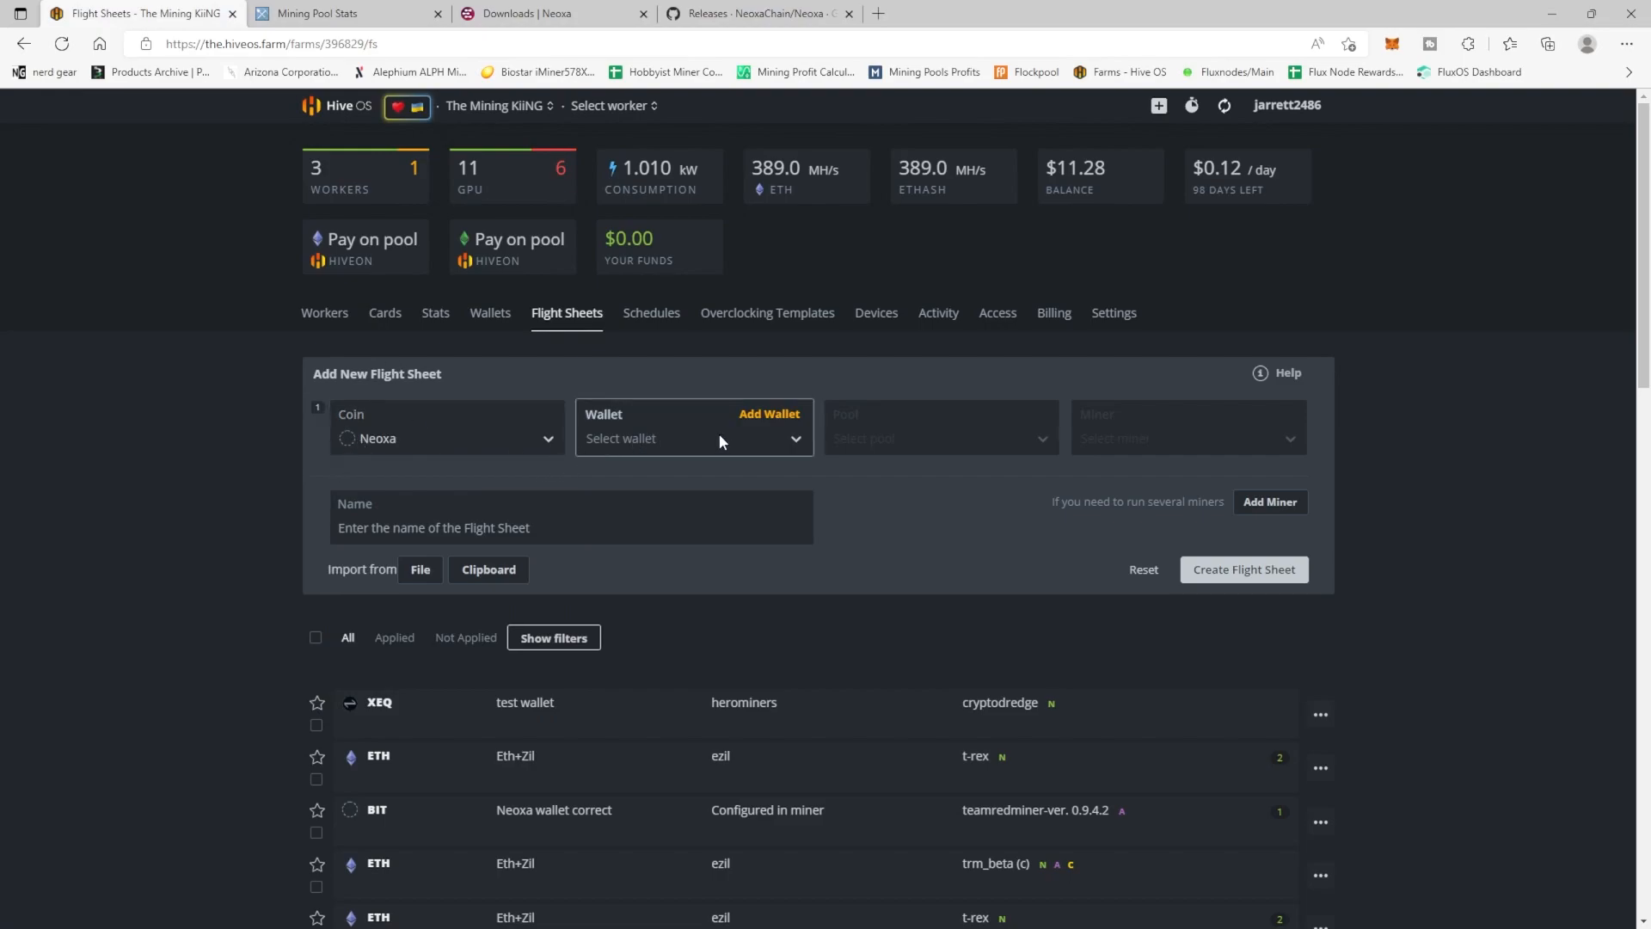
{"action": "left_click", "coordinate": [693, 438]}
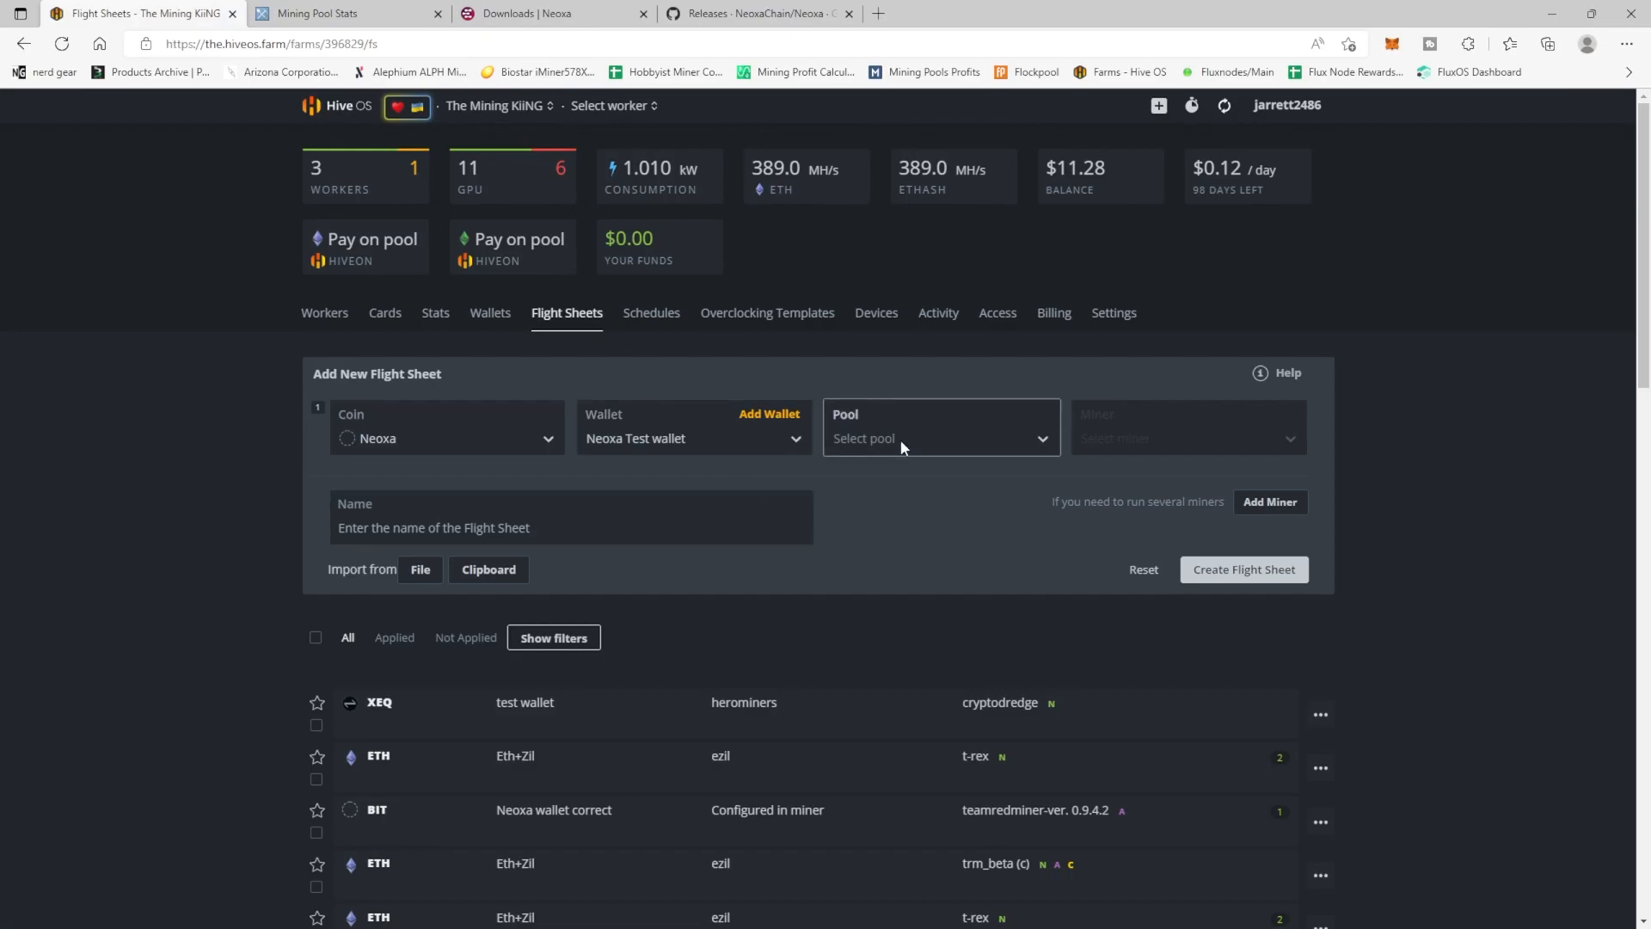
{"action": "left_click", "coordinate": [935, 438]}
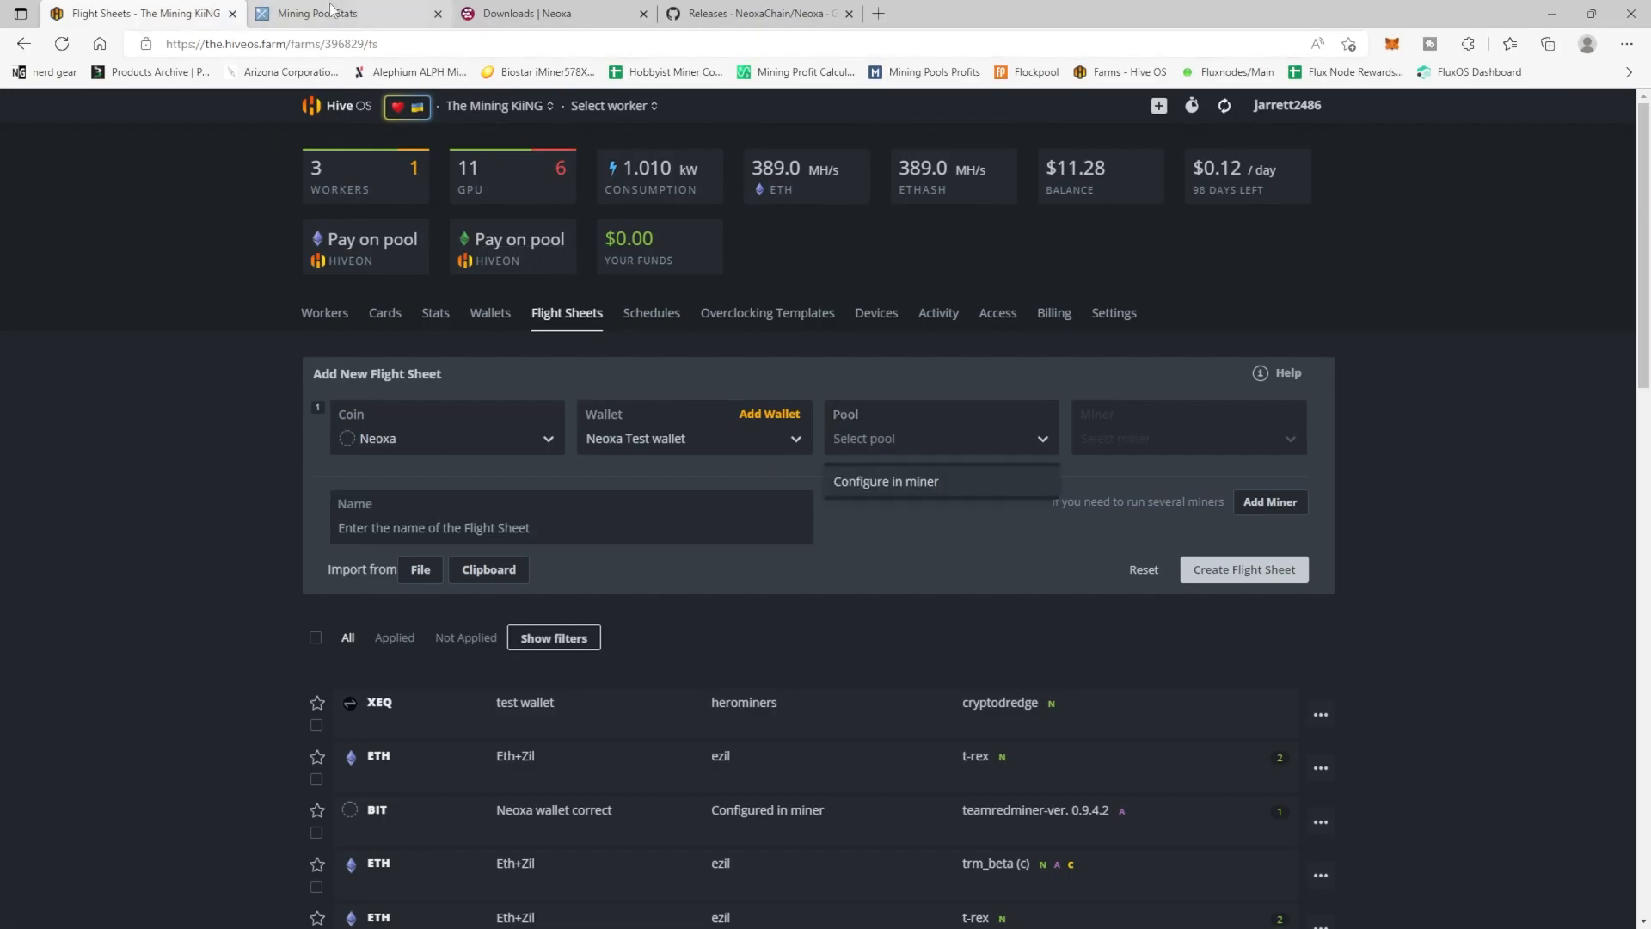
Step: Open Neoxa from MiningPoolStats' New Coins list to see its KawPow pool rankings
{"action": "left_click", "coordinate": [316, 12]}
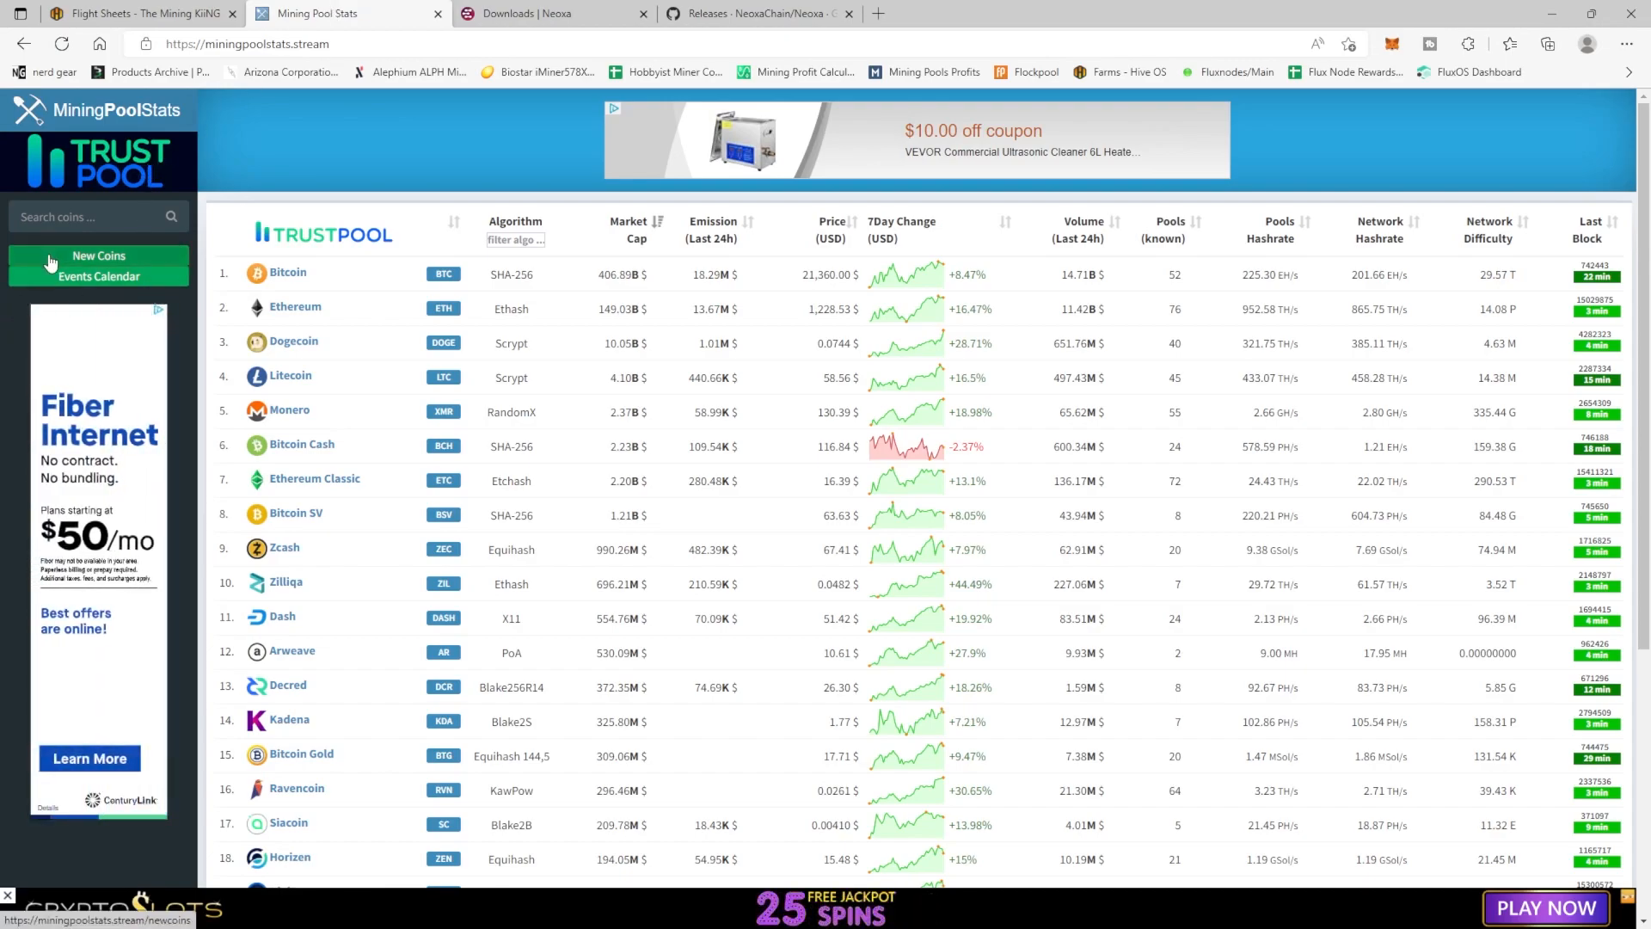
{"action": "left_click", "coordinate": [98, 256]}
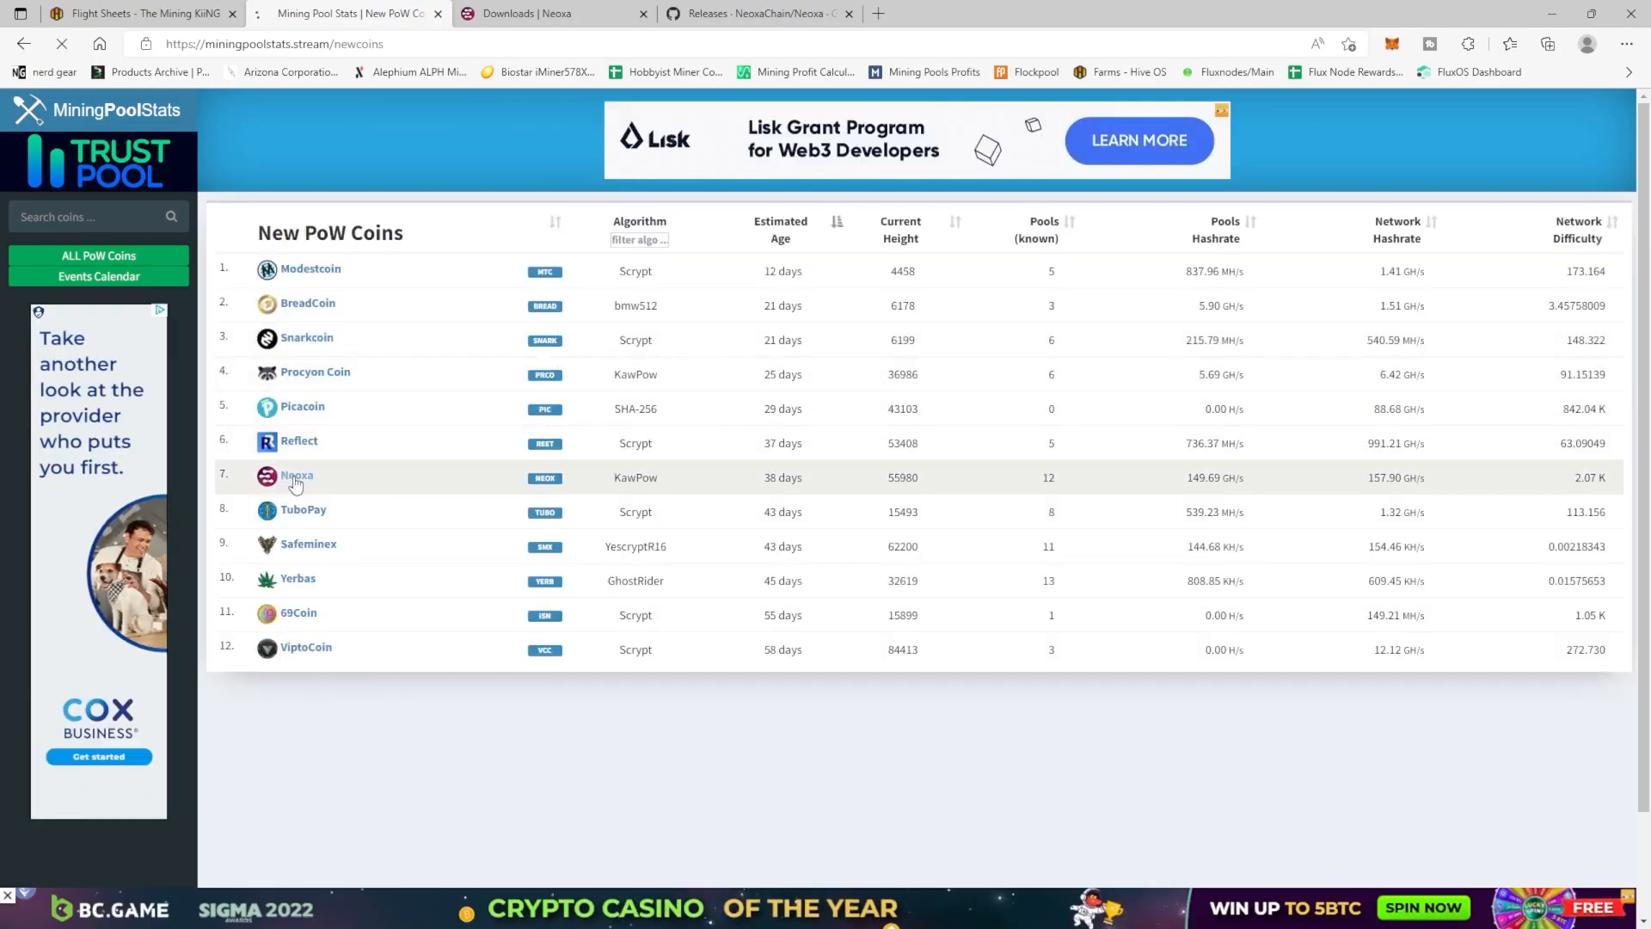
{"action": "left_click", "coordinate": [298, 477]}
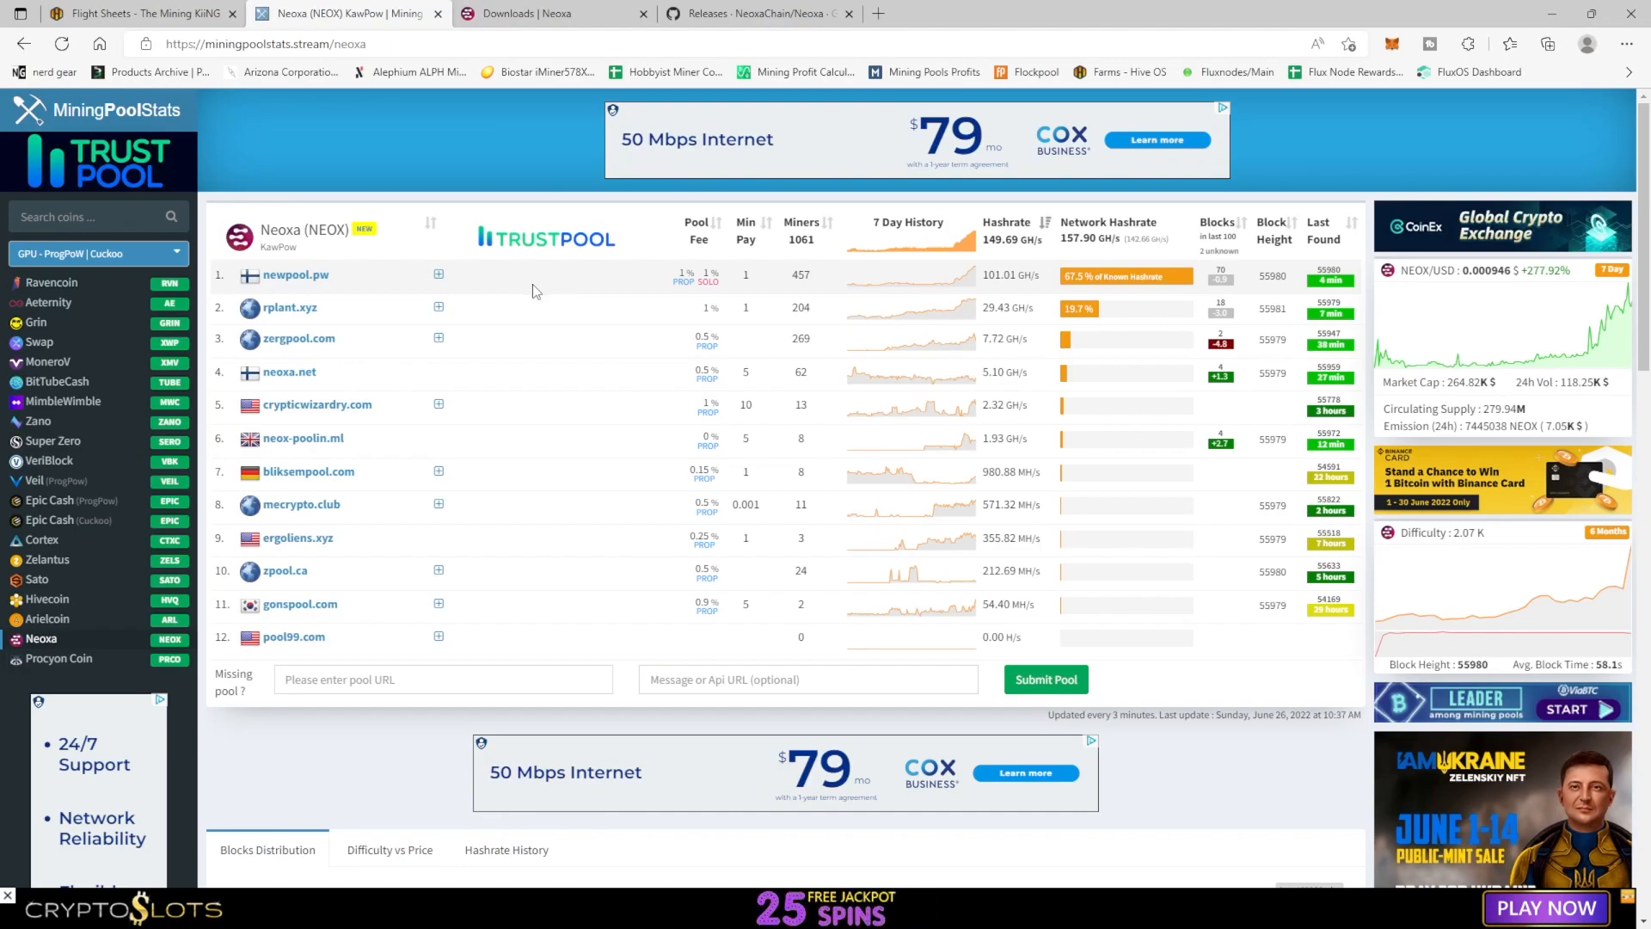
{"action": "mouse_move", "coordinate": [466, 292]}
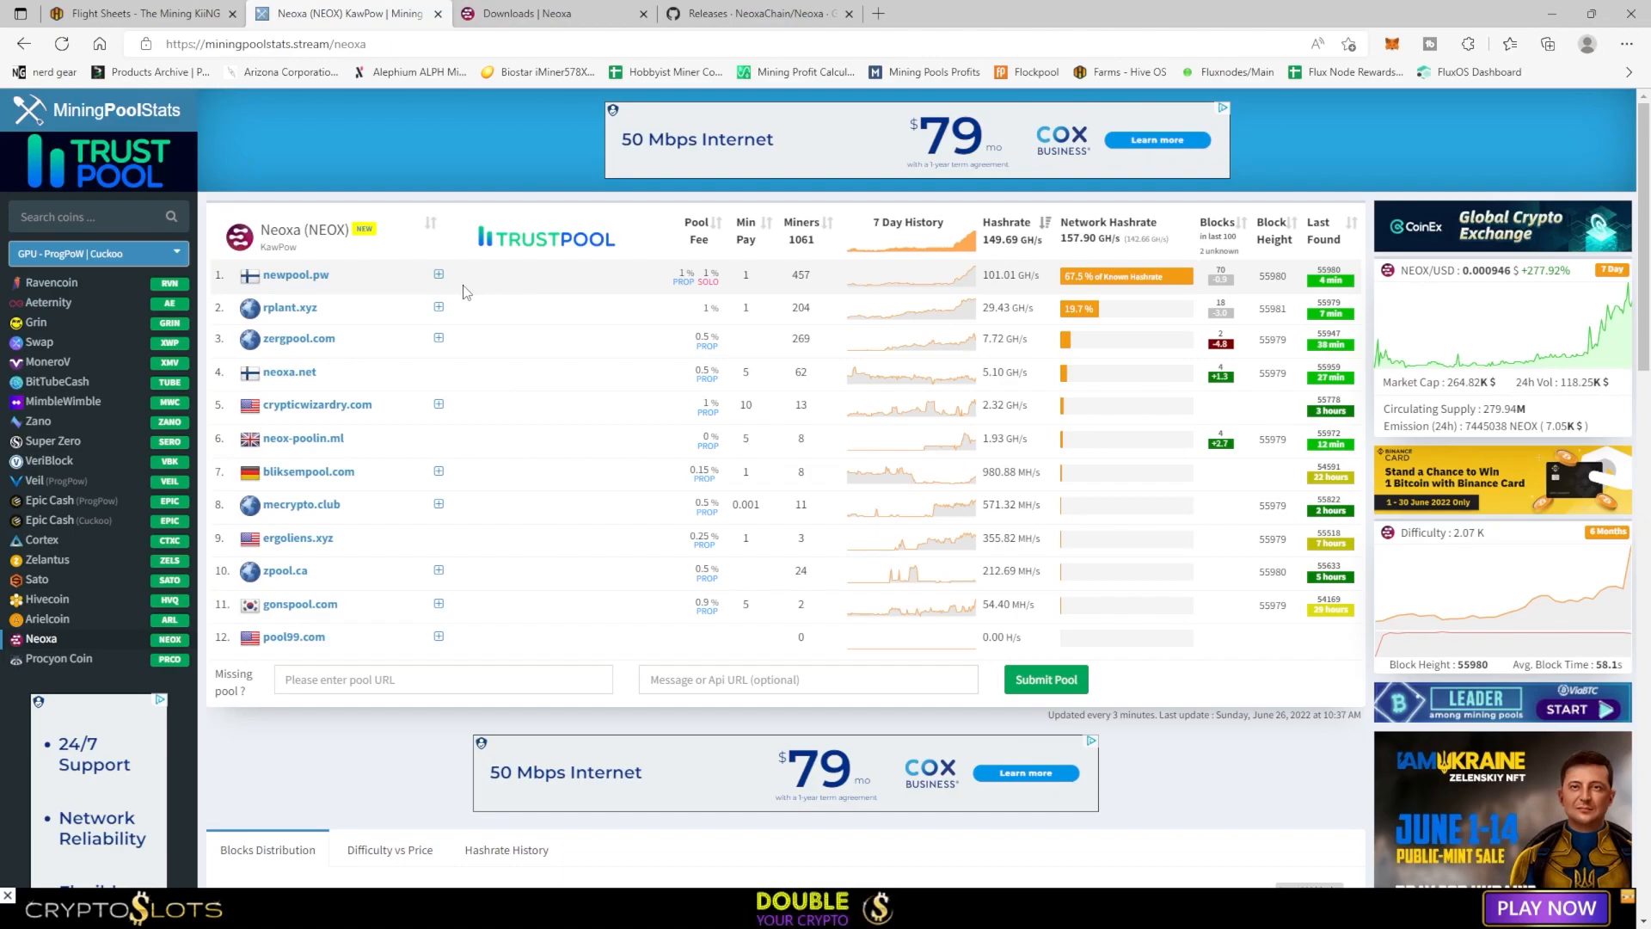
{"action": "mouse_move", "coordinate": [338, 634]}
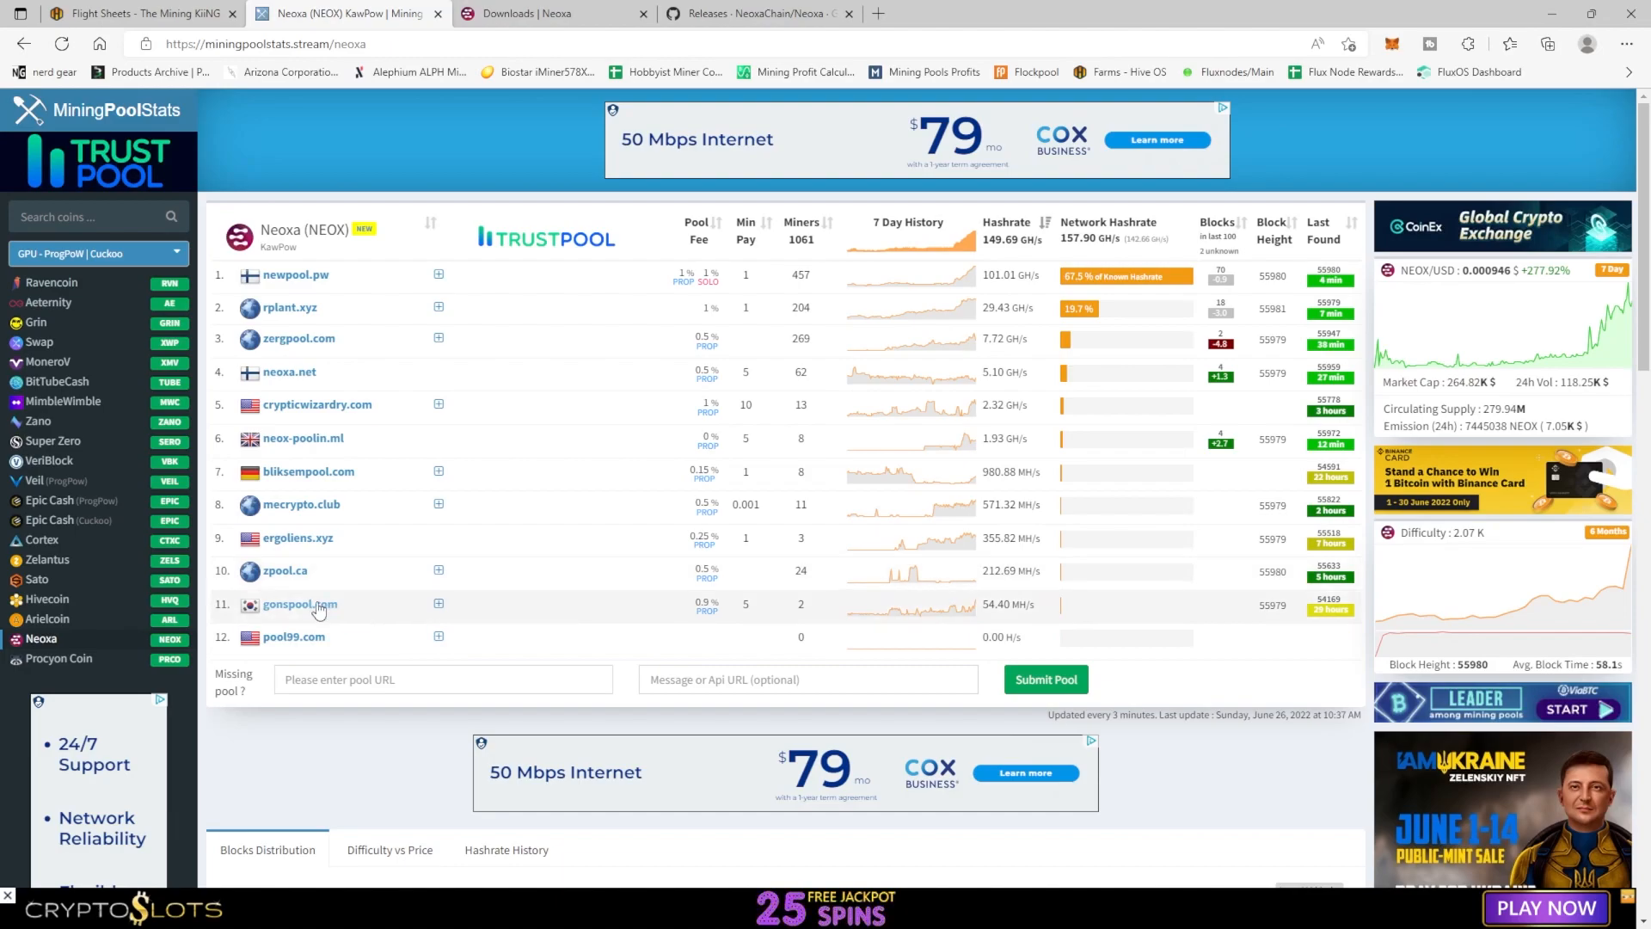
{"action": "mouse_move", "coordinate": [296, 275]}
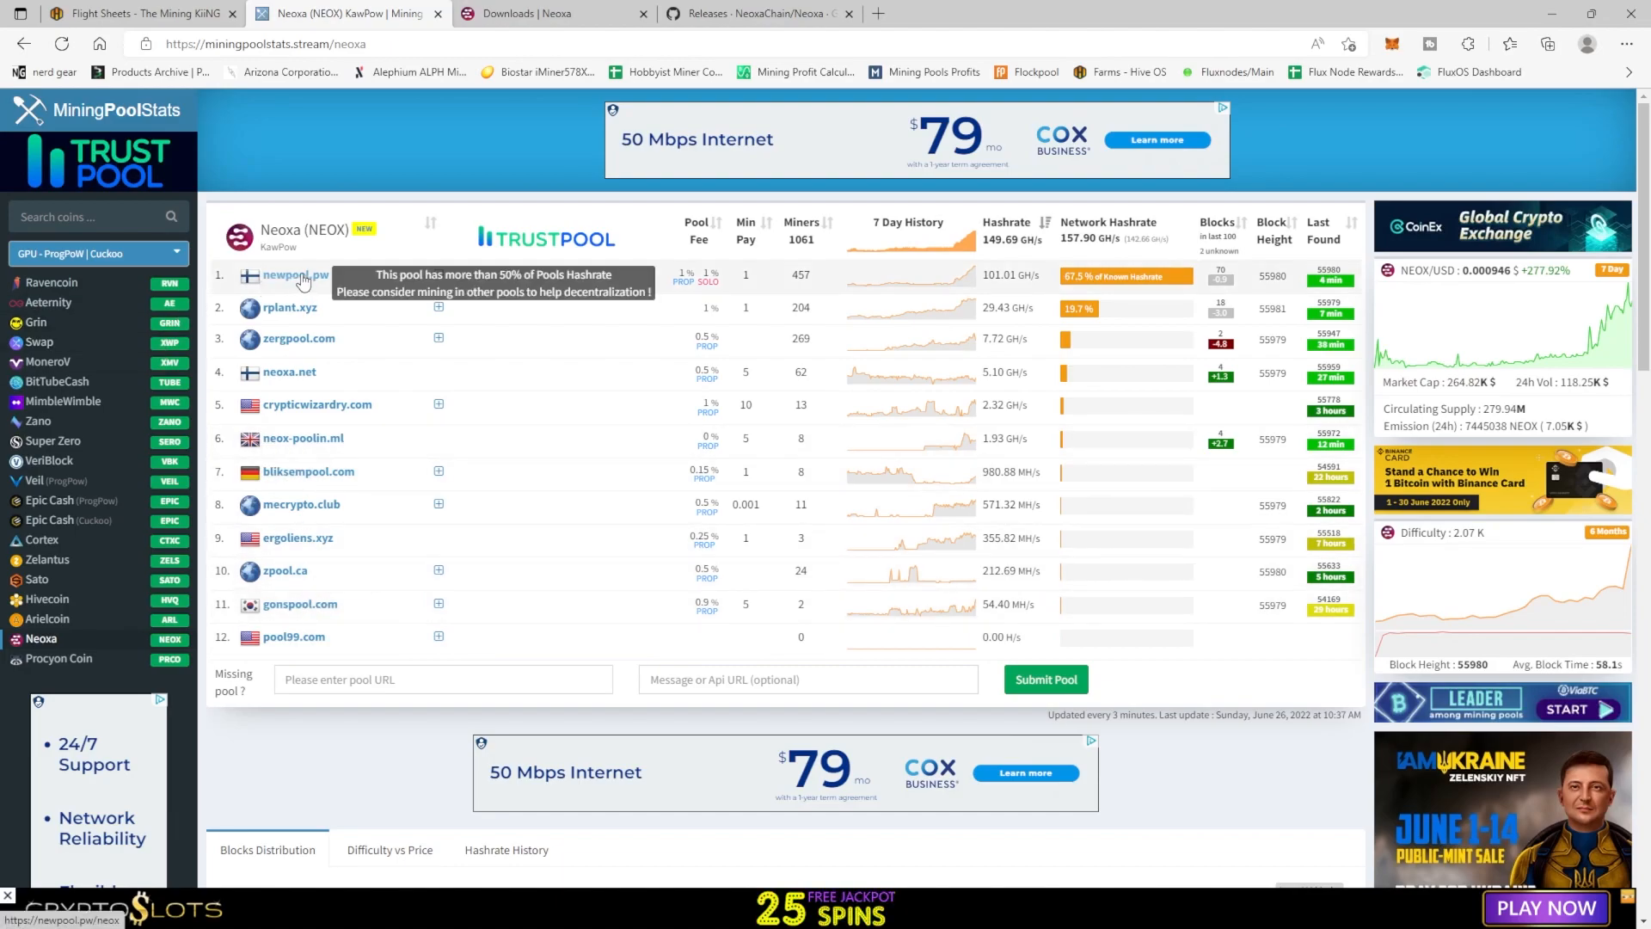
Step: Open newpool.pw's Neoxa Getting Started page
{"action": "left_click", "coordinate": [295, 275]}
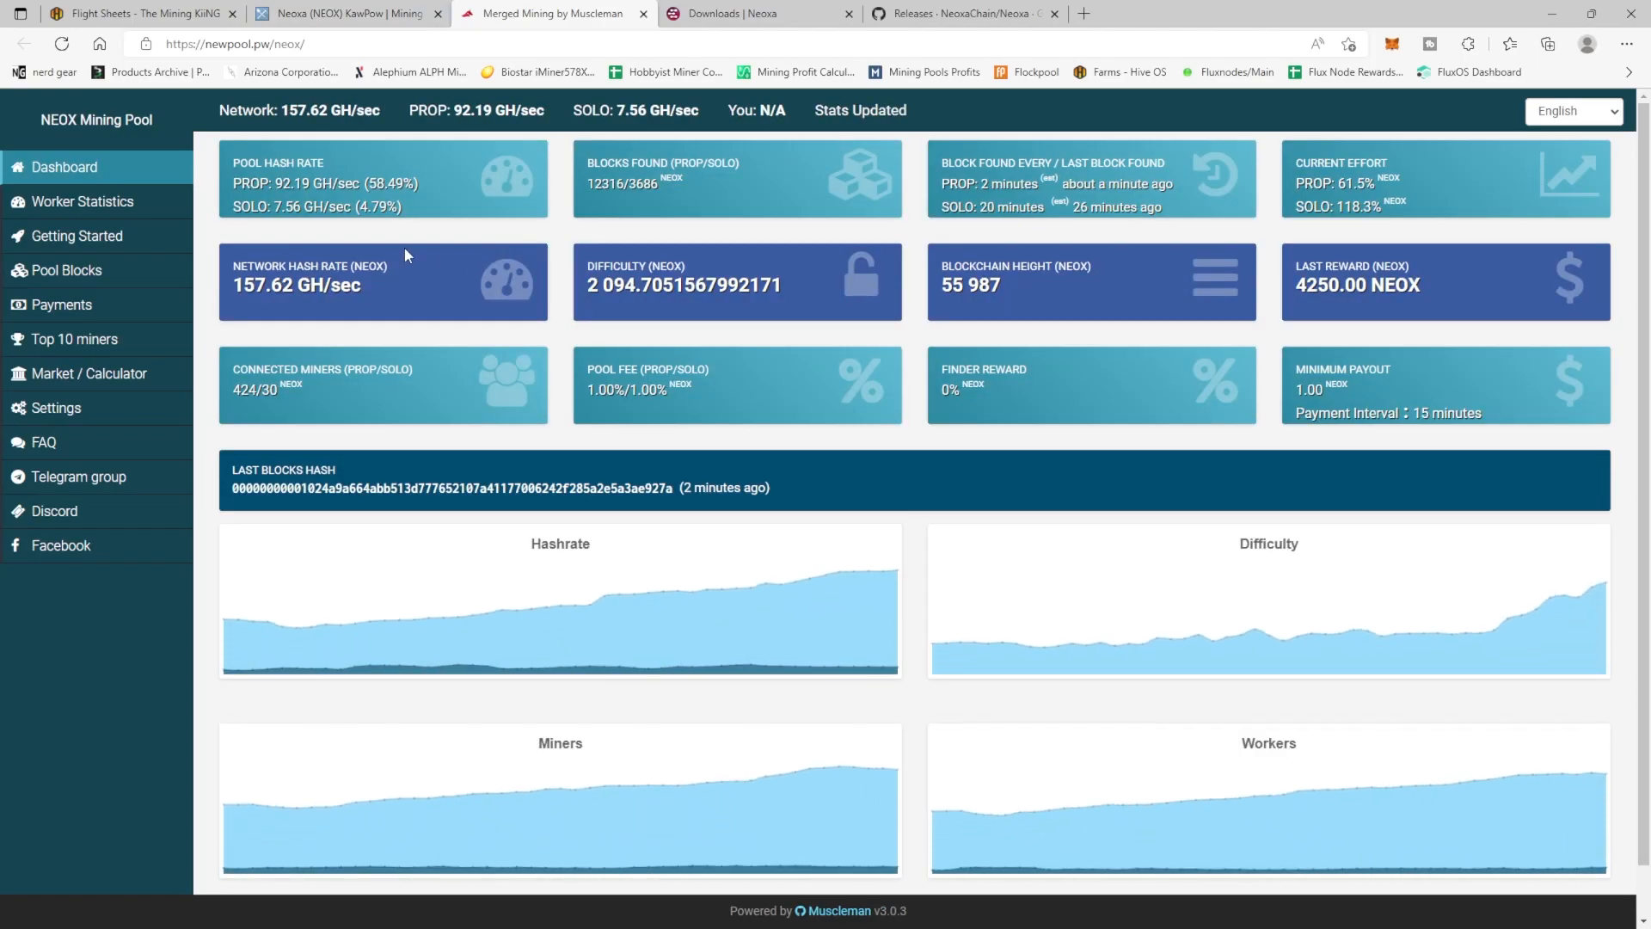
{"action": "mouse_move", "coordinate": [82, 201]}
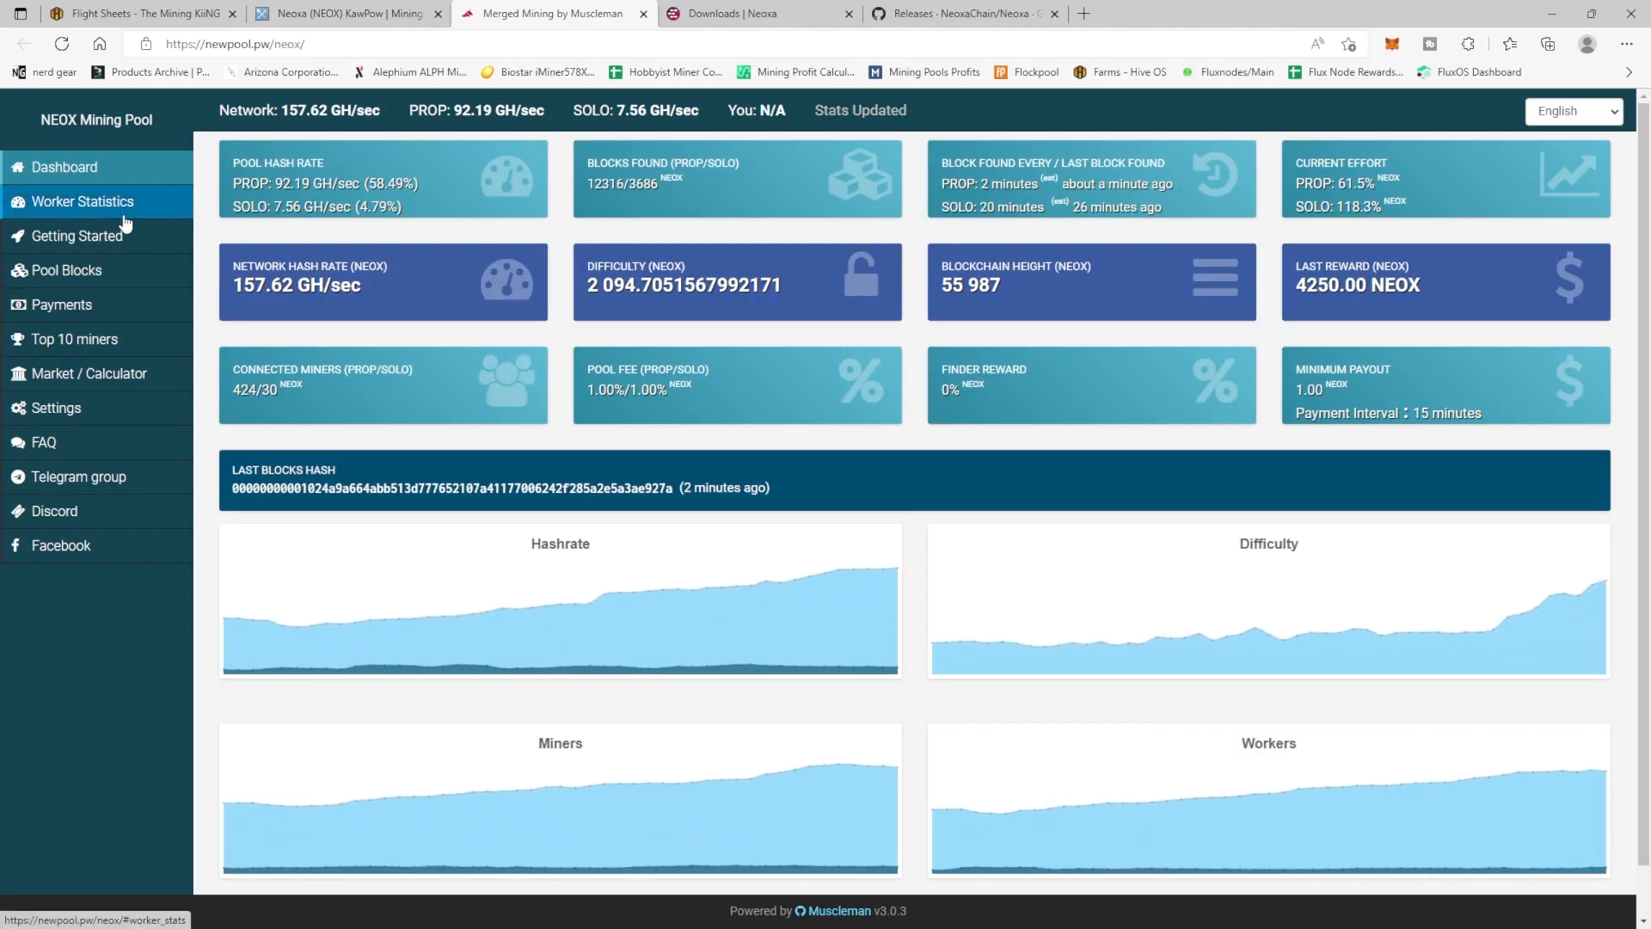
{"action": "left_click", "coordinate": [77, 235]}
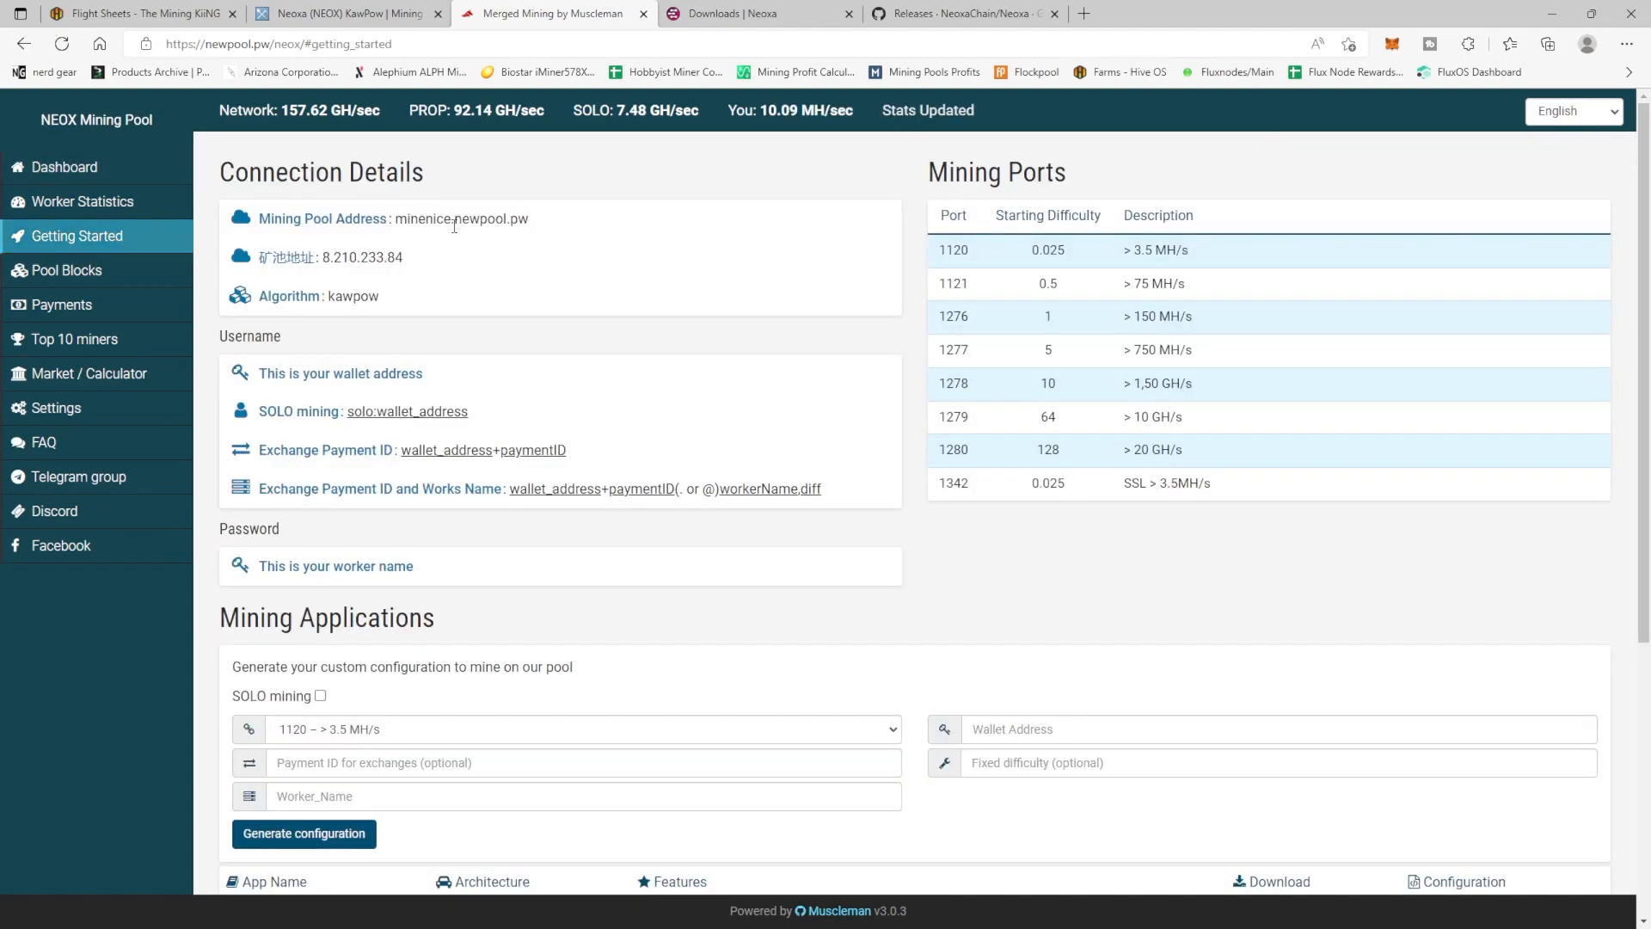
{"action": "scroll", "scroll_direction": "down", "scroll_amount": 3}
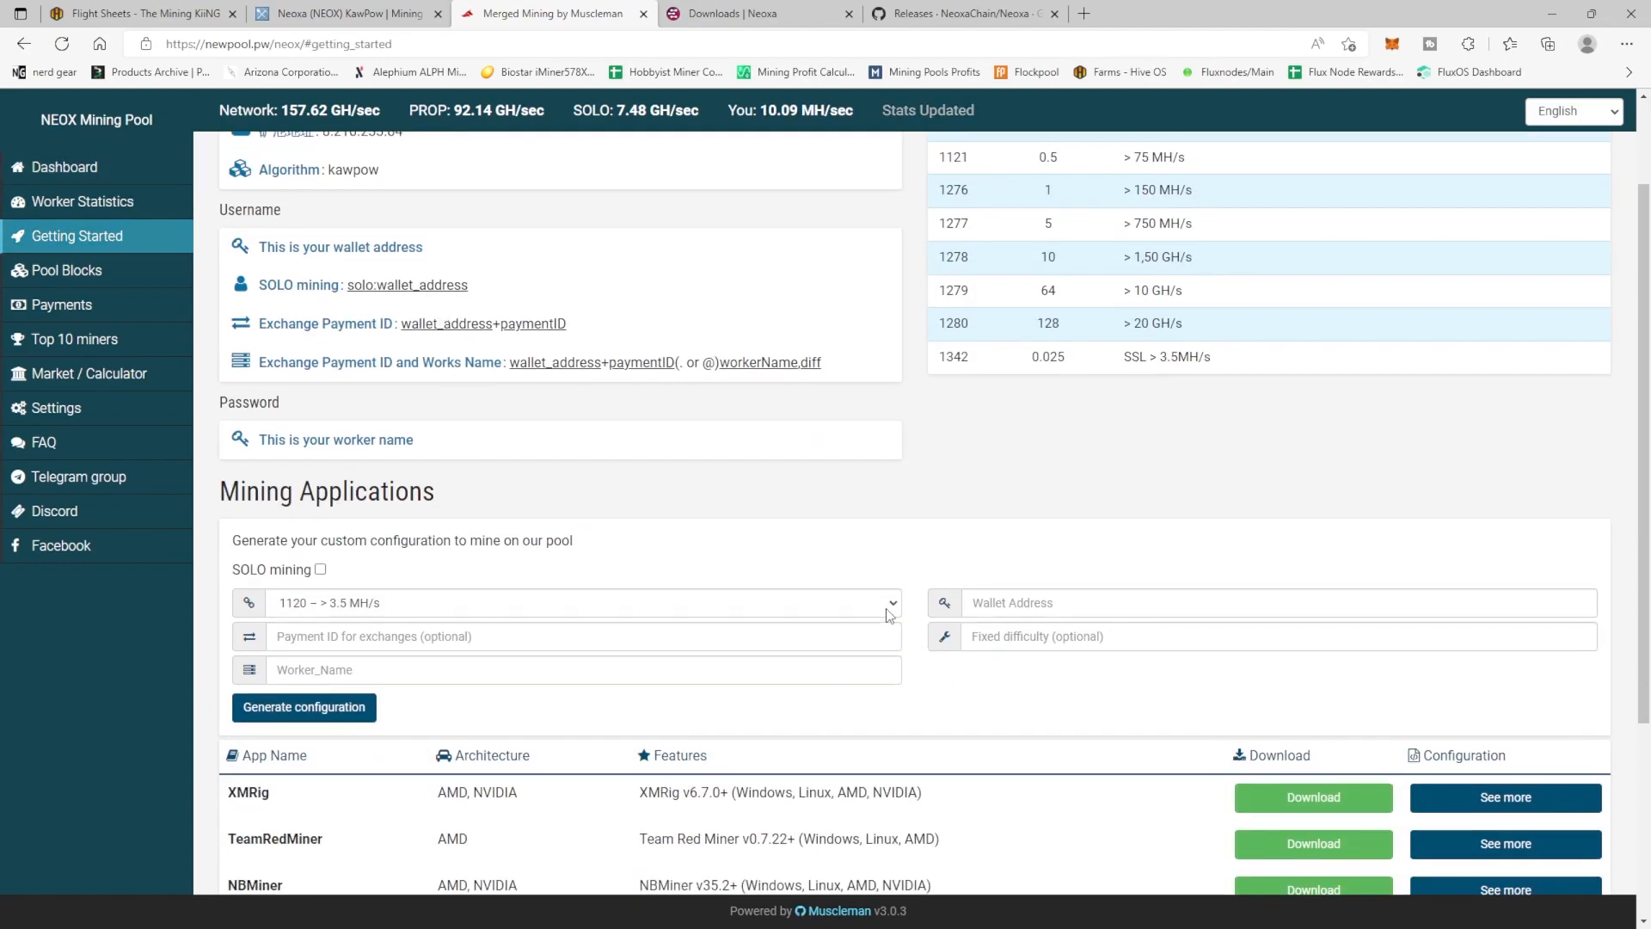
Step: Choose port 1276 and select server address minenice.newpool.pw:1120 in the TeamRedMiner command
{"action": "left_click", "coordinate": [577, 602]}
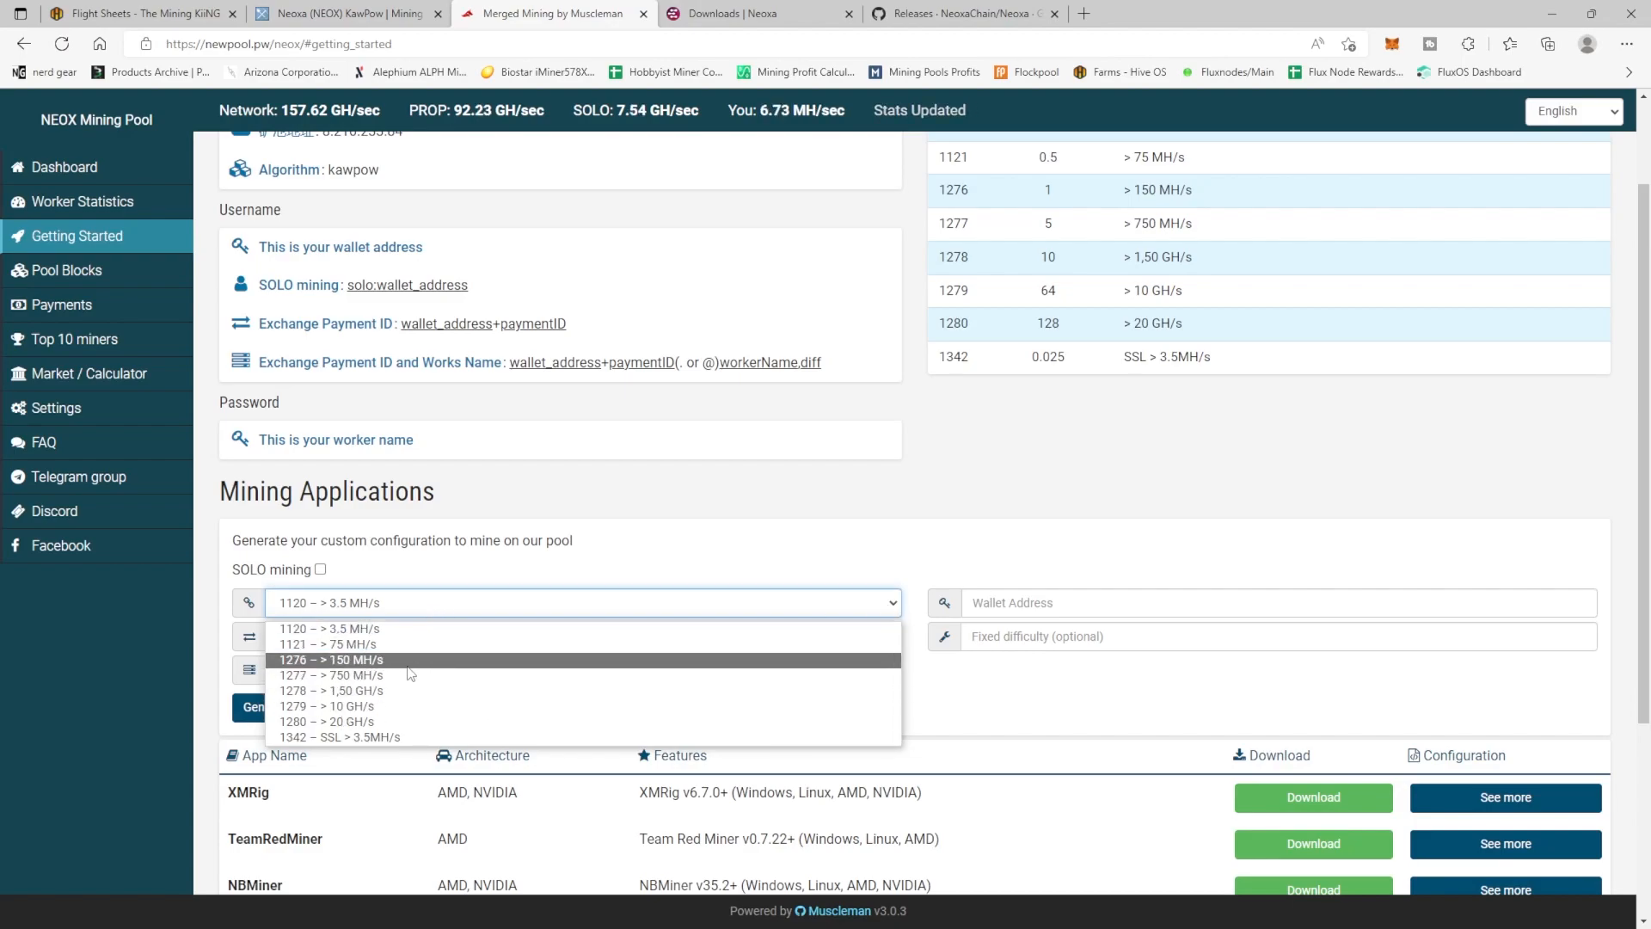
{"action": "mouse_move", "coordinate": [369, 670]}
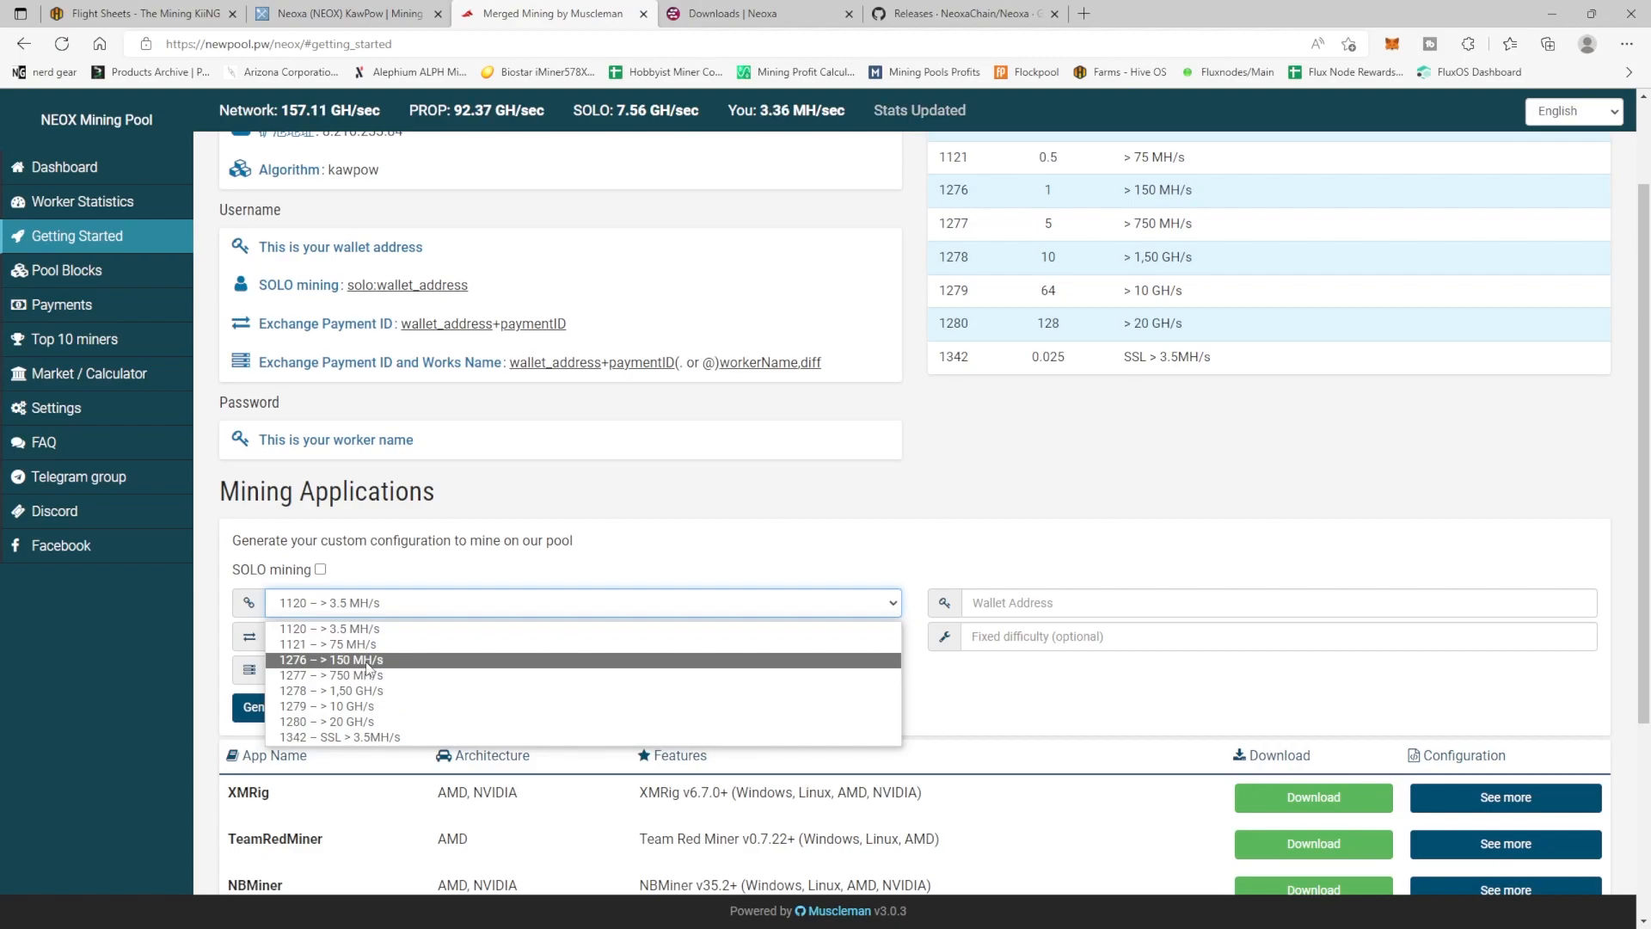
{"action": "mouse_move", "coordinate": [331, 644]}
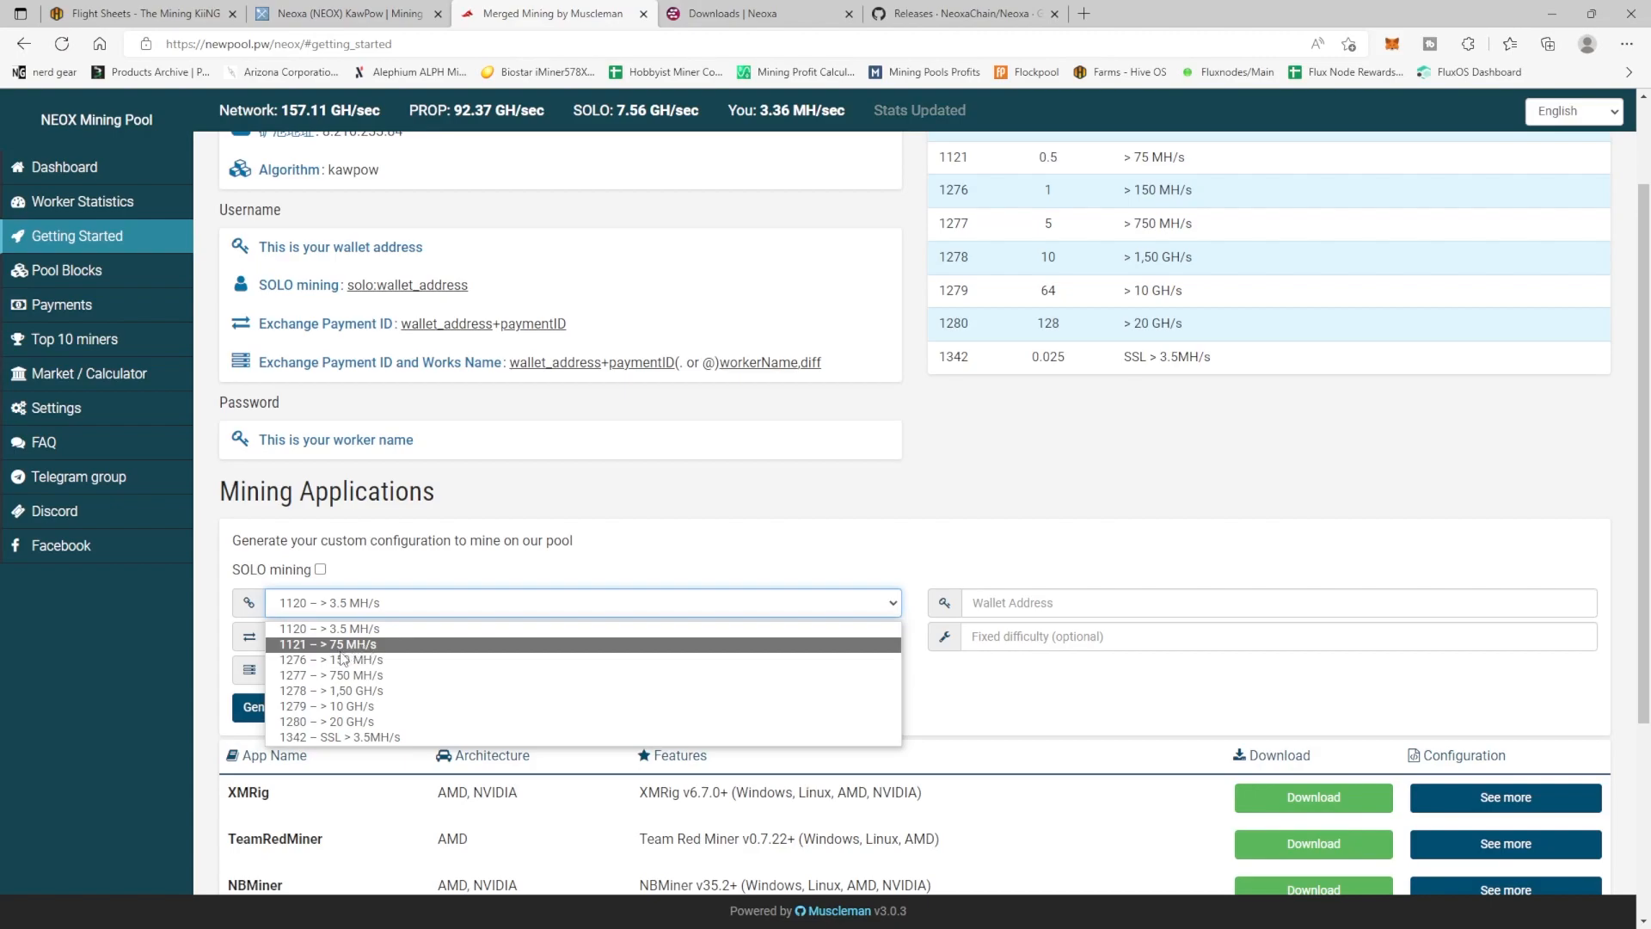
{"action": "left_click", "coordinate": [331, 660]}
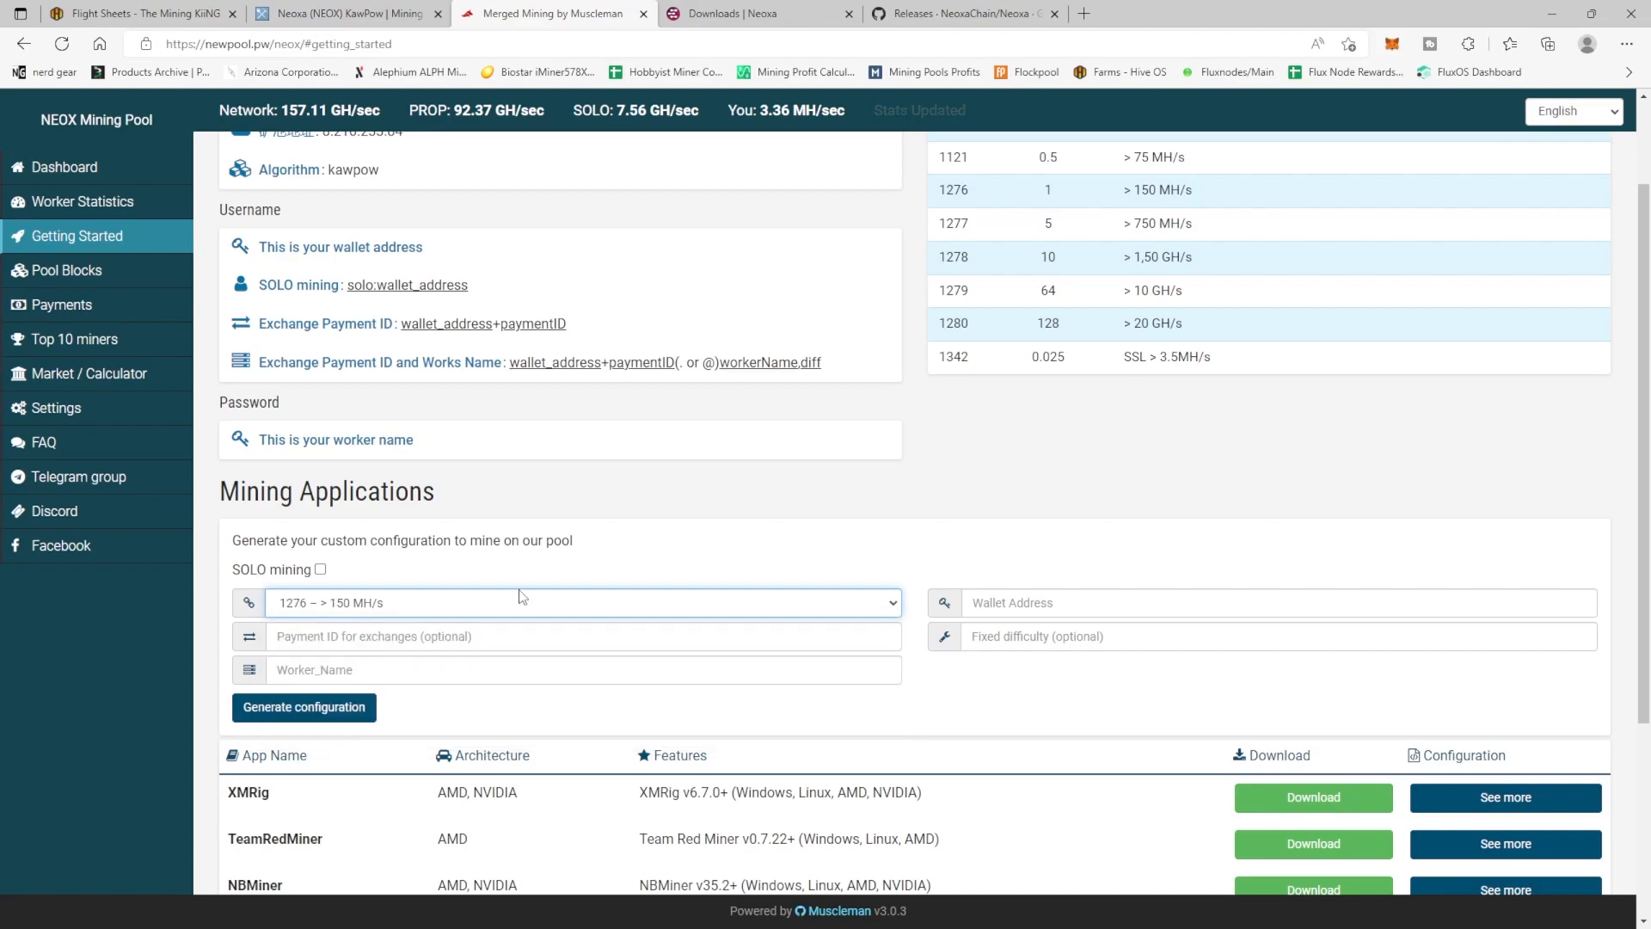
{"action": "scroll", "scroll_direction": "down", "scroll_amount": 3}
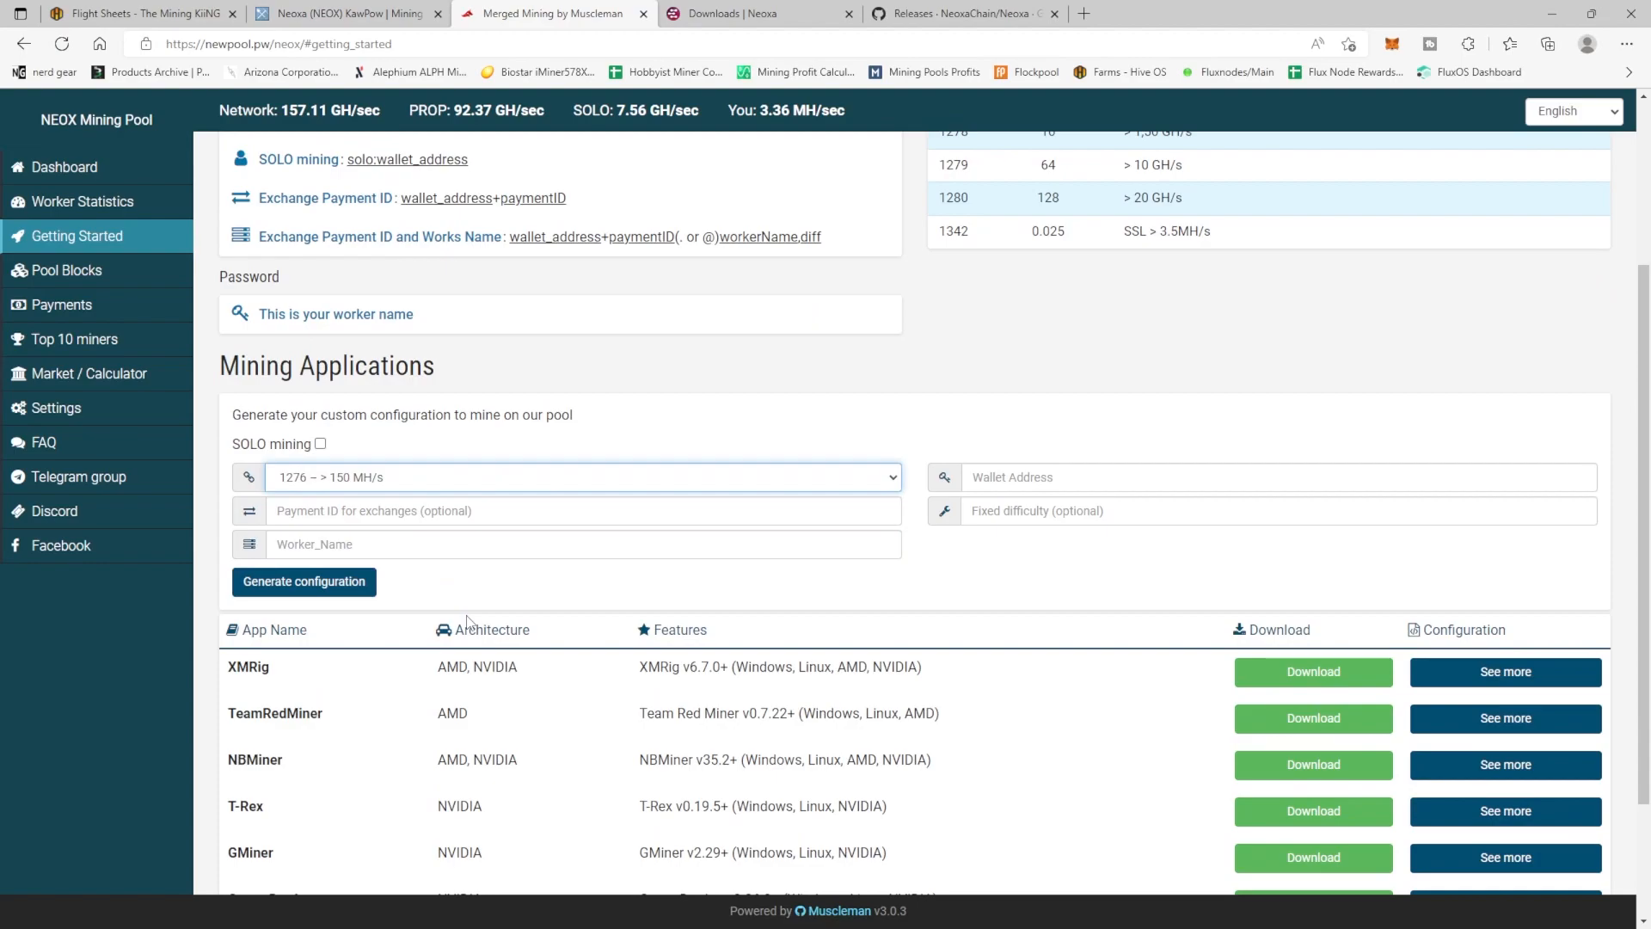
{"action": "scroll", "scroll_direction": "down", "scroll_amount": 3}
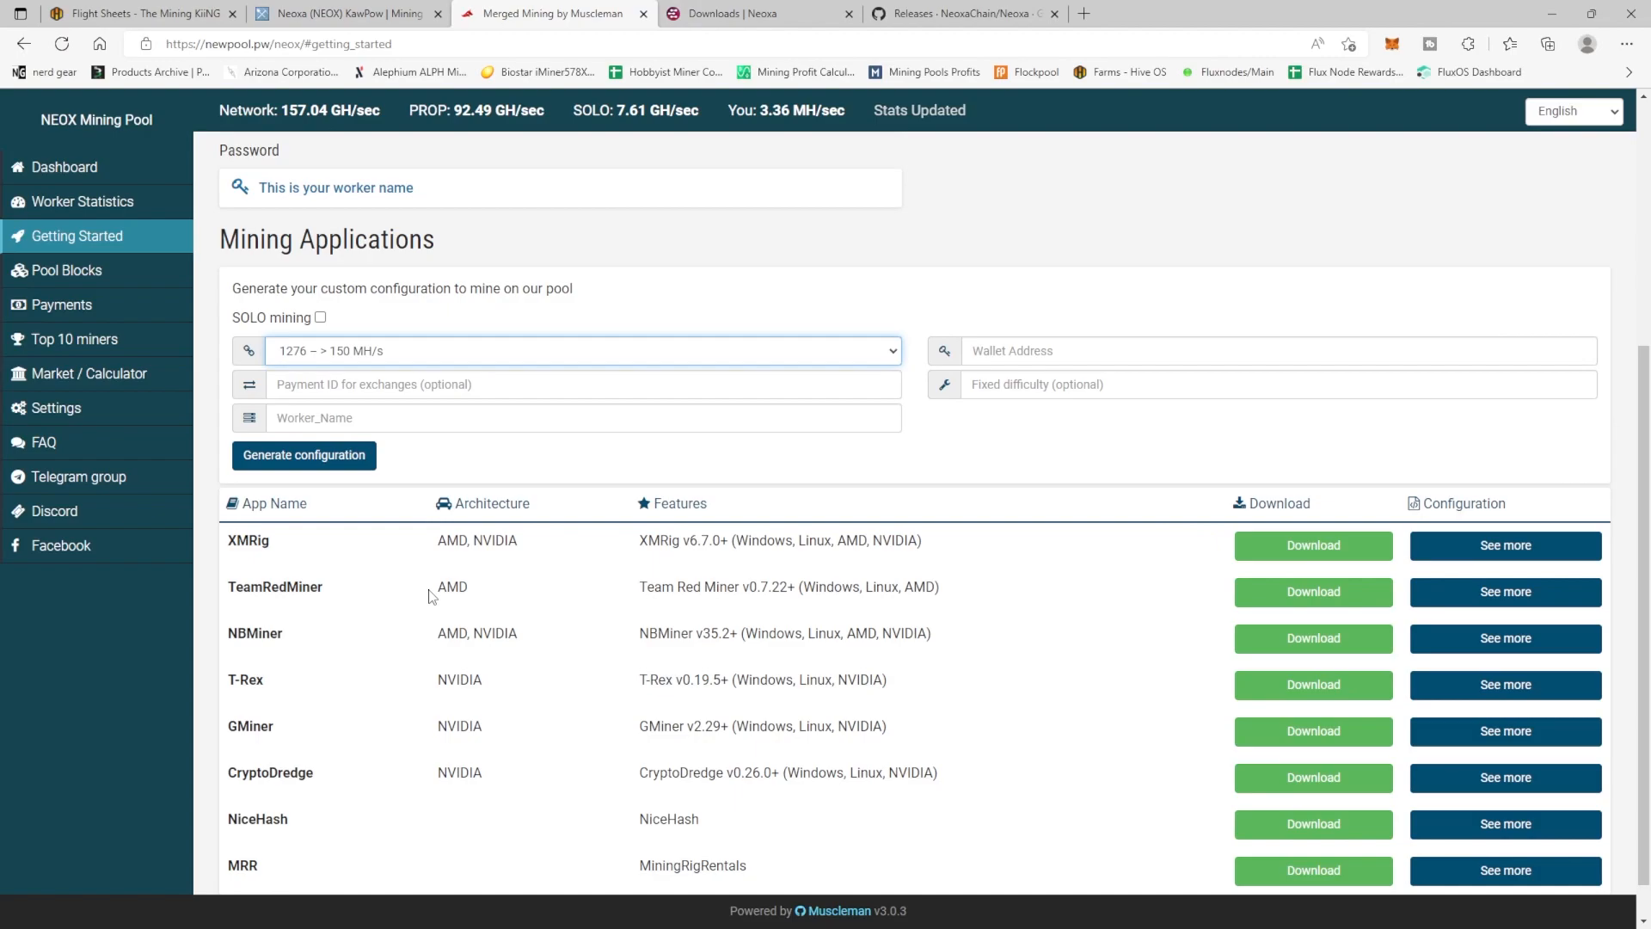
{"action": "mouse_move", "coordinate": [1505, 545]}
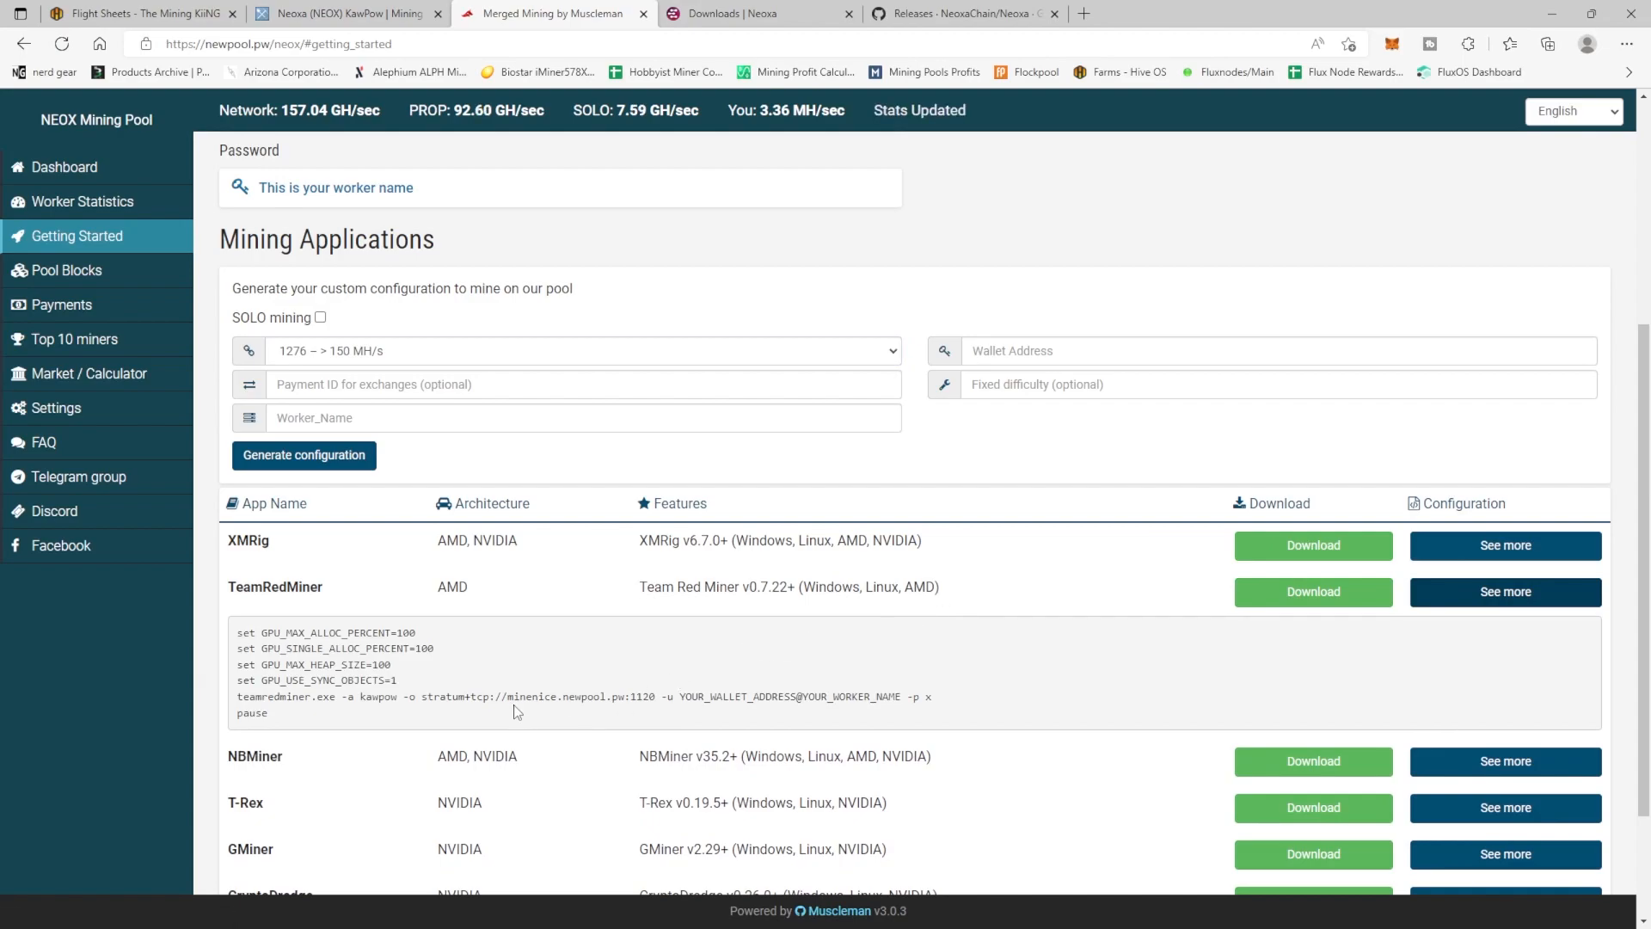
{"action": "double_click", "coordinate": [535, 696]}
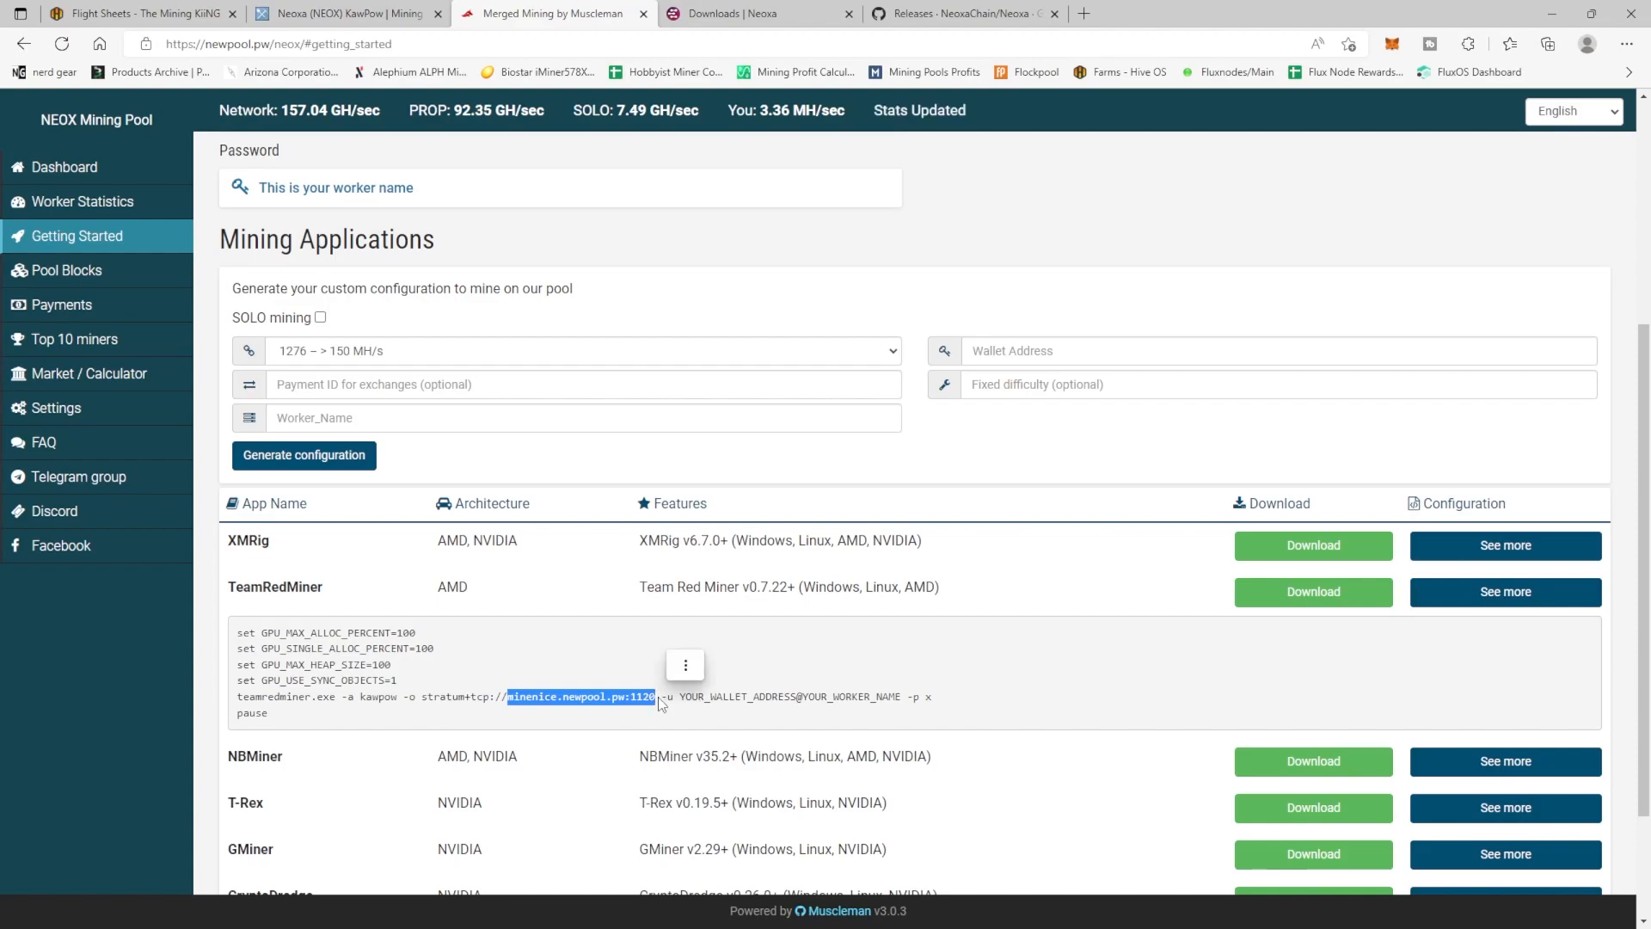
{"action": "mouse_move", "coordinate": [738, 695]}
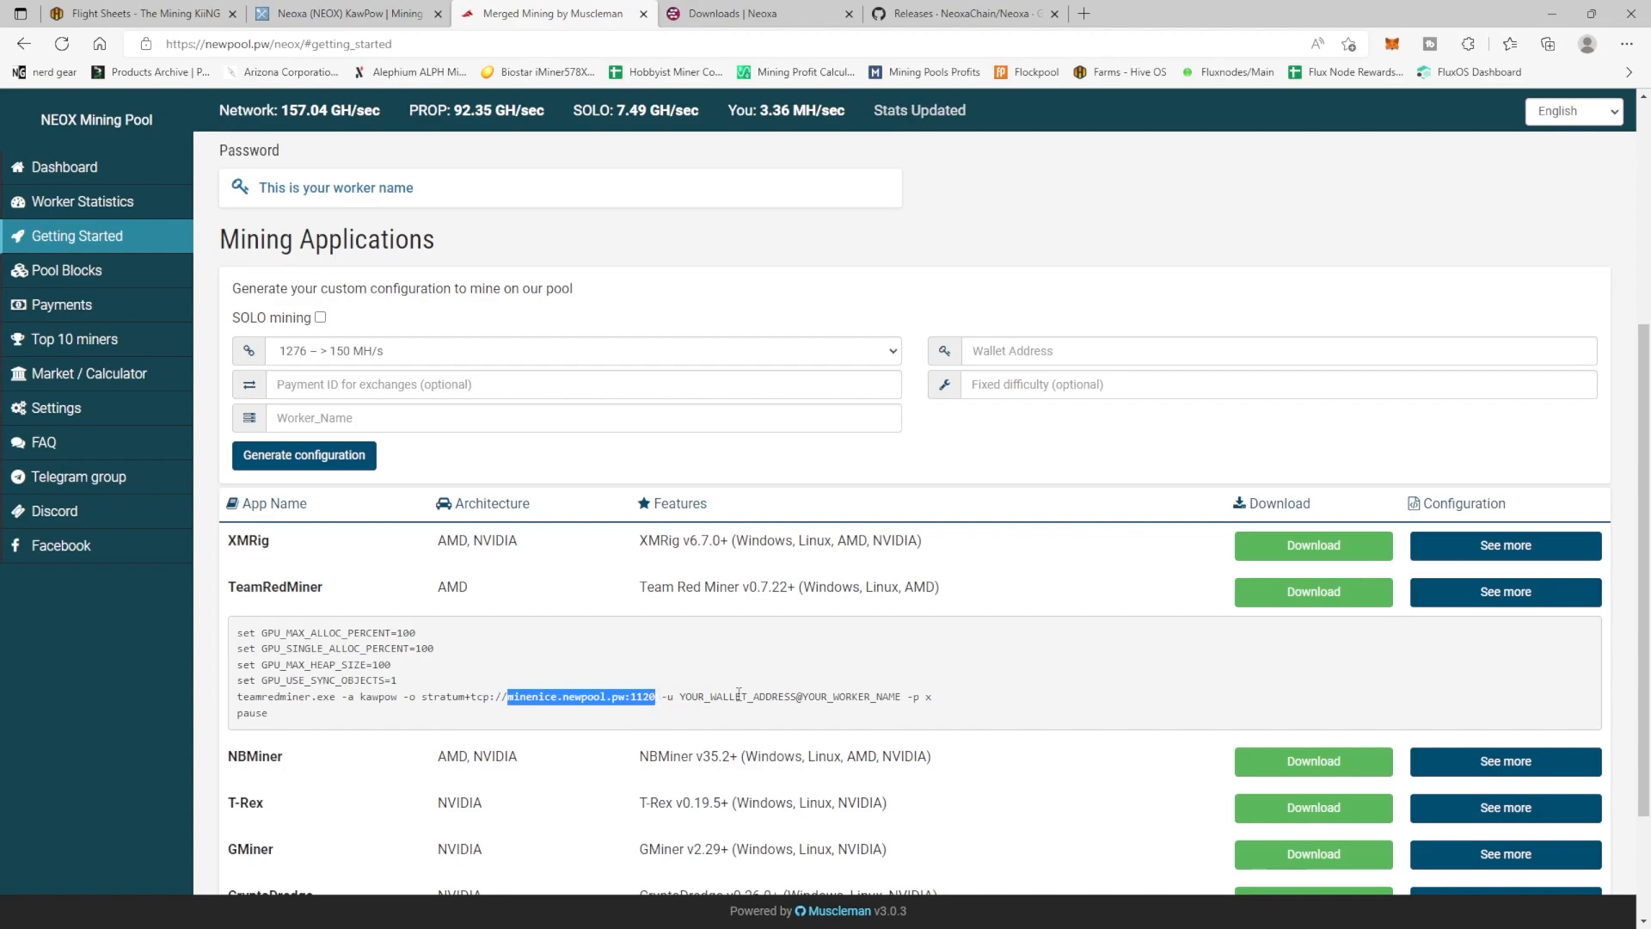
Step: Set the HiveOS flight sheet's pool to Configure in miner
{"action": "left_click", "coordinate": [142, 13]}
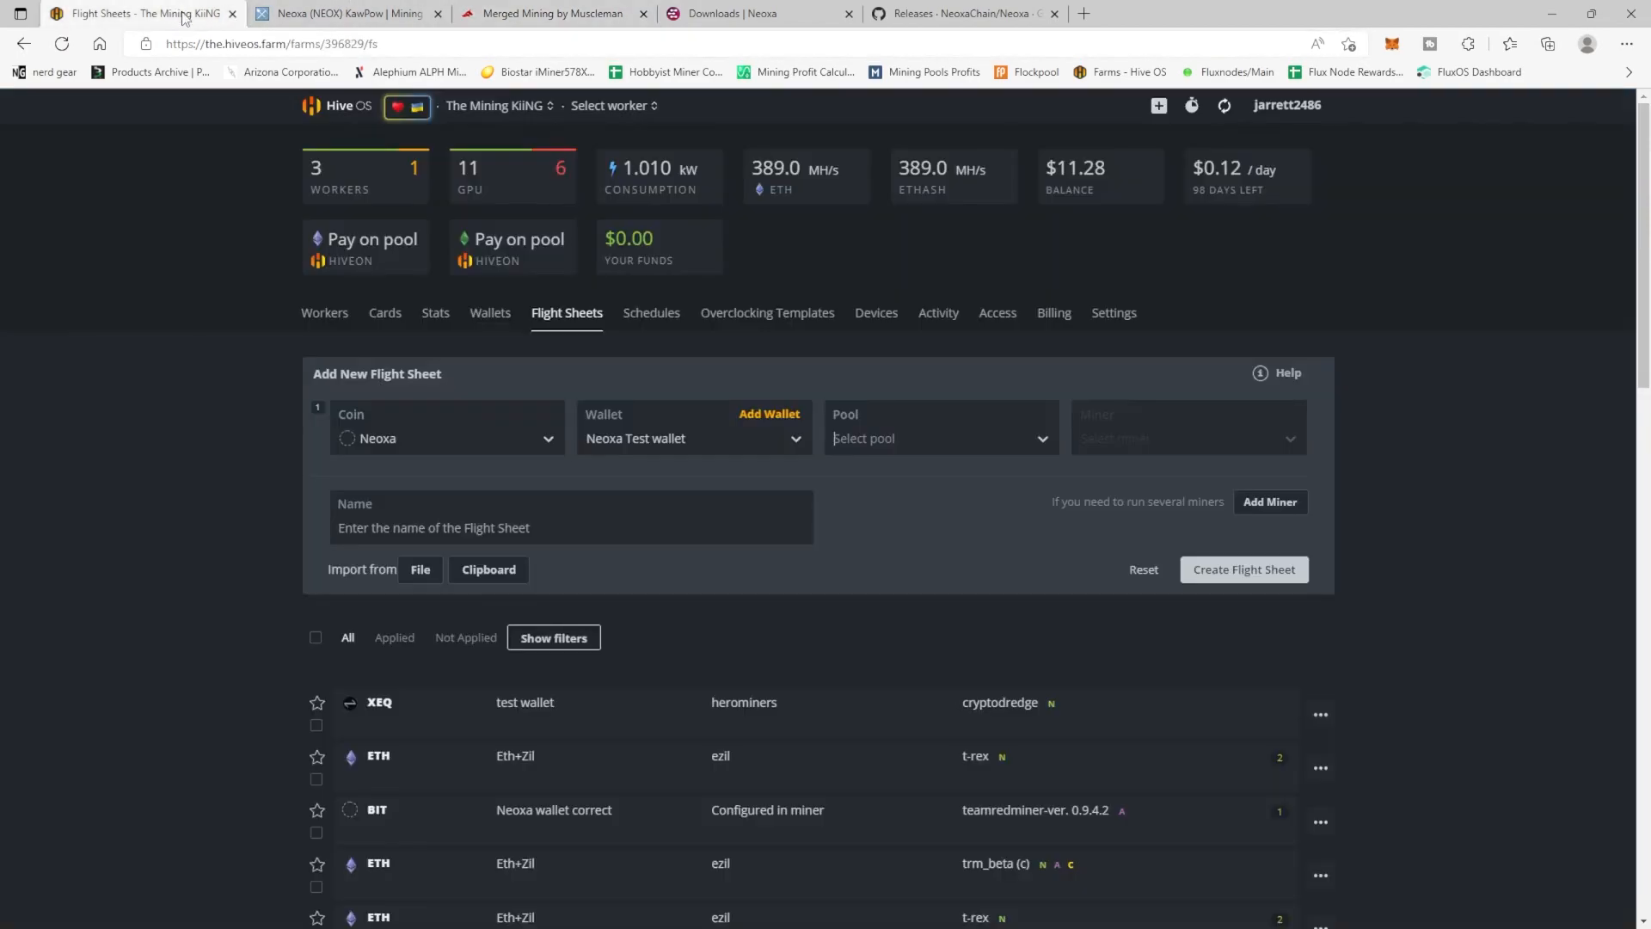
{"action": "left_click", "coordinate": [935, 438]}
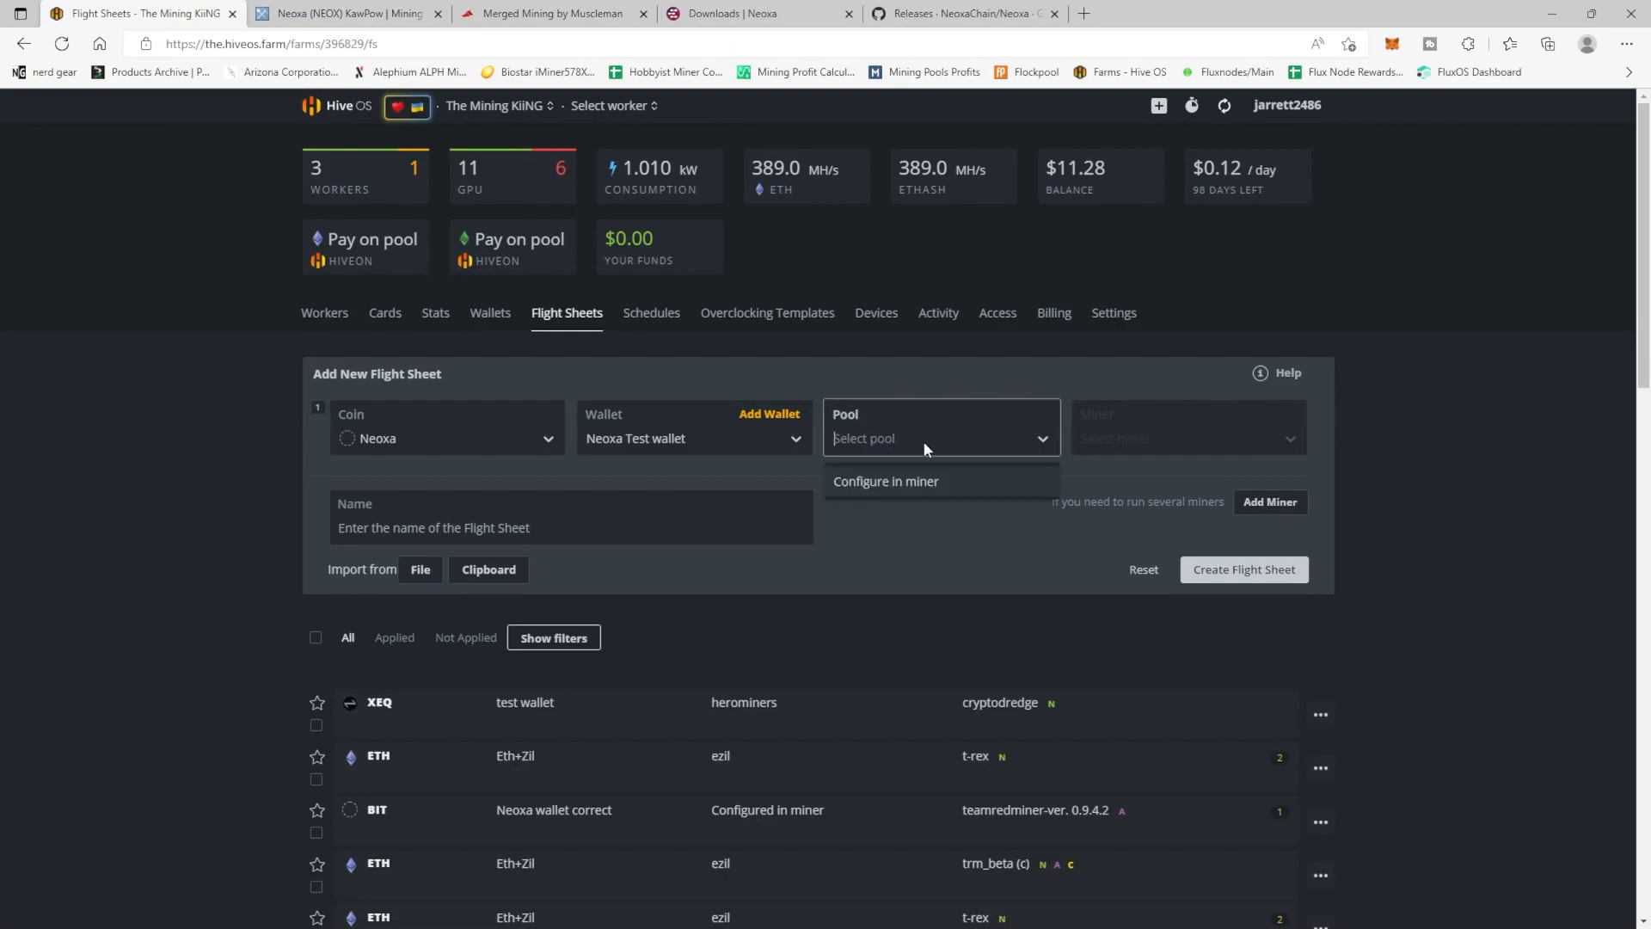
{"action": "mouse_move", "coordinate": [843, 497]}
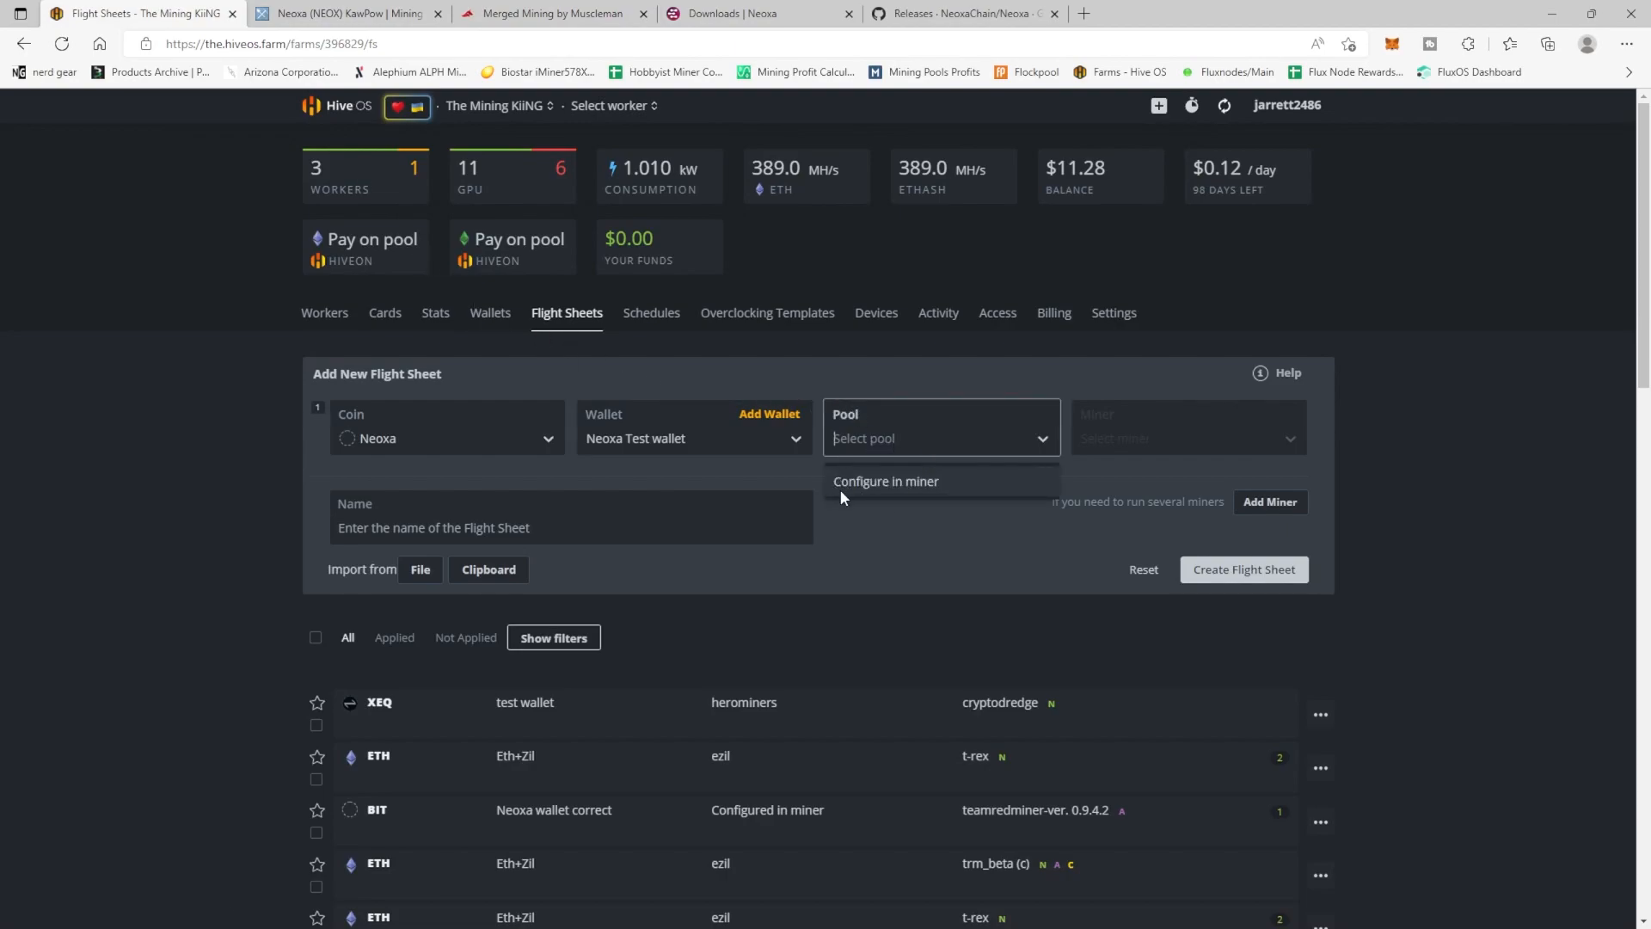
{"action": "left_click", "coordinate": [886, 481]}
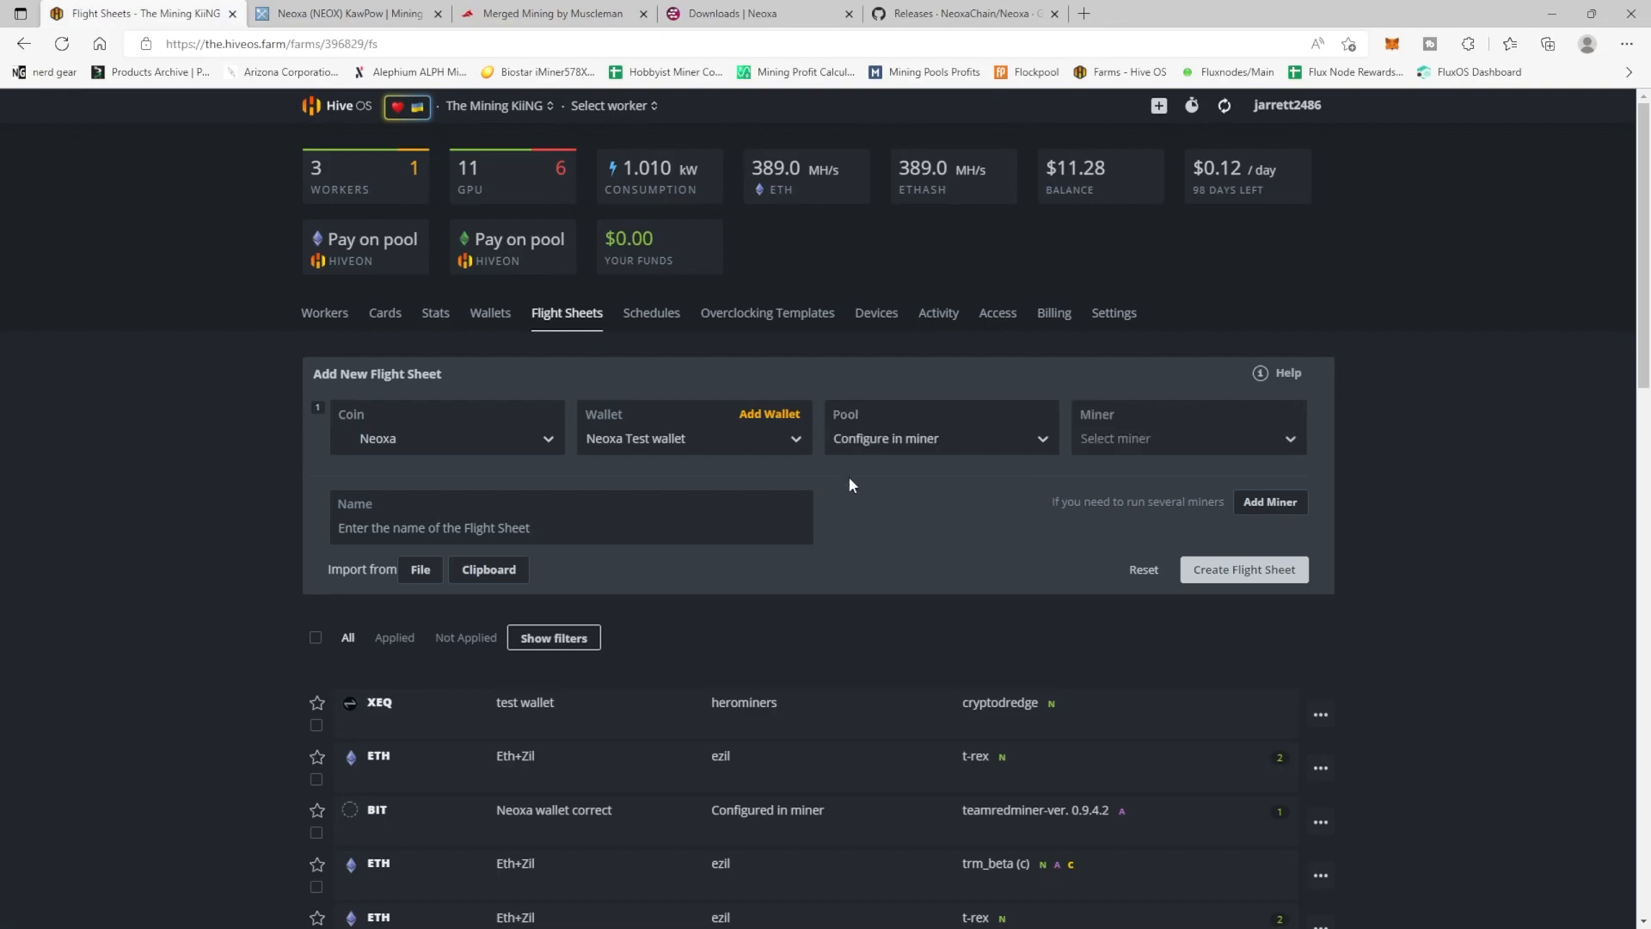
Step: Choose TeamRedMiner as the flight sheet's miner
{"action": "left_click", "coordinate": [1187, 438]}
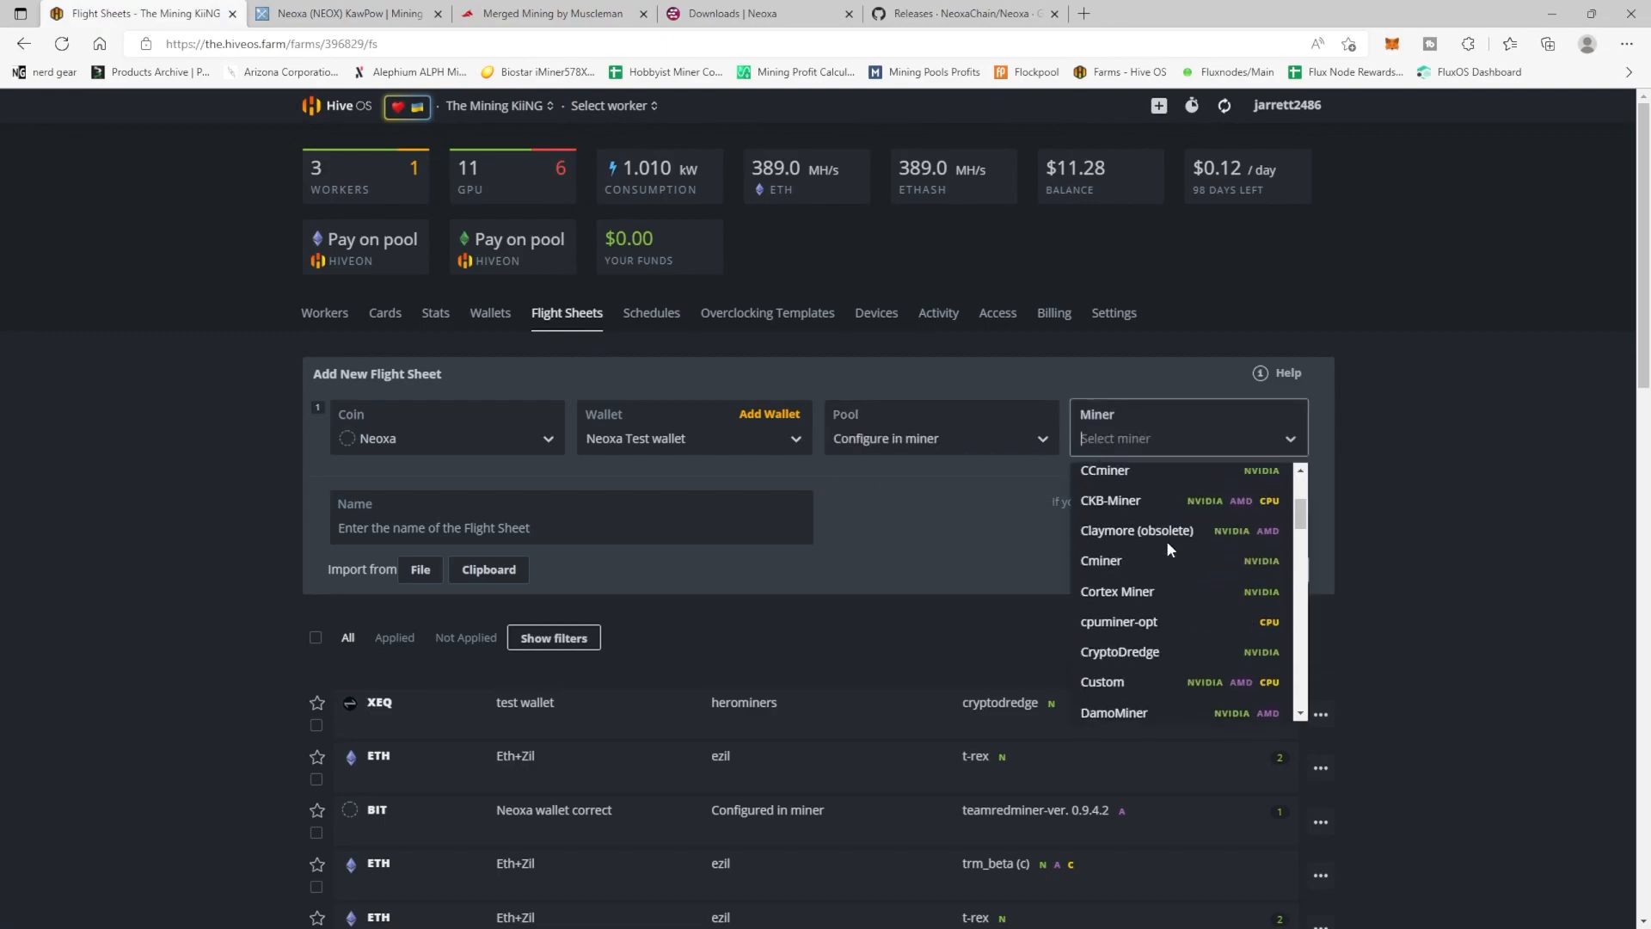
{"action": "scroll", "scroll_direction": "down", "scroll_amount": 3}
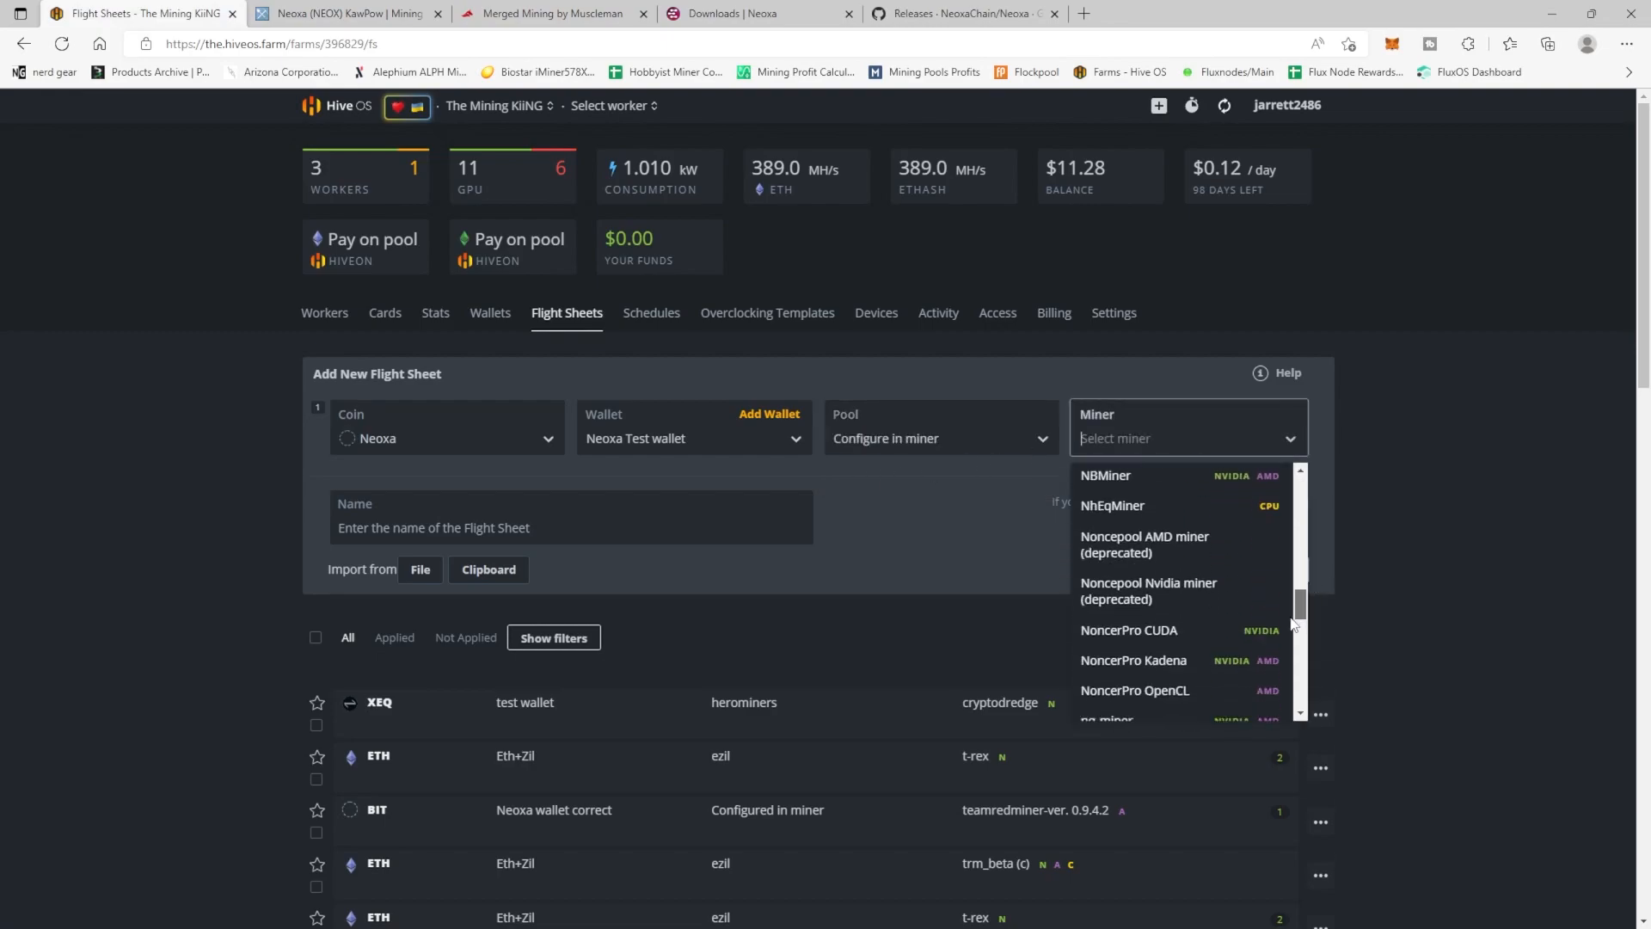
{"action": "scroll", "scroll_direction": "down", "scroll_amount": 3}
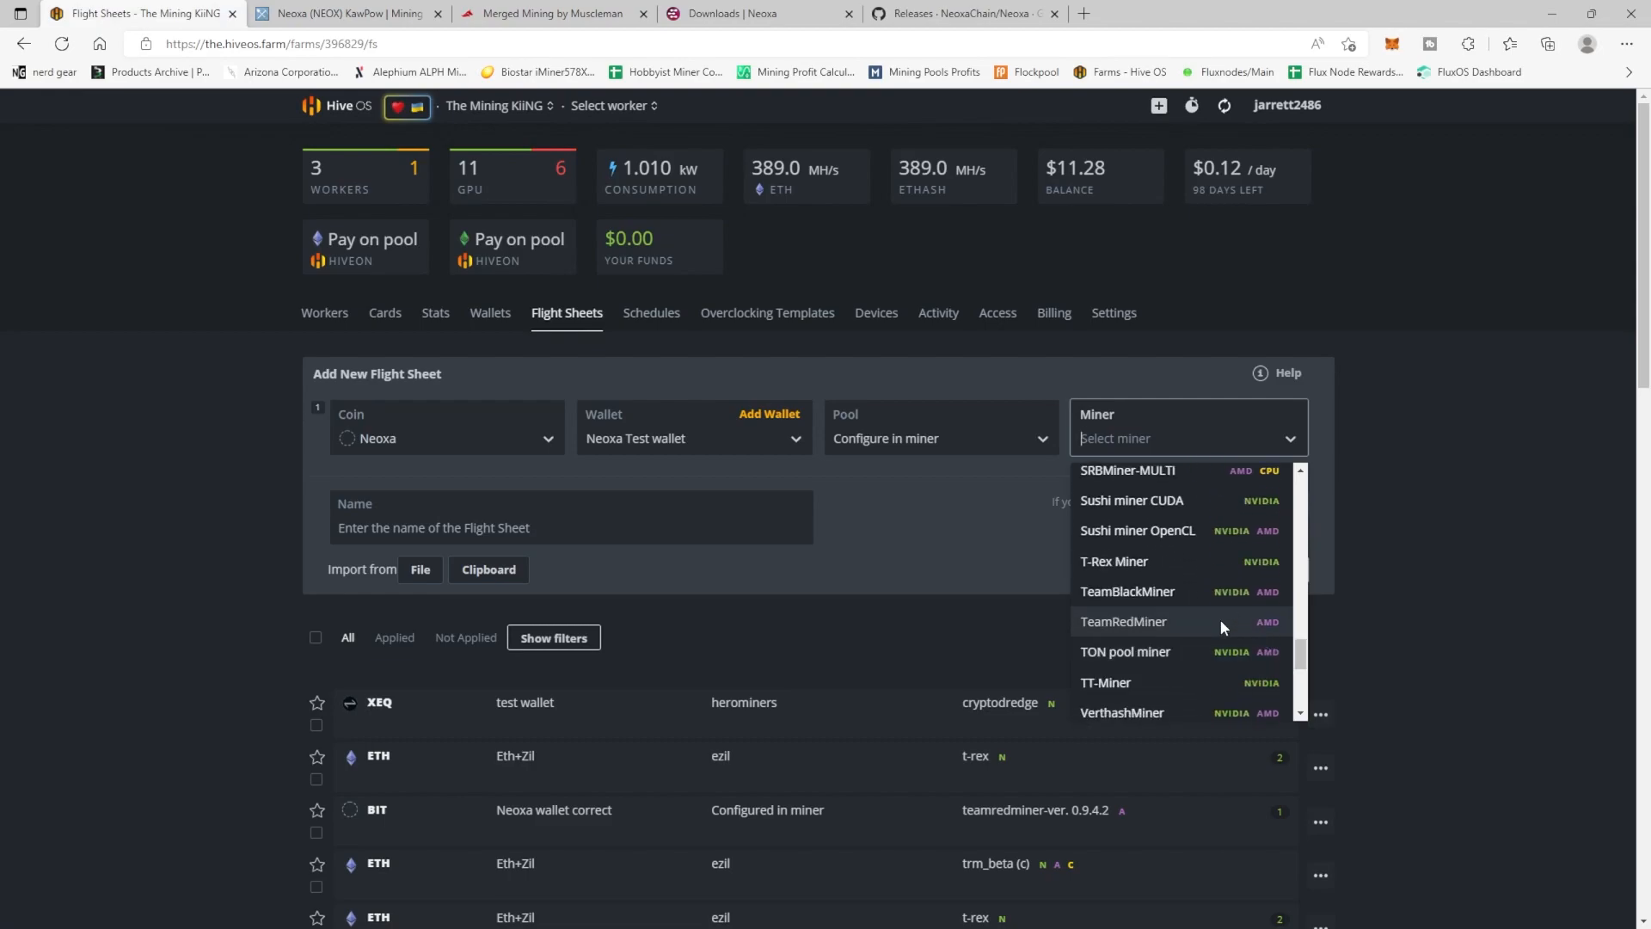
{"action": "mouse_move", "coordinate": [1225, 629]}
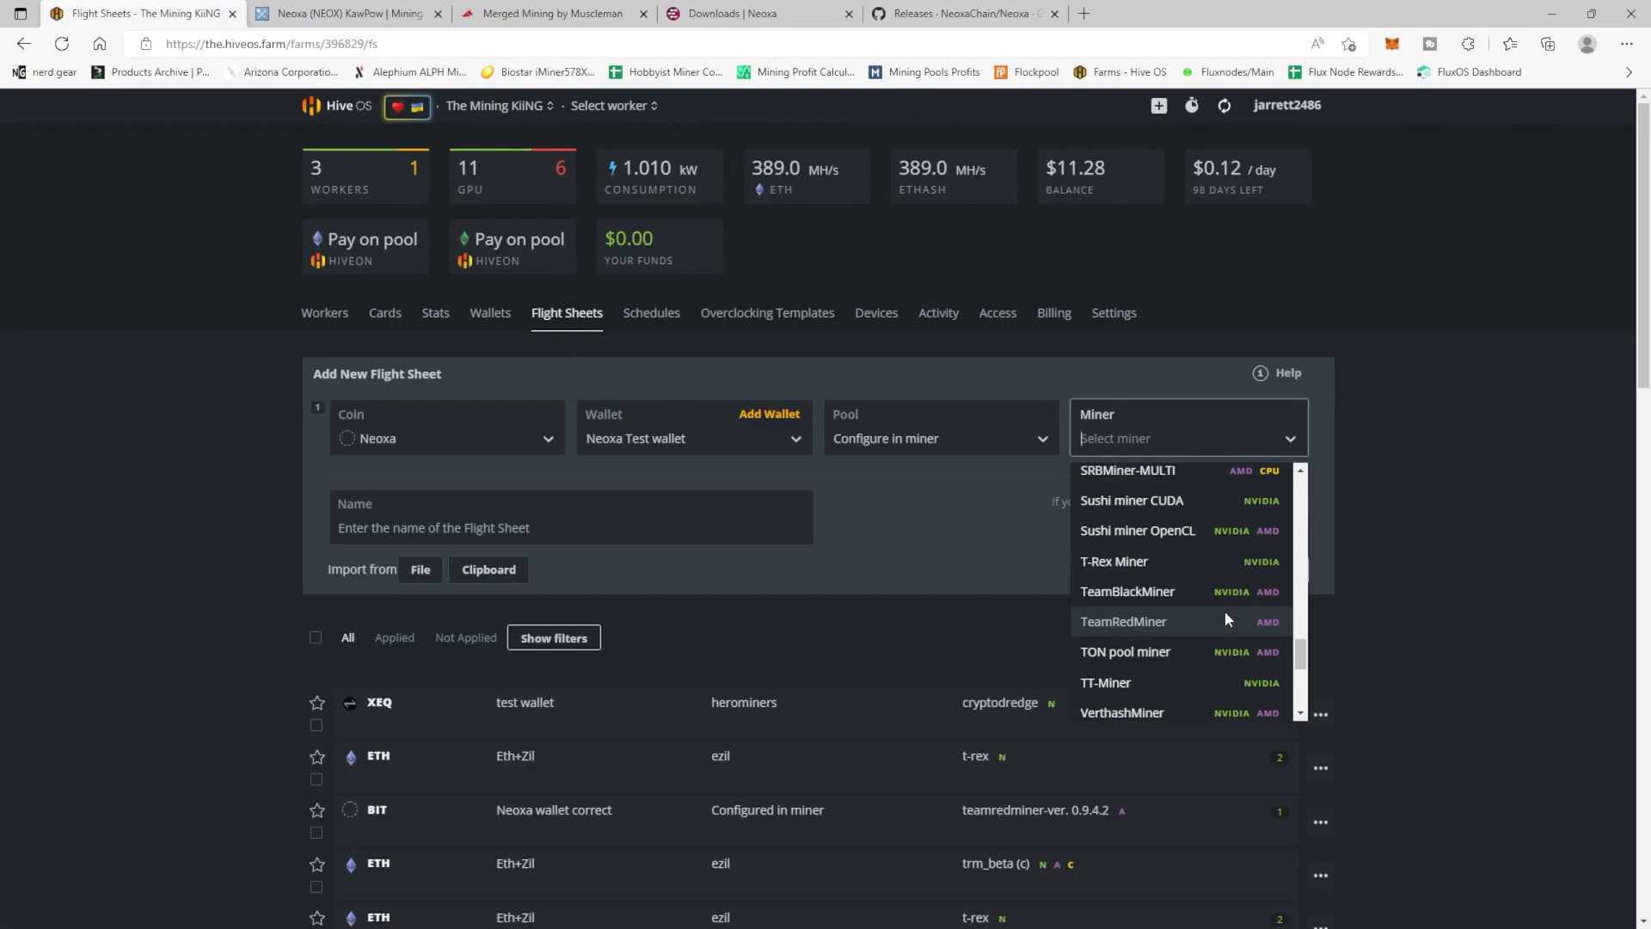
{"action": "left_click", "coordinate": [1123, 620]}
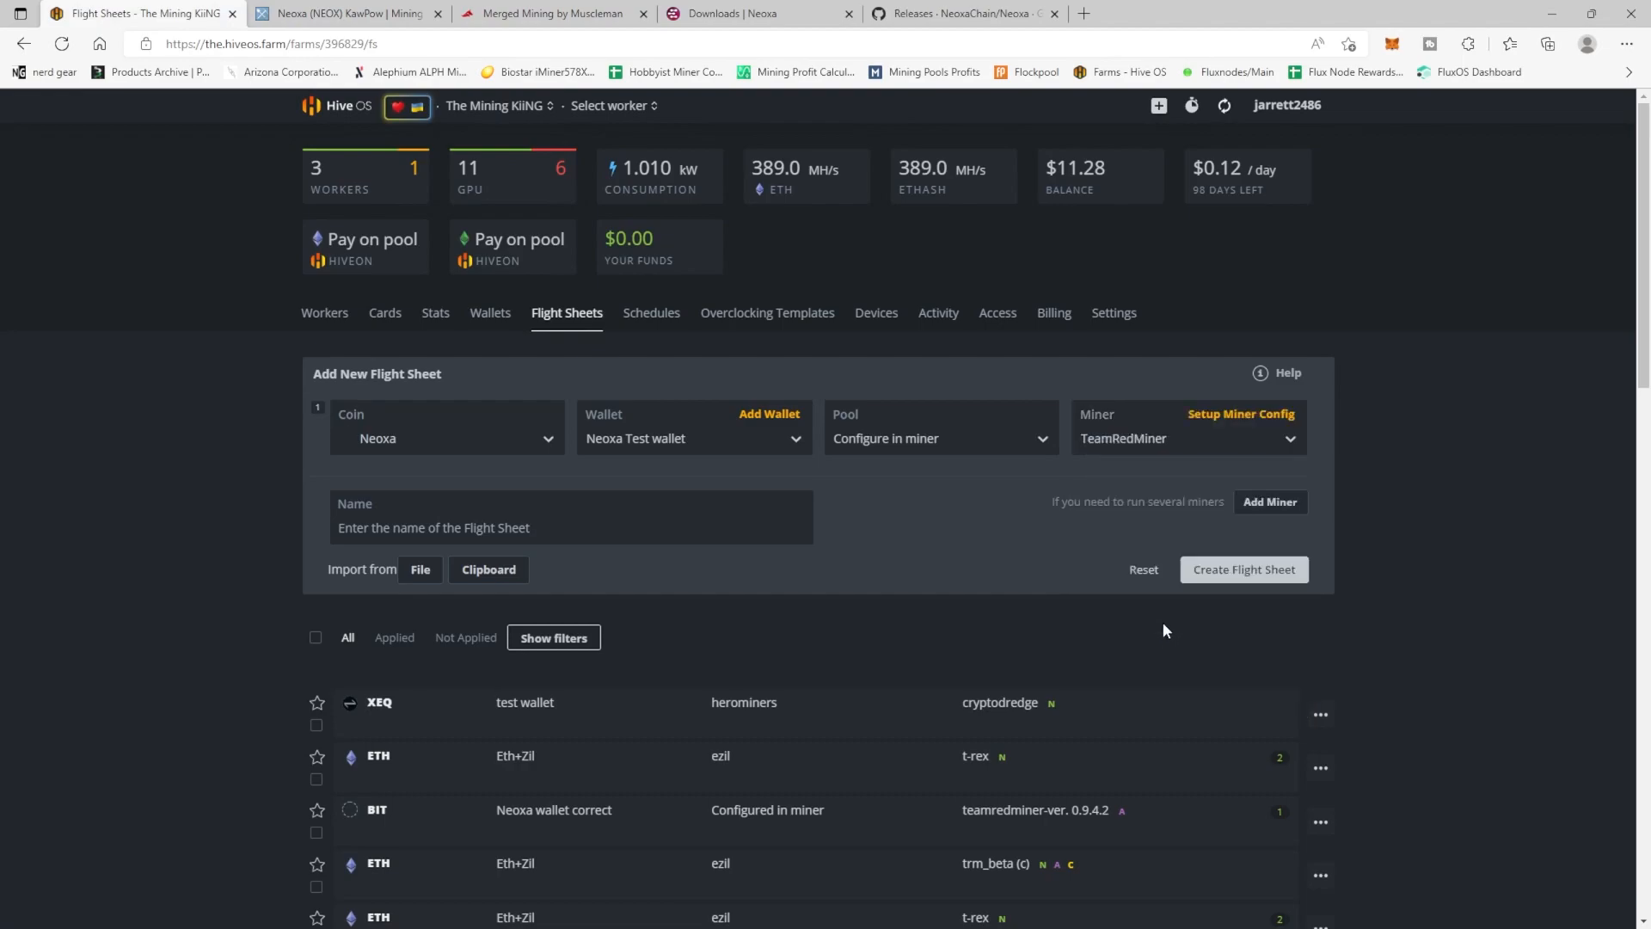
{"action": "mouse_move", "coordinate": [1240, 413]}
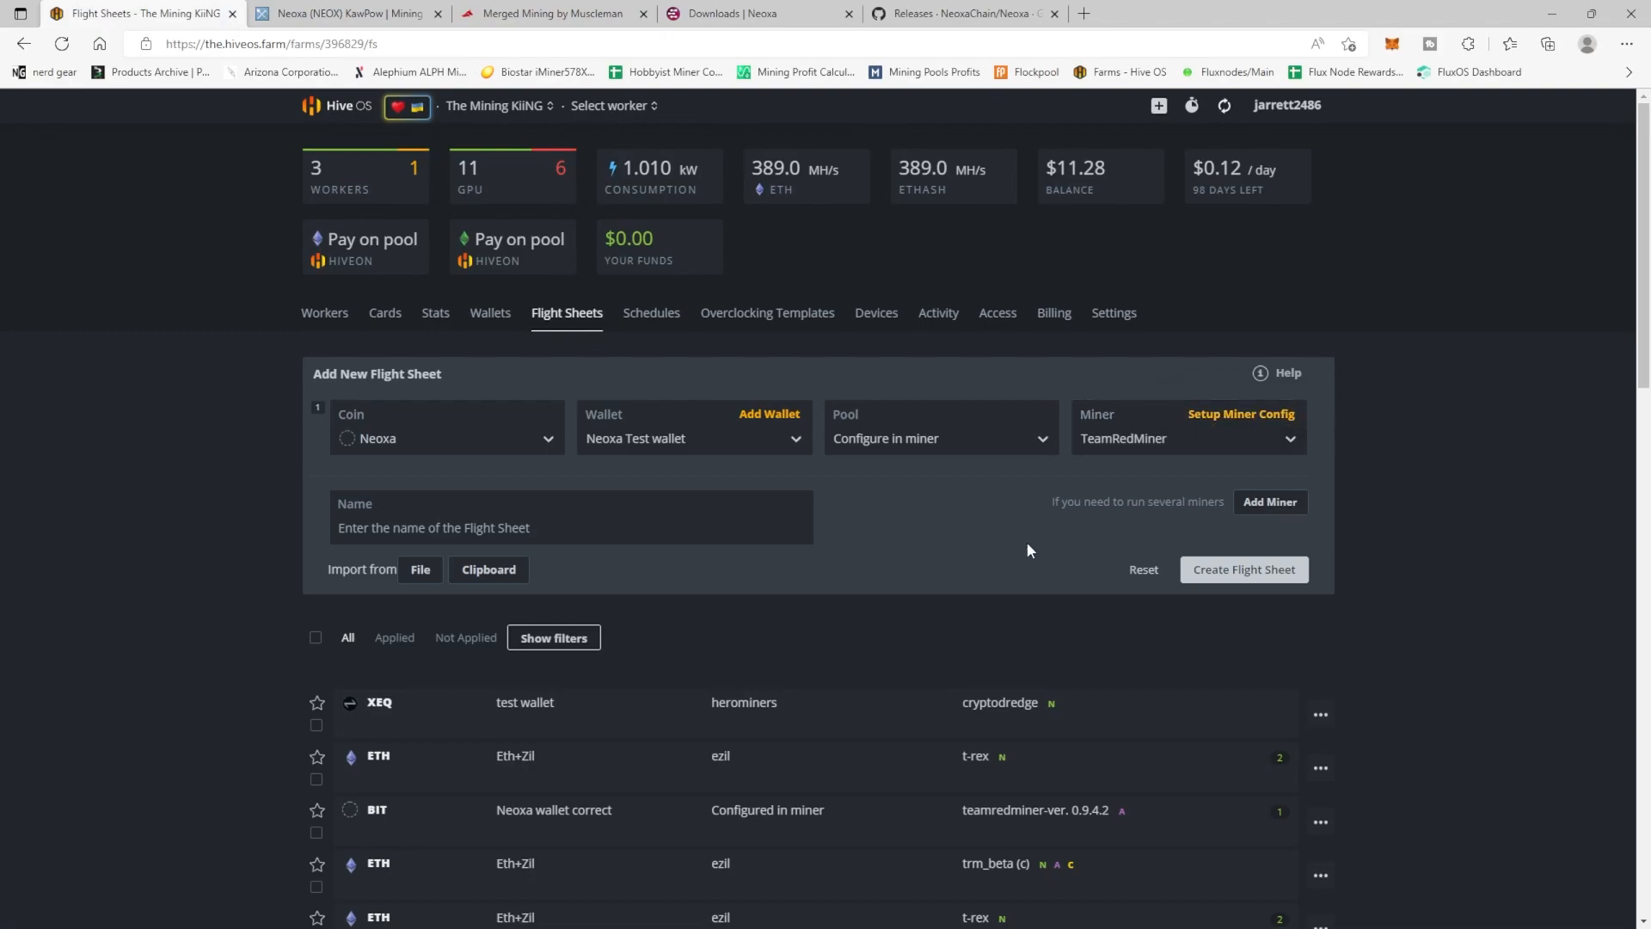
{"action": "left_click", "coordinate": [572, 517]}
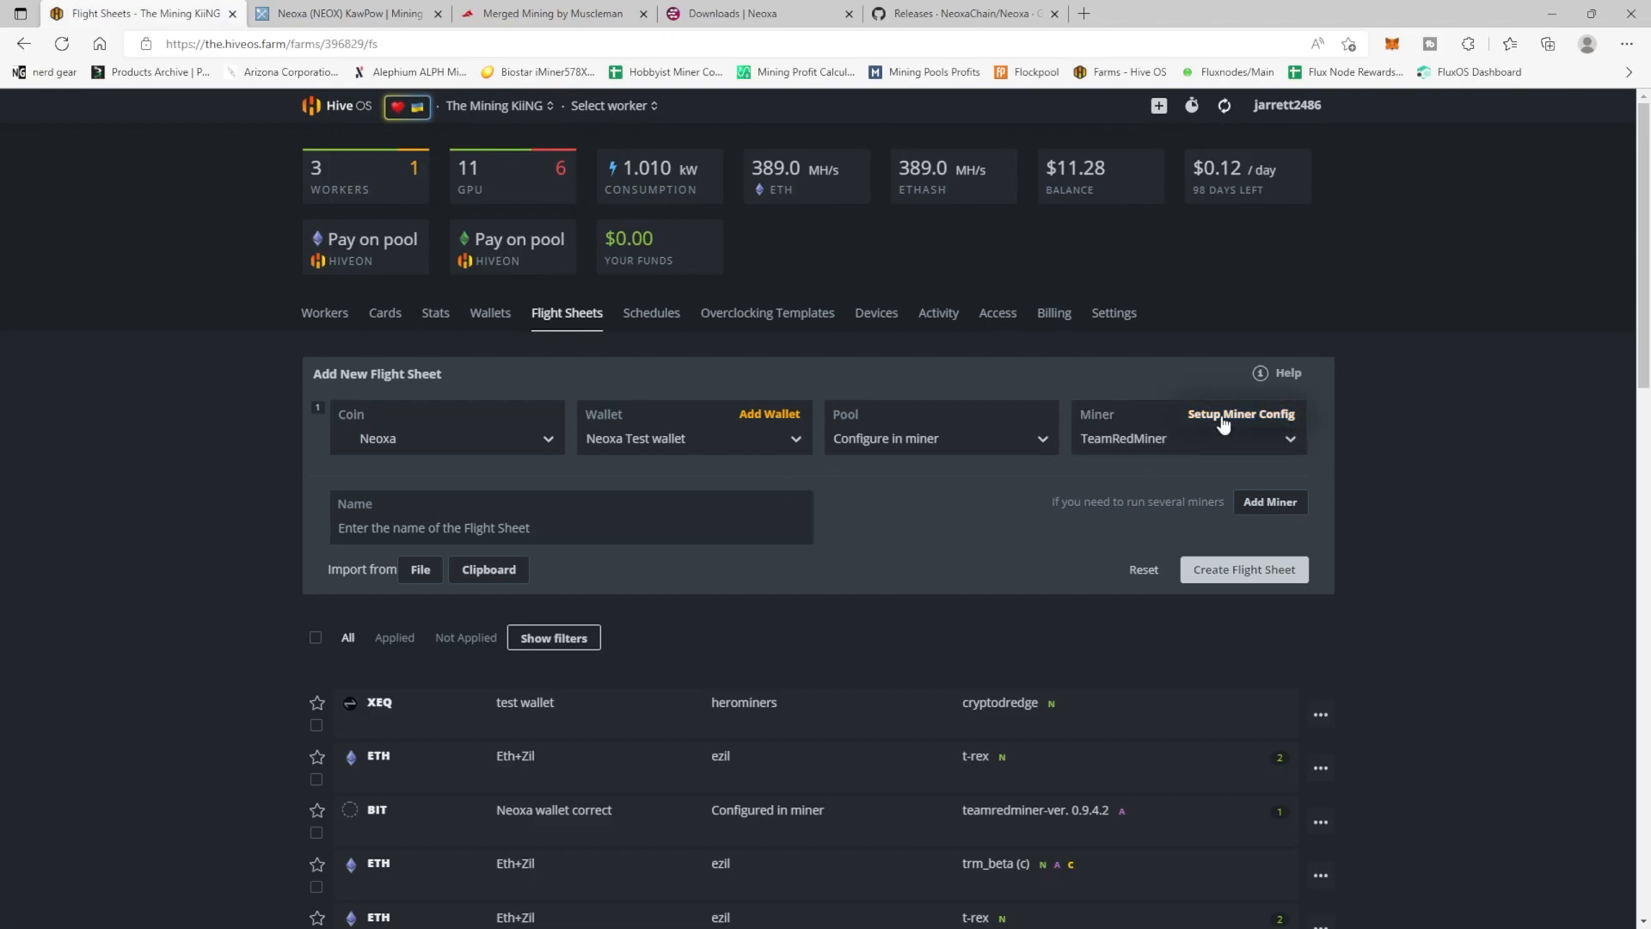
Step: Configure TeamRedMiner with kawpow and pool URL stratum+tcp://minenice.newpool.pw:1120, then apply
{"action": "left_click", "coordinate": [1240, 414]}
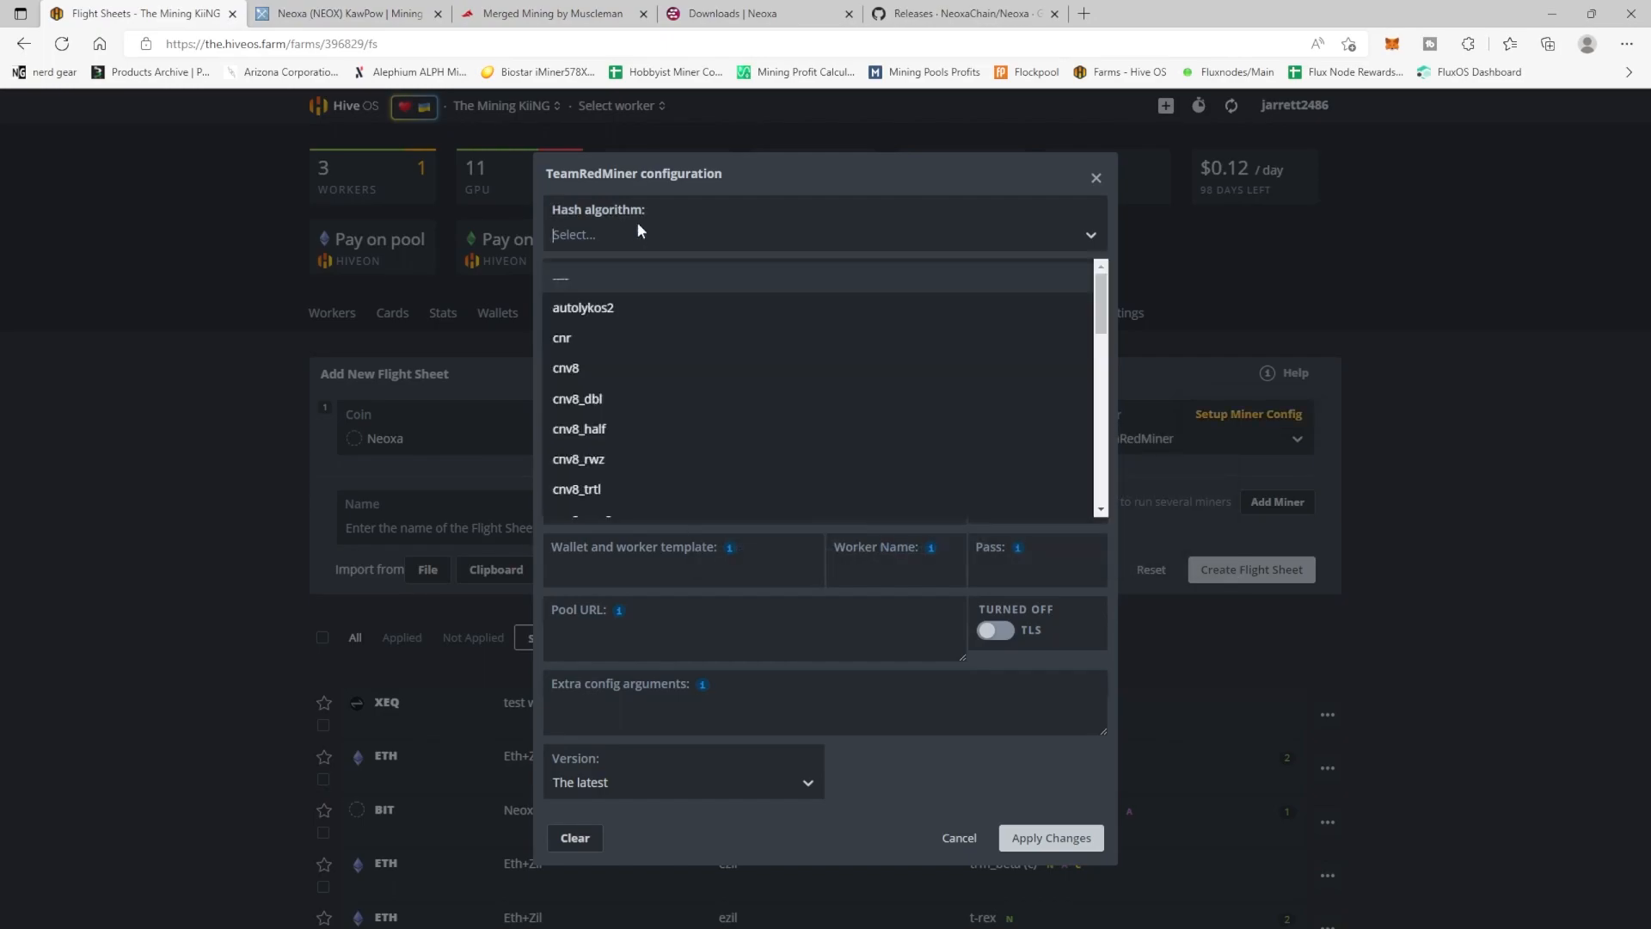
{"action": "scroll", "scroll_direction": "down", "scroll_amount": 3}
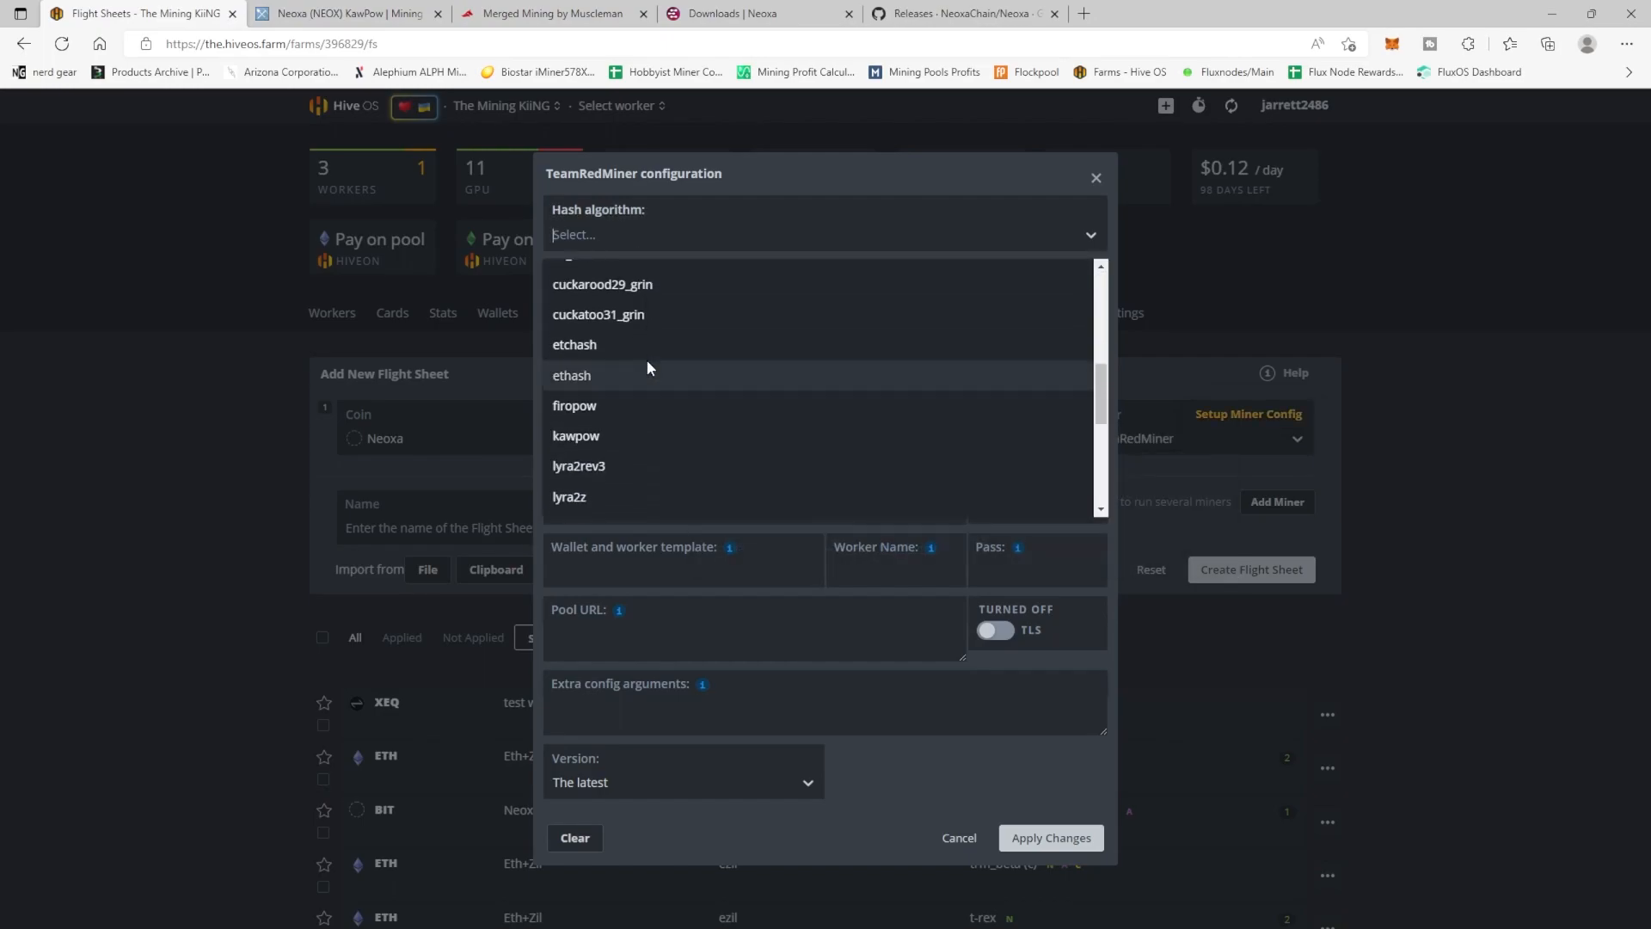
{"action": "left_click", "coordinate": [576, 435]}
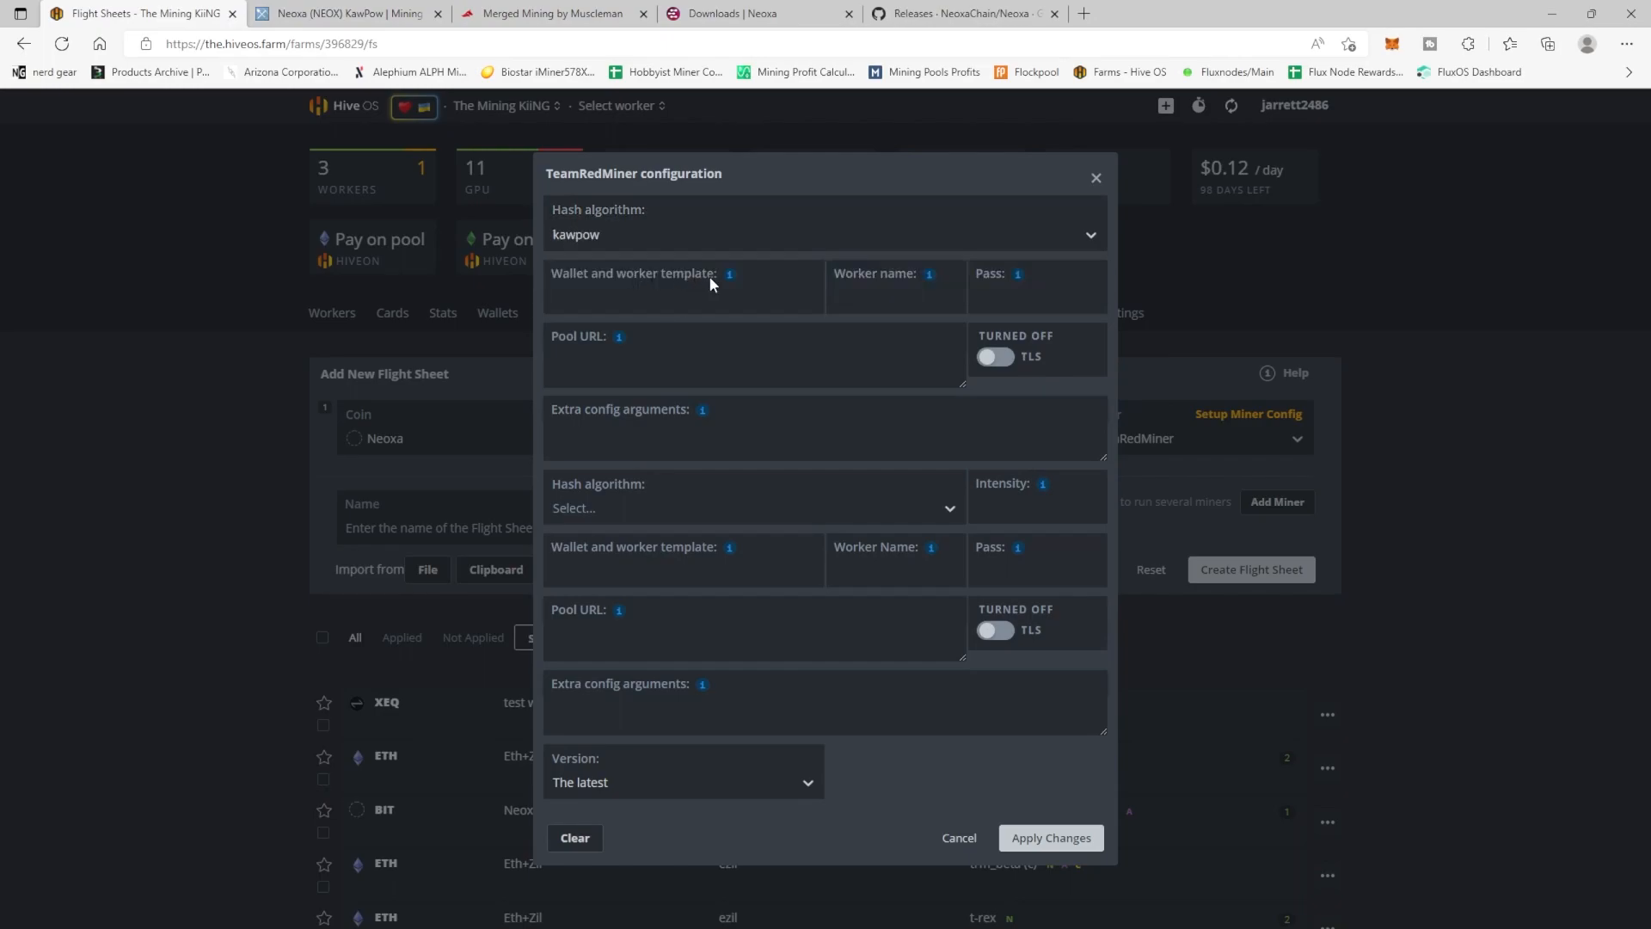
{"action": "mouse_move", "coordinate": [730, 273]}
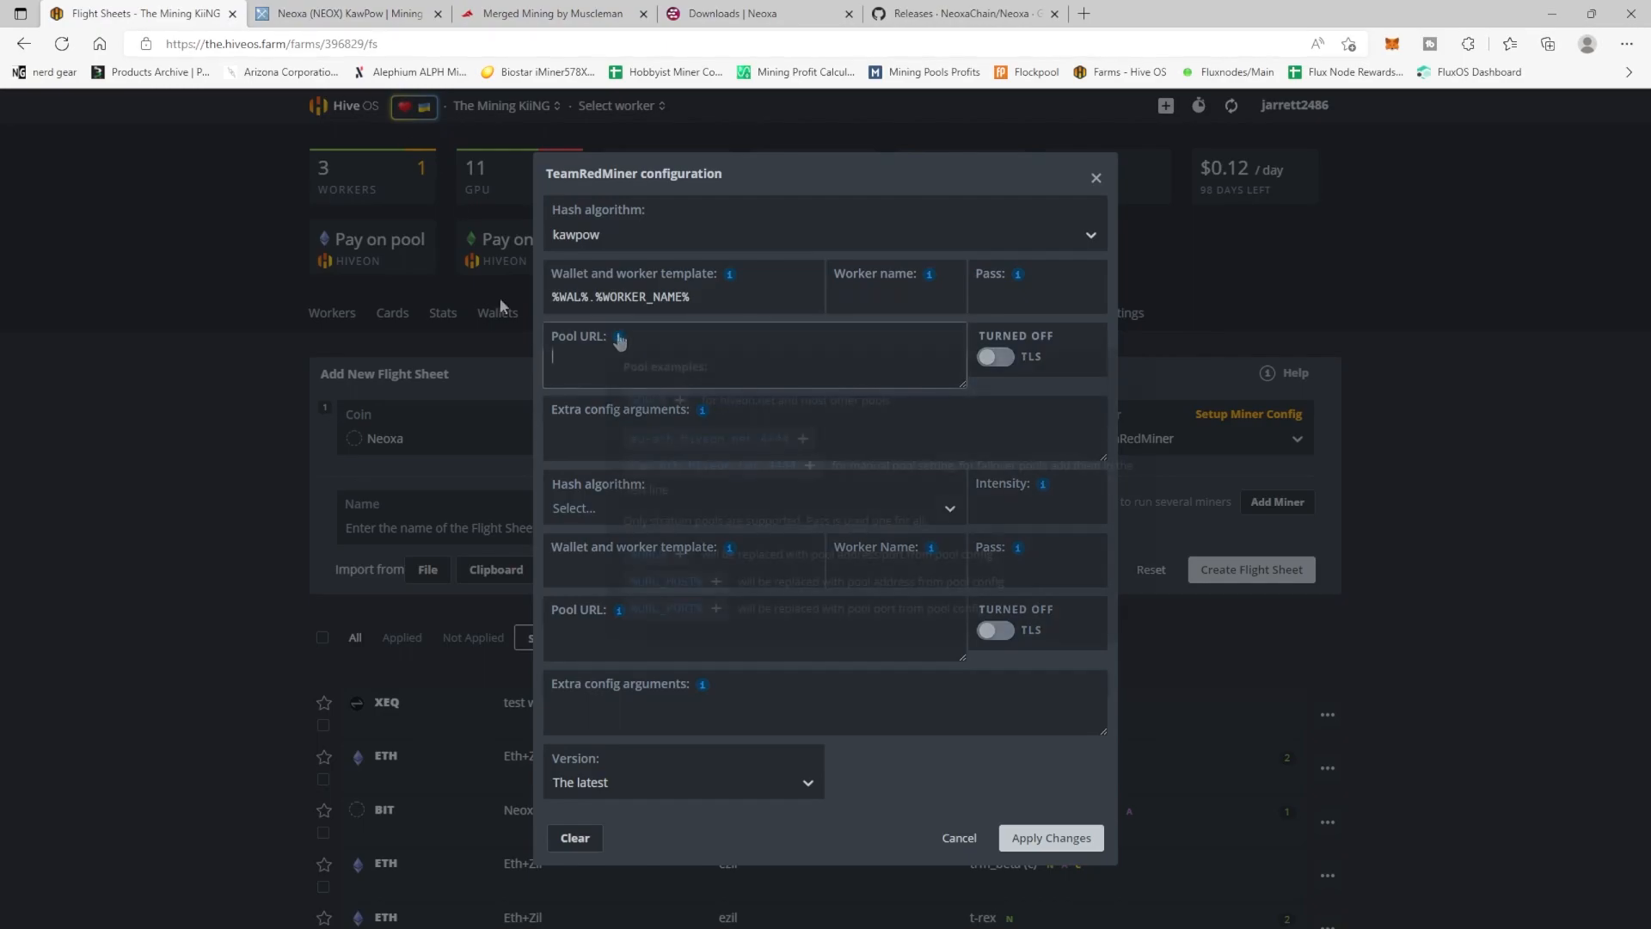
{"action": "left_click", "coordinate": [751, 358]}
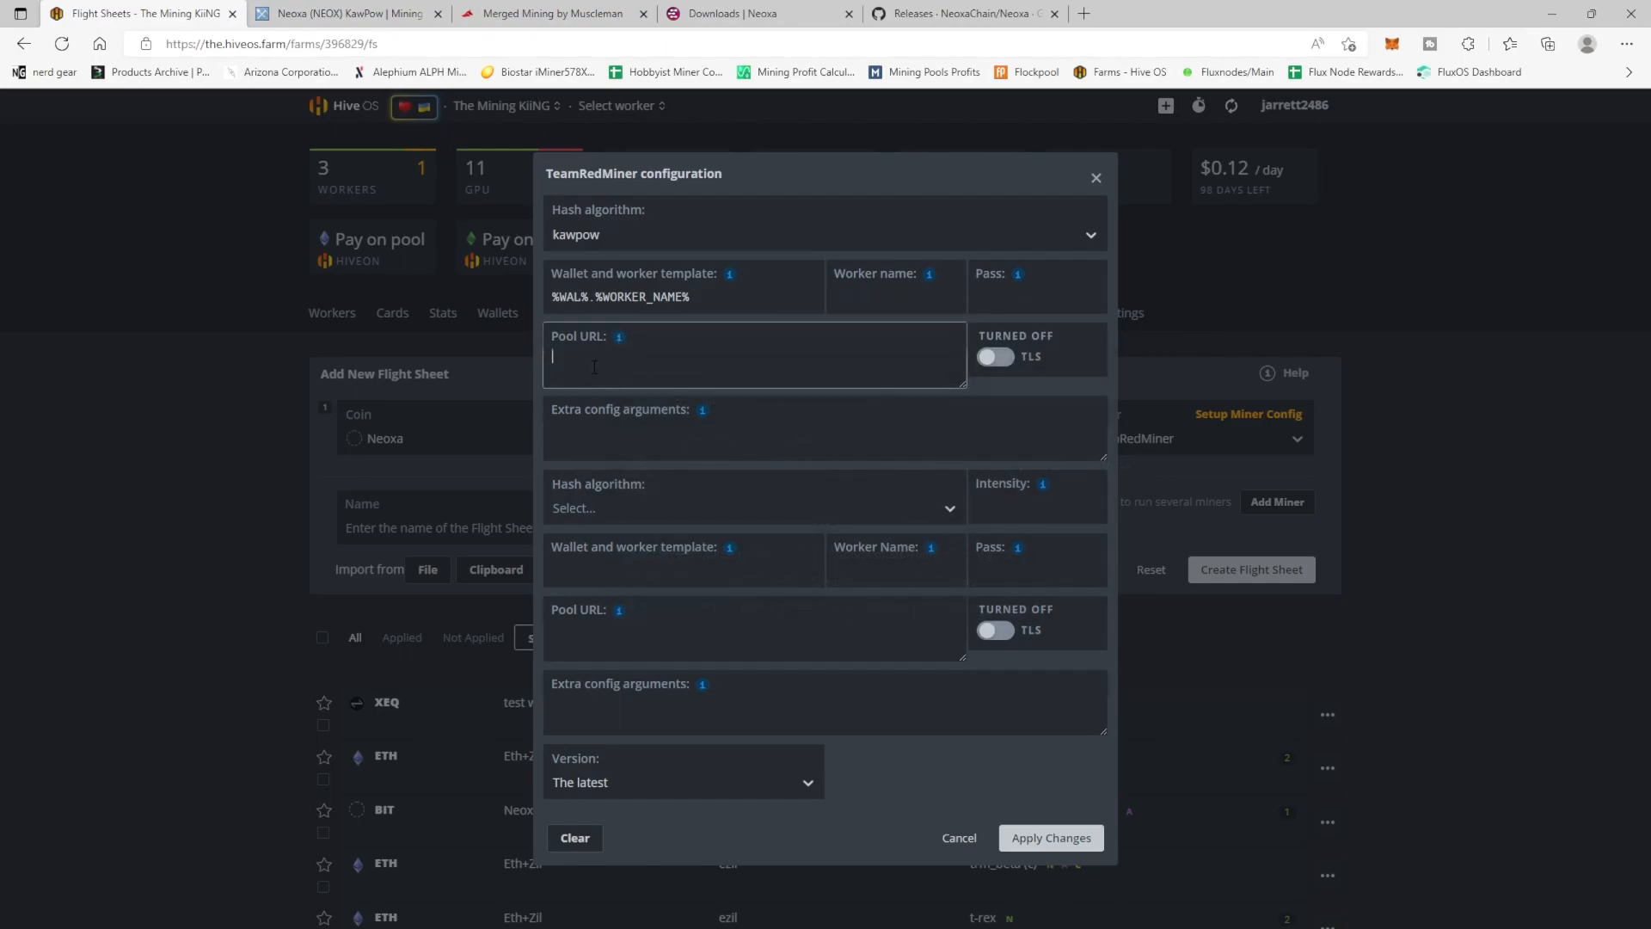
{"action": "type", "text": "stratum+tcp://minenice.newpool.pw:1120"}
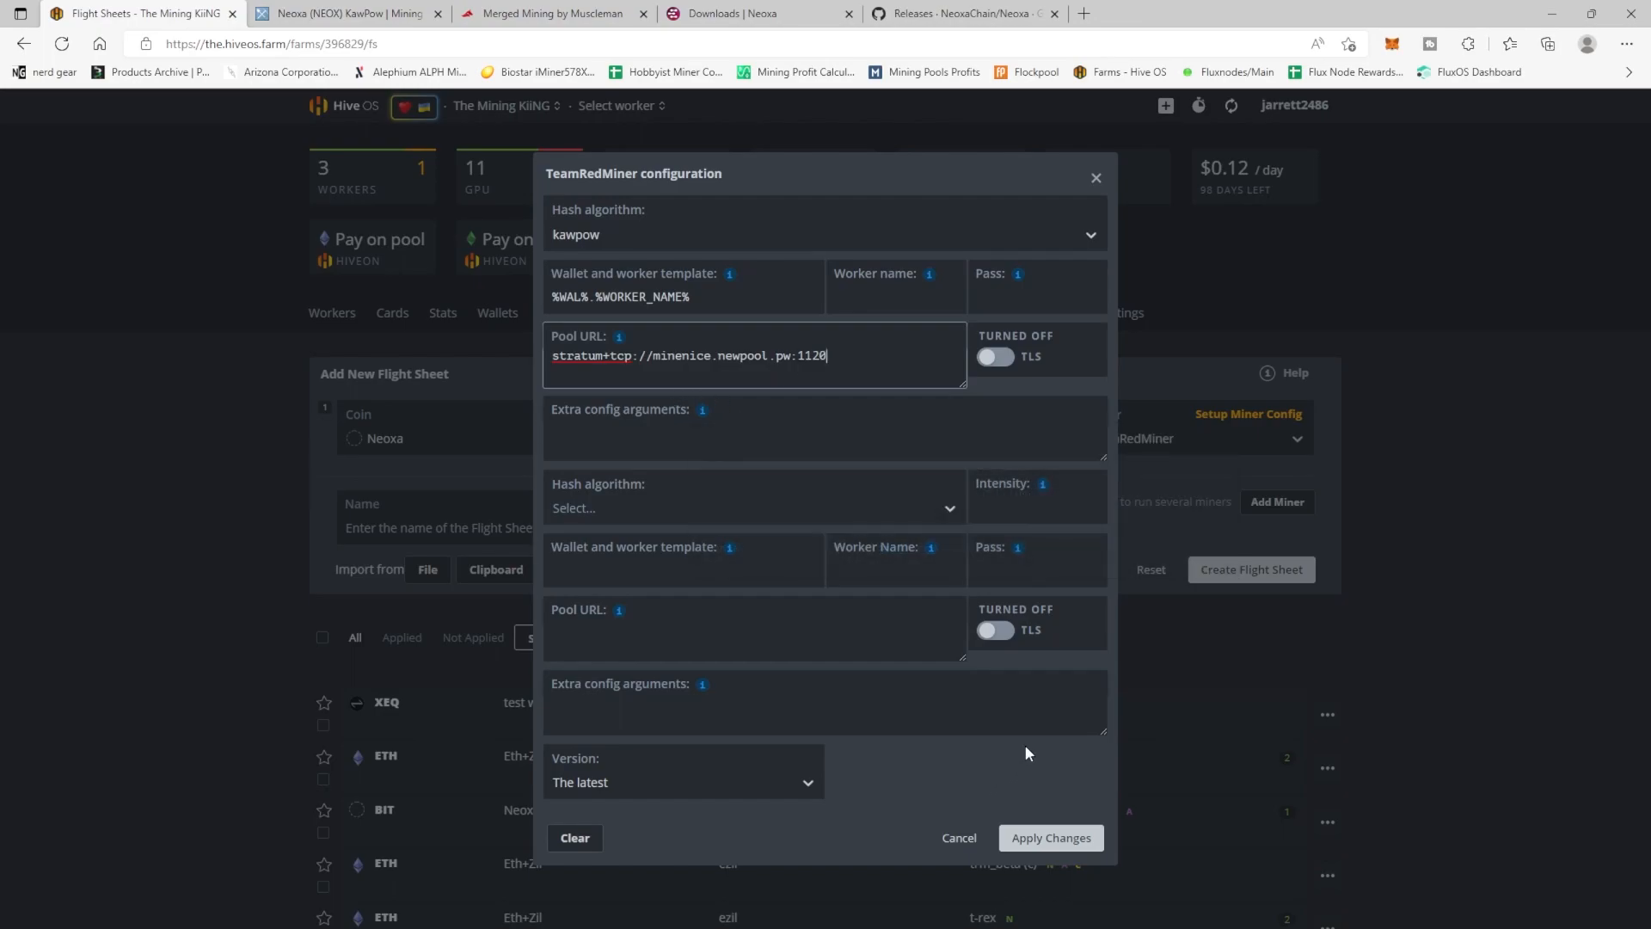
{"action": "left_click", "coordinate": [957, 837]}
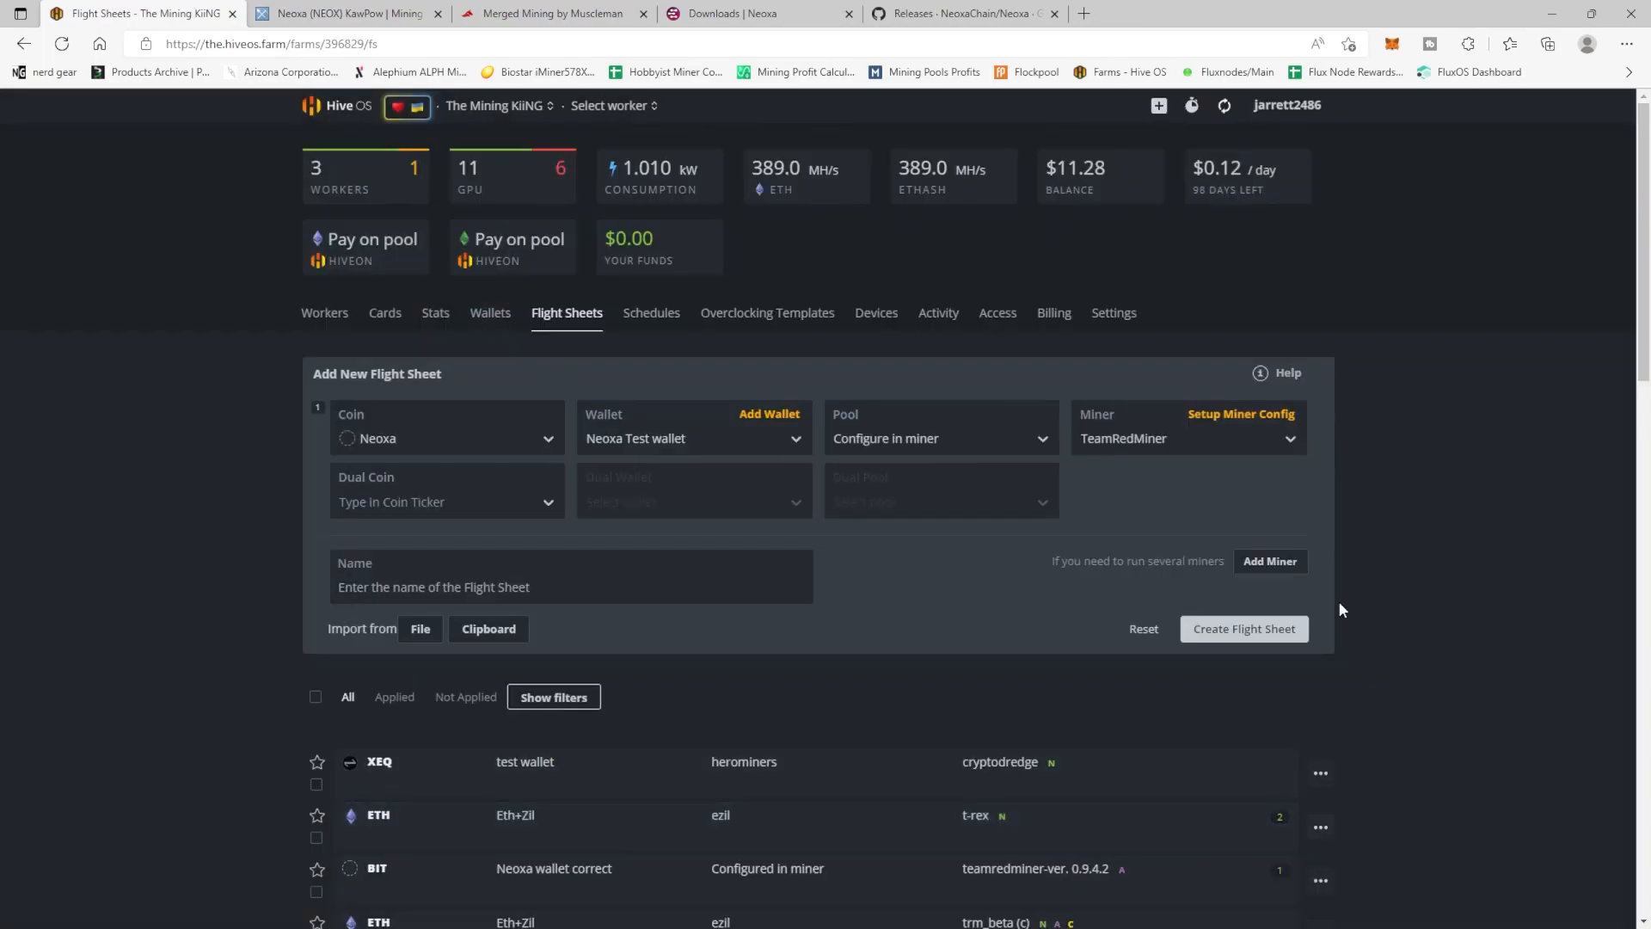
Step: Save the Neoxa TeamRedMiner flight sheet, then open worker Yoda's Flight Sheet tab
{"action": "left_click", "coordinate": [1243, 629]}
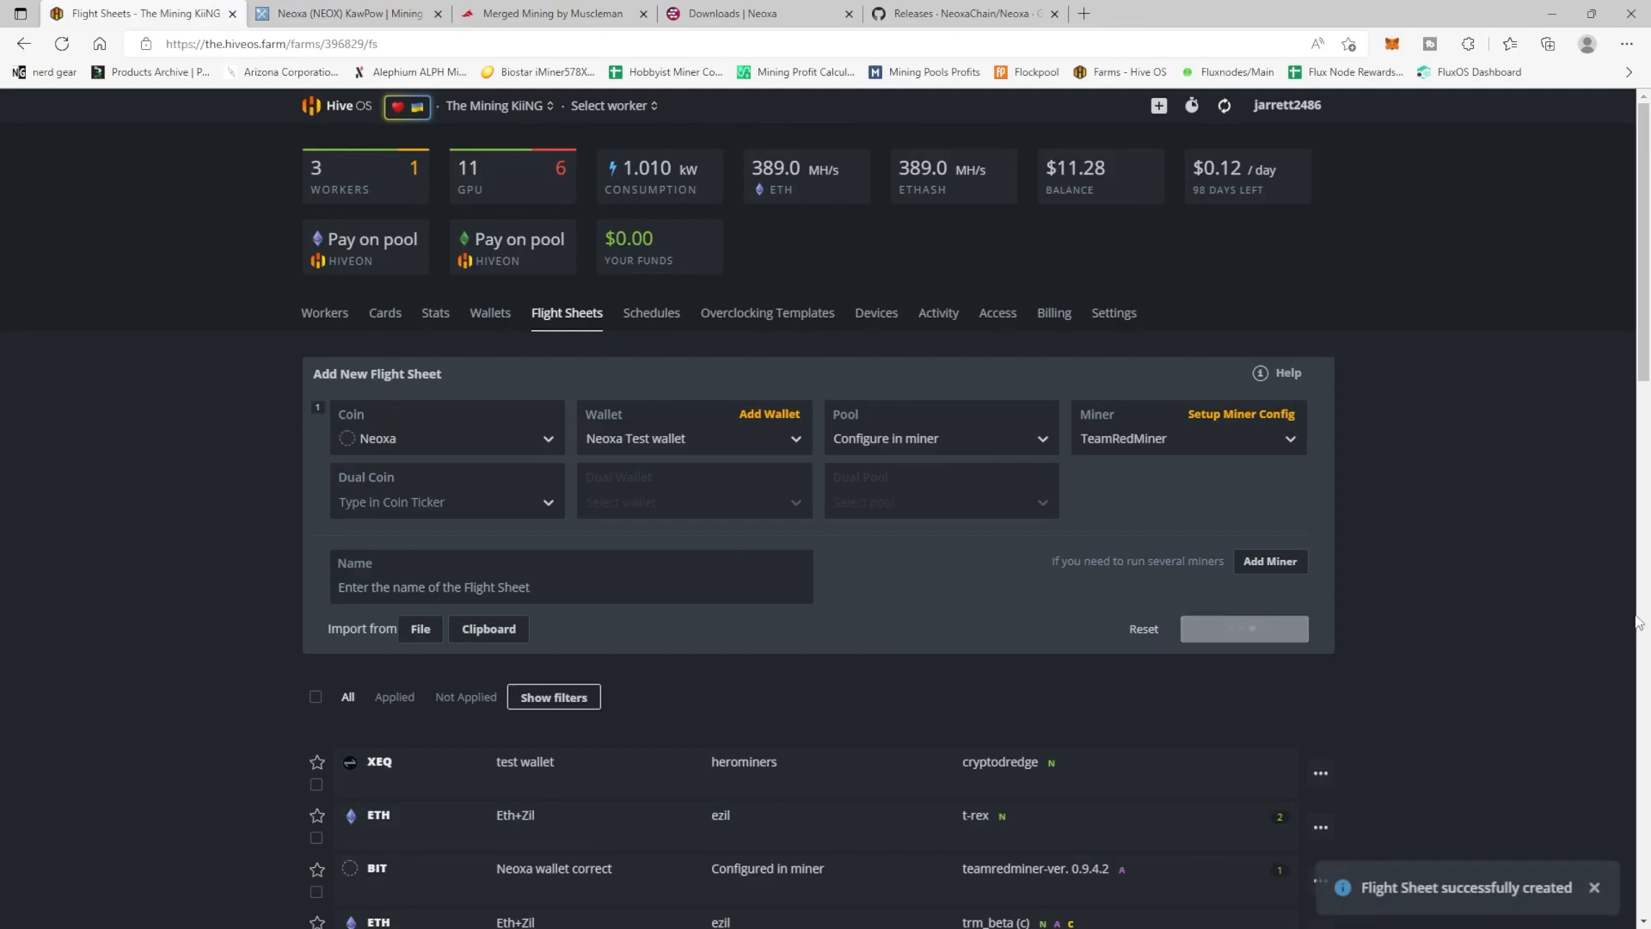
{"action": "scroll", "scroll_direction": "down", "scroll_amount": 3}
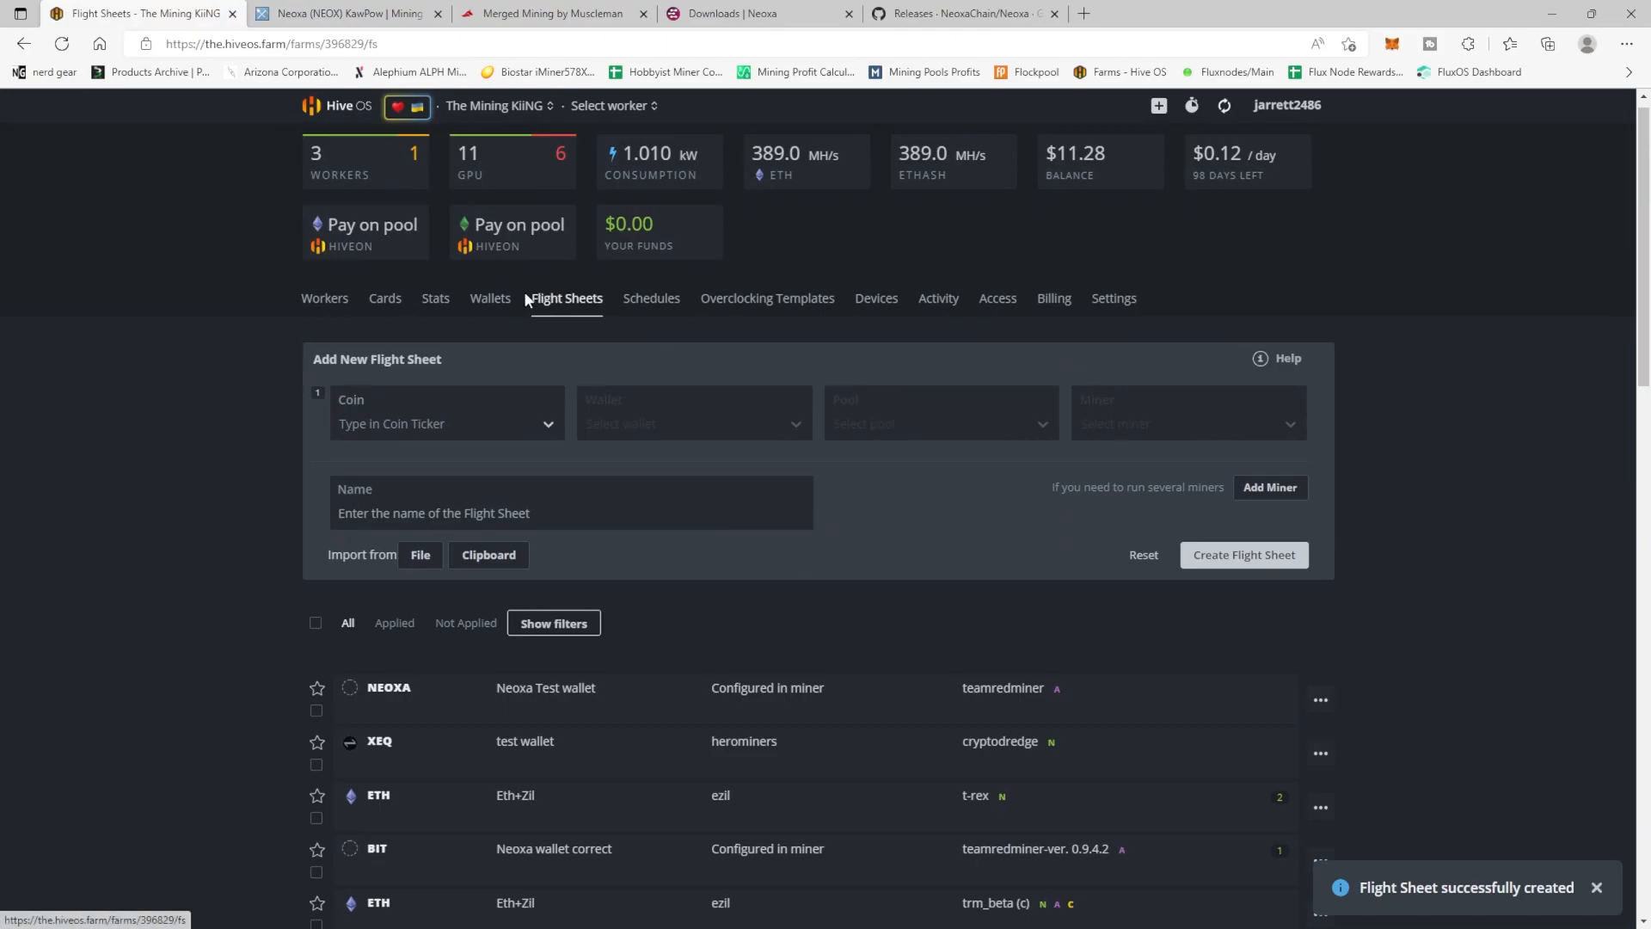
{"action": "left_click", "coordinate": [324, 299]}
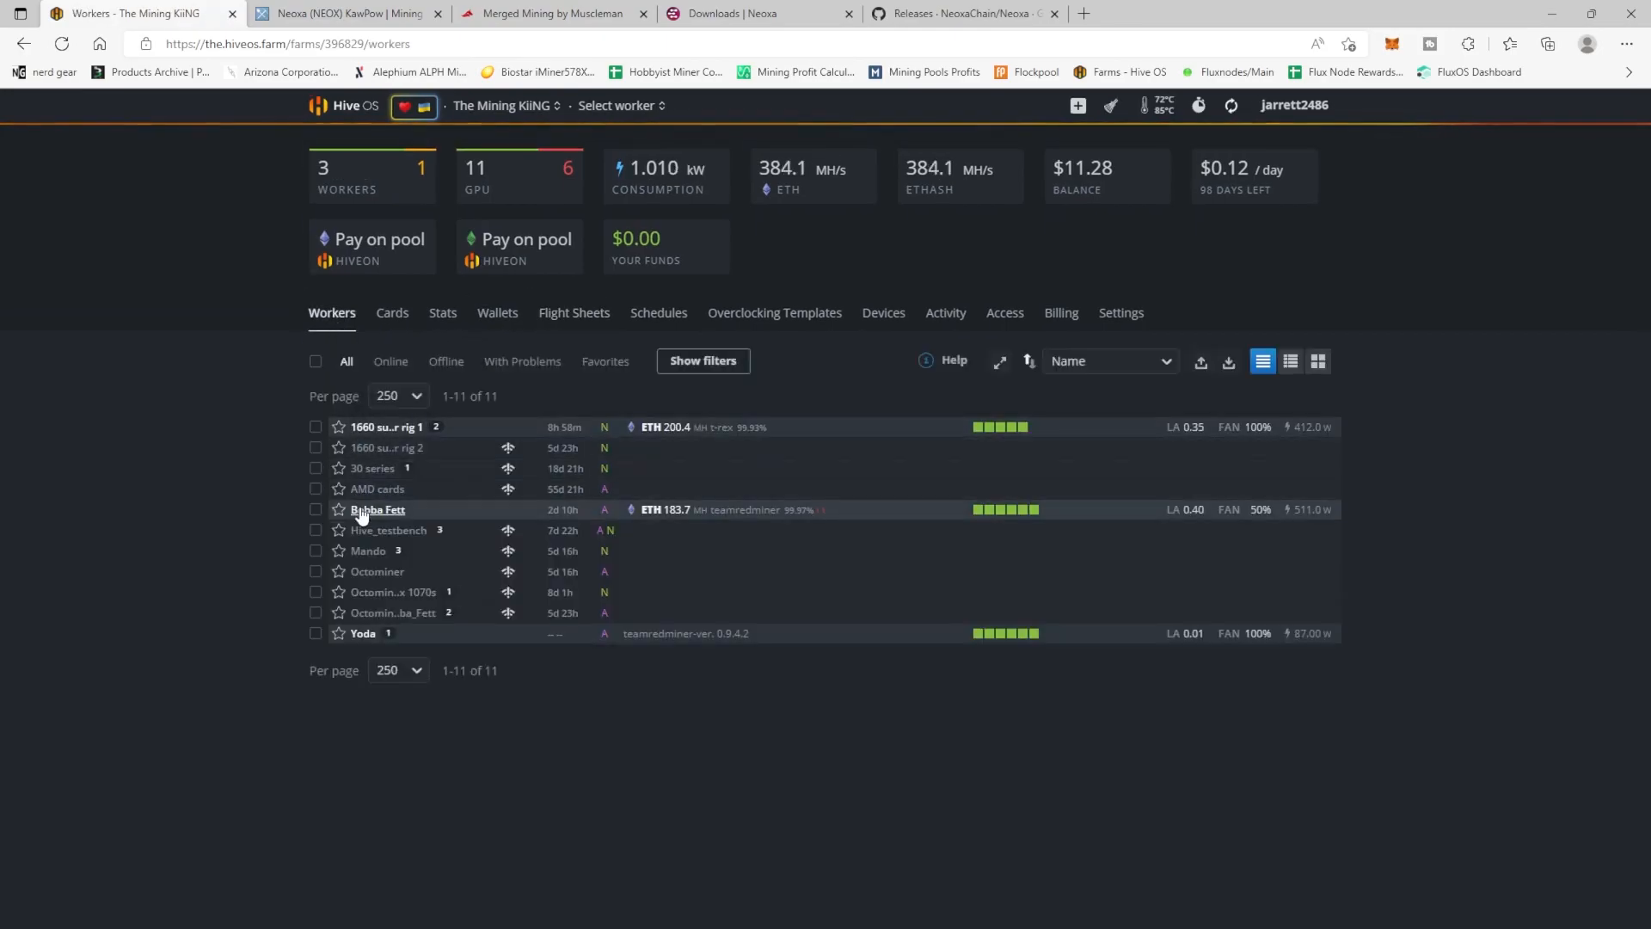
{"action": "mouse_move", "coordinate": [362, 633]}
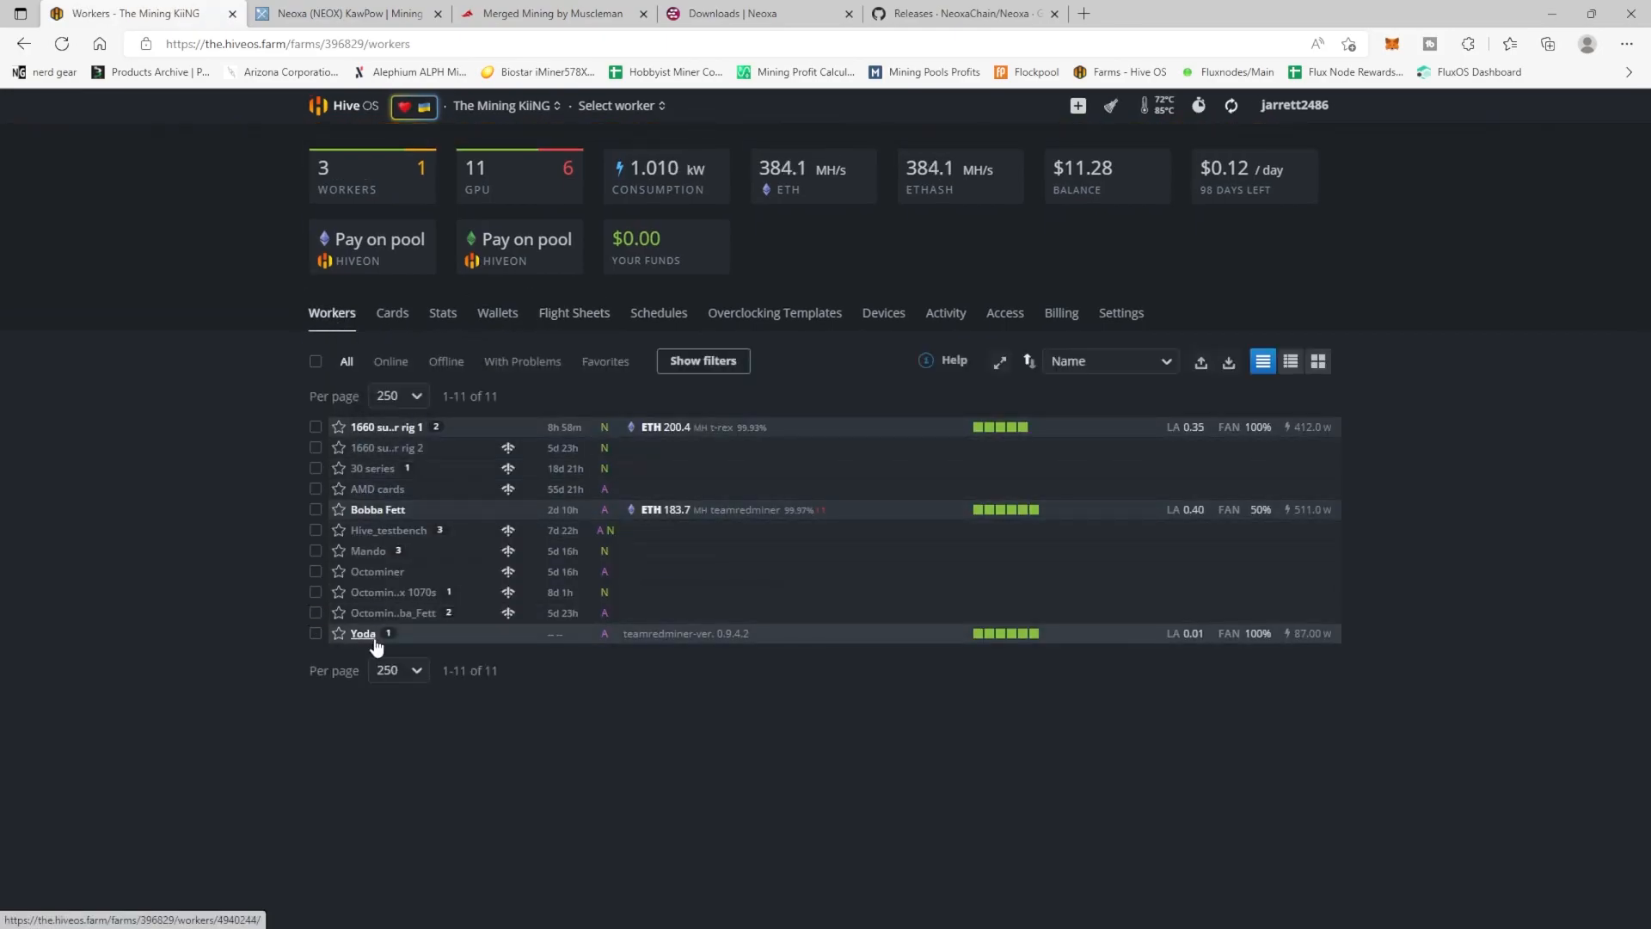
{"action": "left_click", "coordinate": [362, 633]}
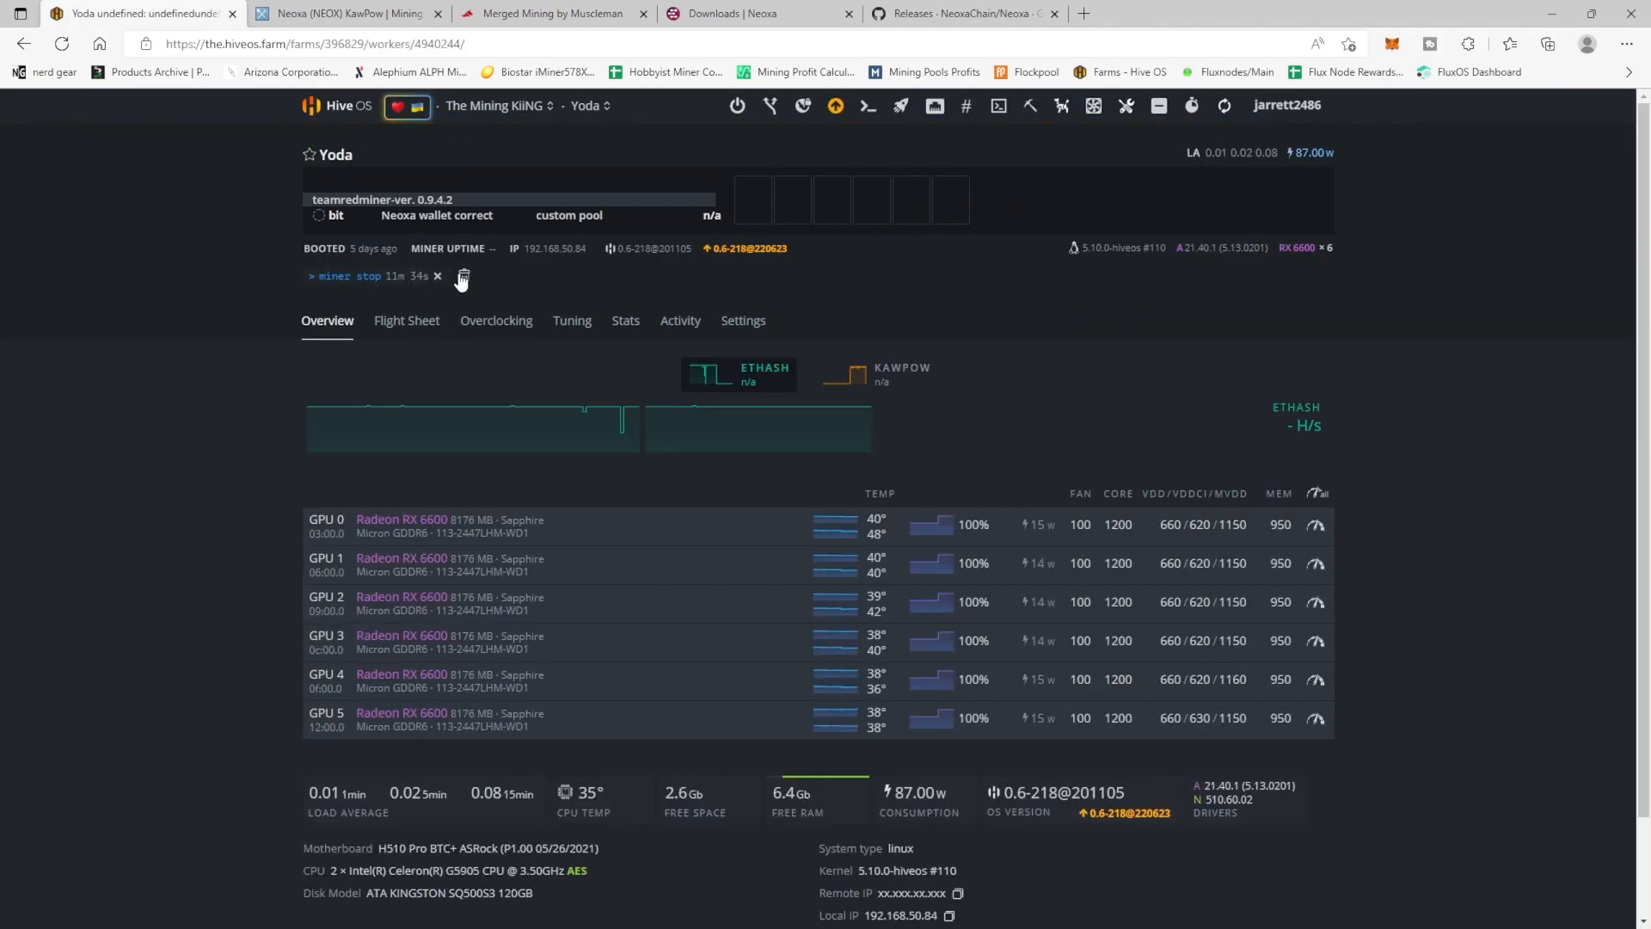
{"action": "left_click", "coordinate": [405, 319]}
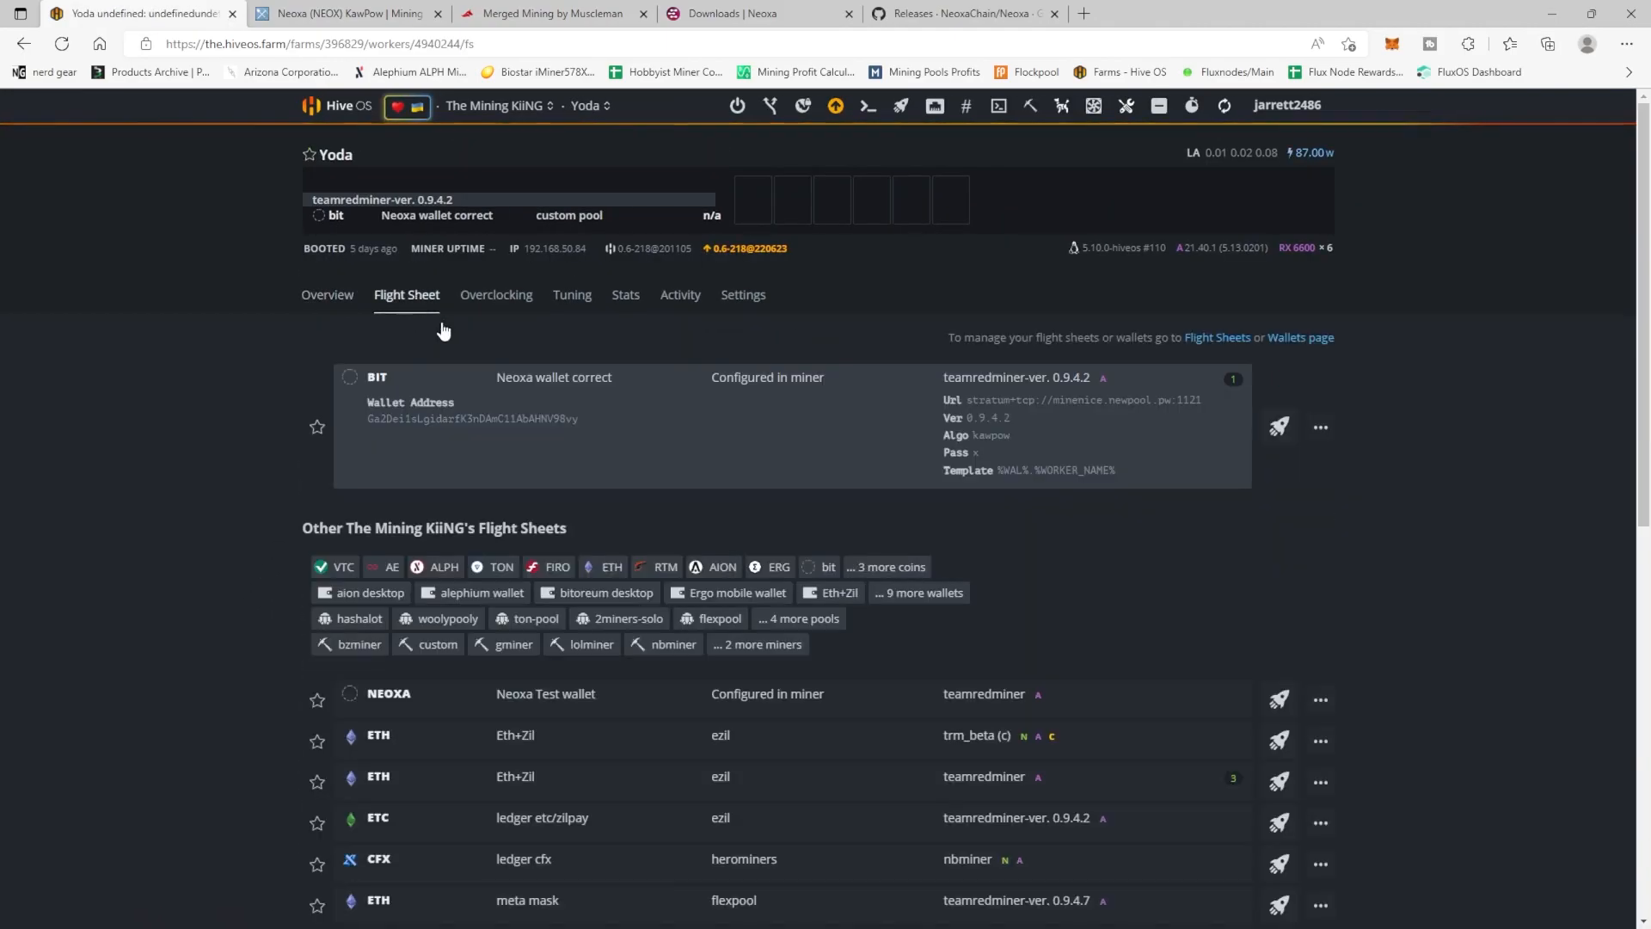
{"action": "mouse_move", "coordinate": [1027, 708]}
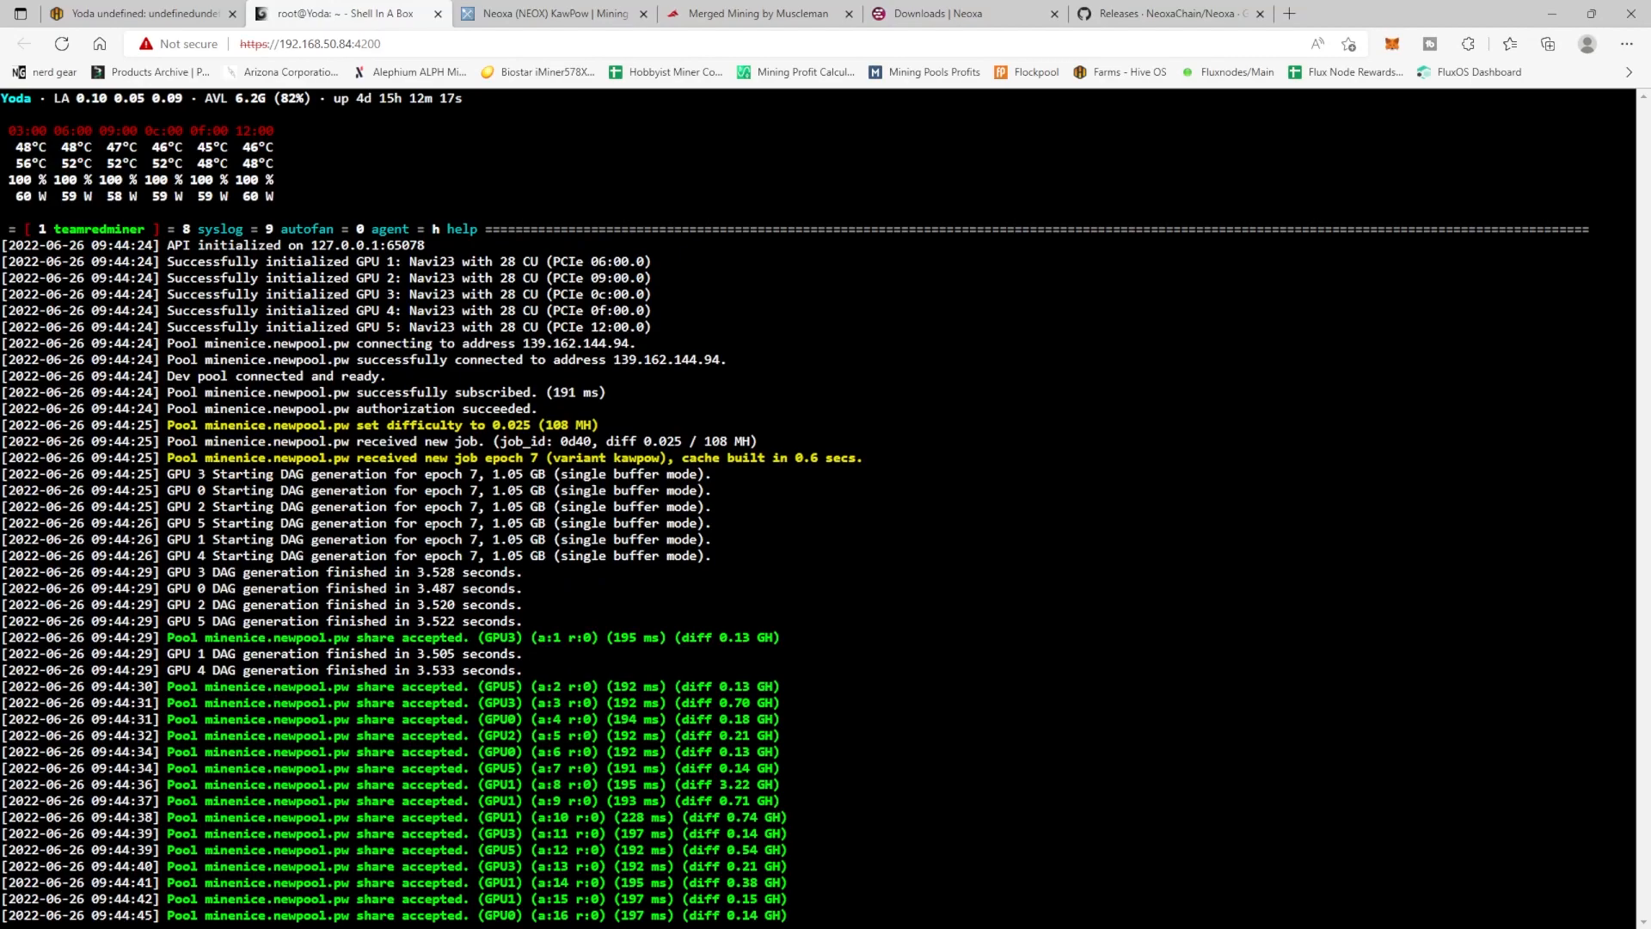
Step: Scroll Yoda's TeamRedMiner console to watch accepted shares climb to seventeen with none rejected
{"action": "scroll", "scroll_direction": "down", "scroll_amount": 3}
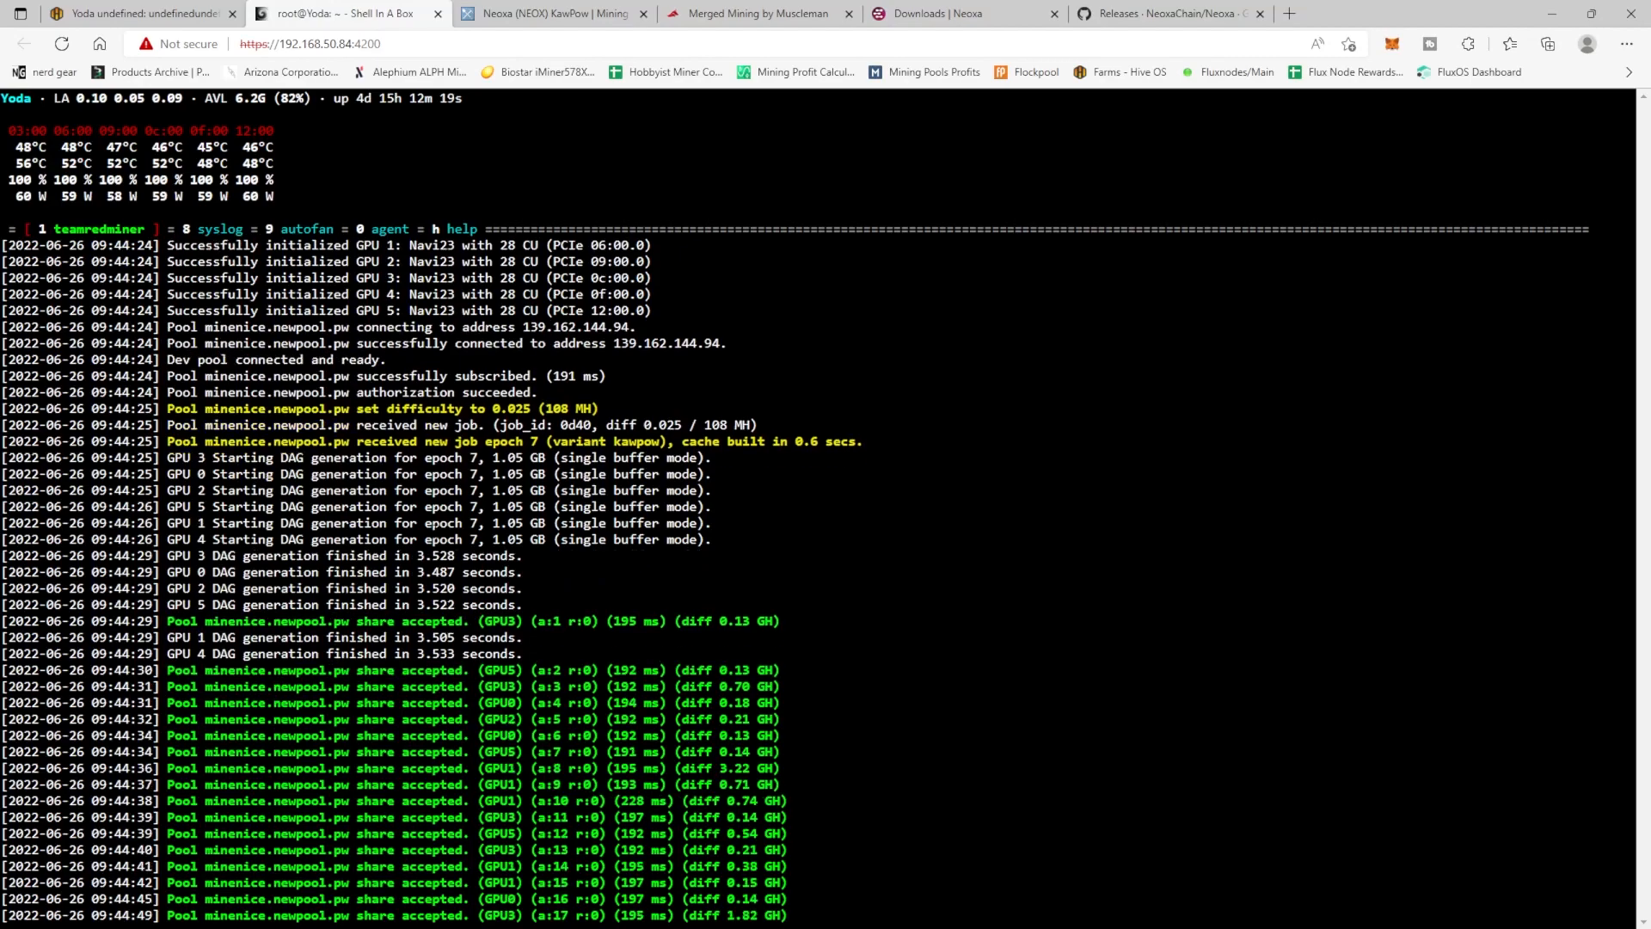